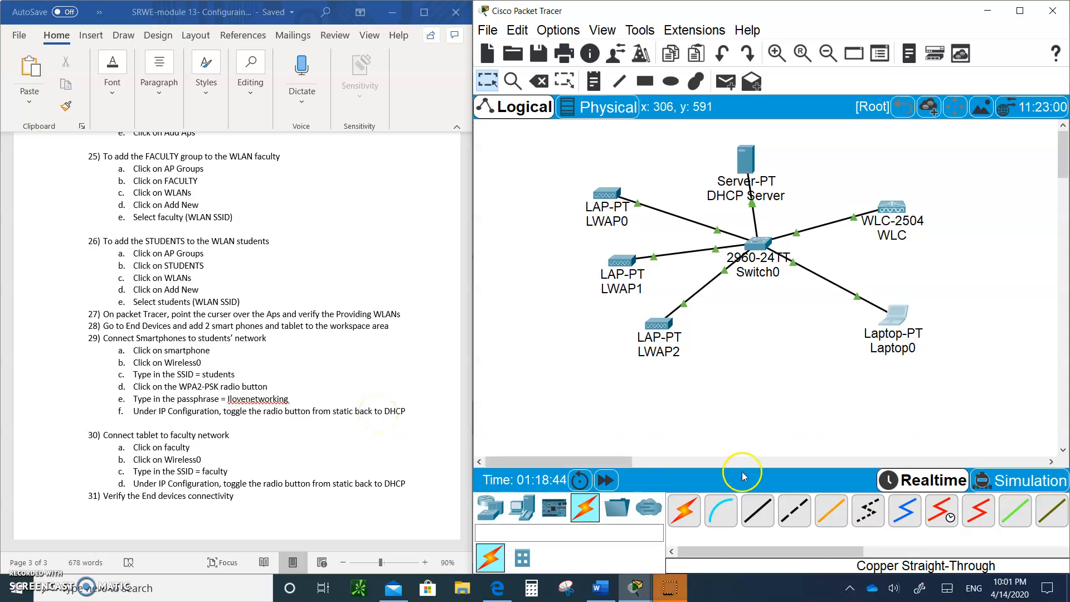
mouse_move(786, 385)
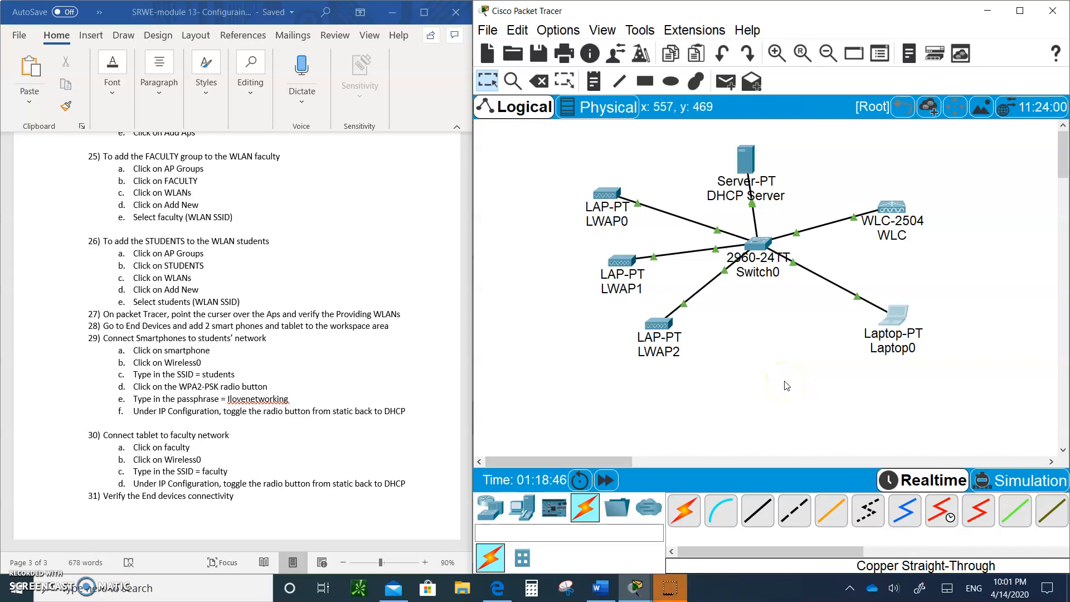
mouse_move(846, 307)
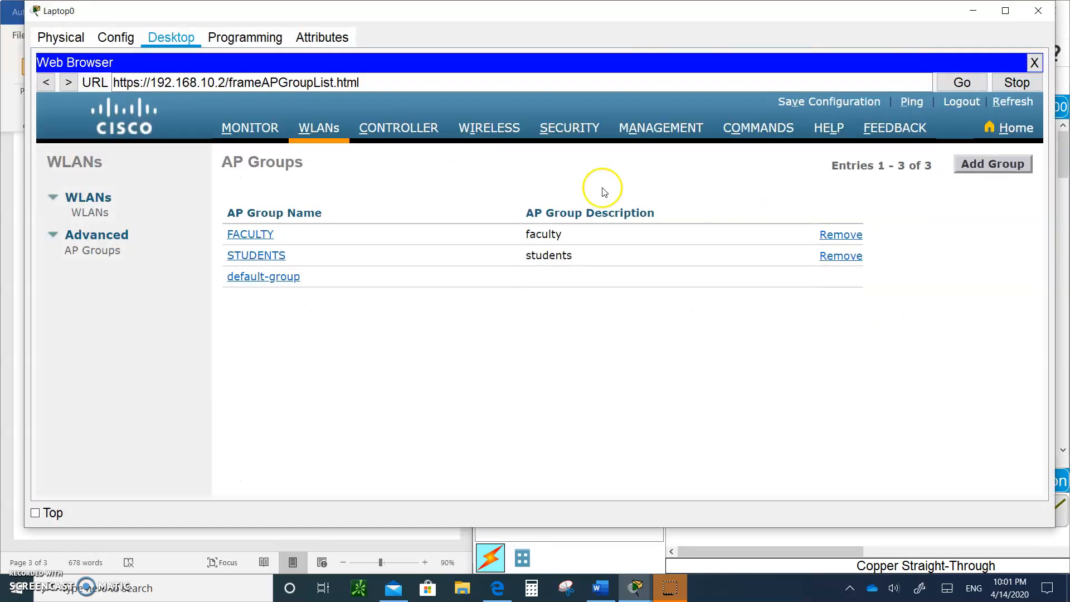
mouse_move(696, 22)
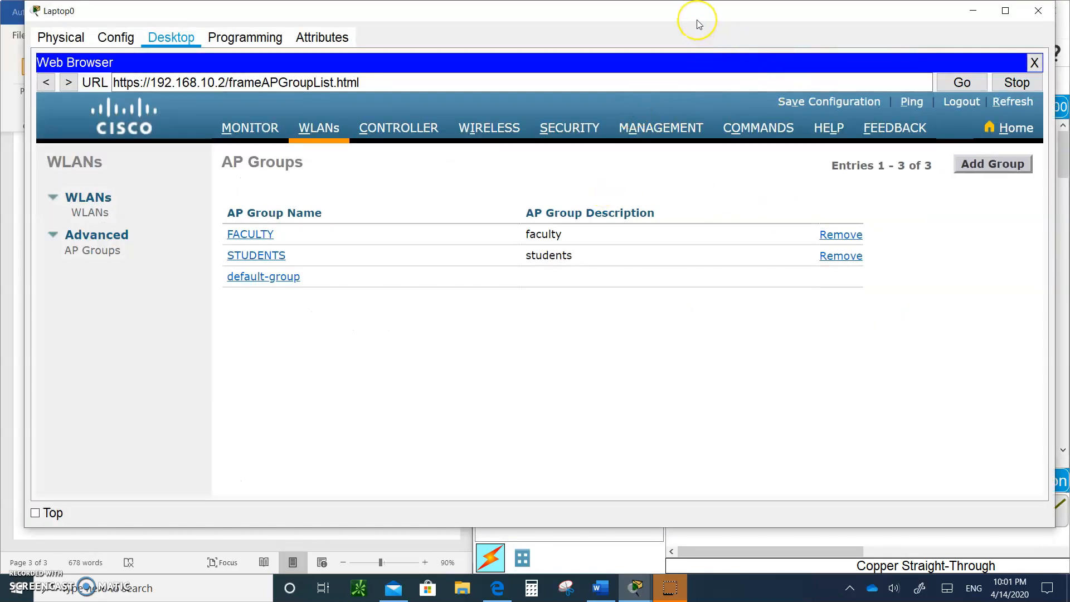
mouse_move(696, 22)
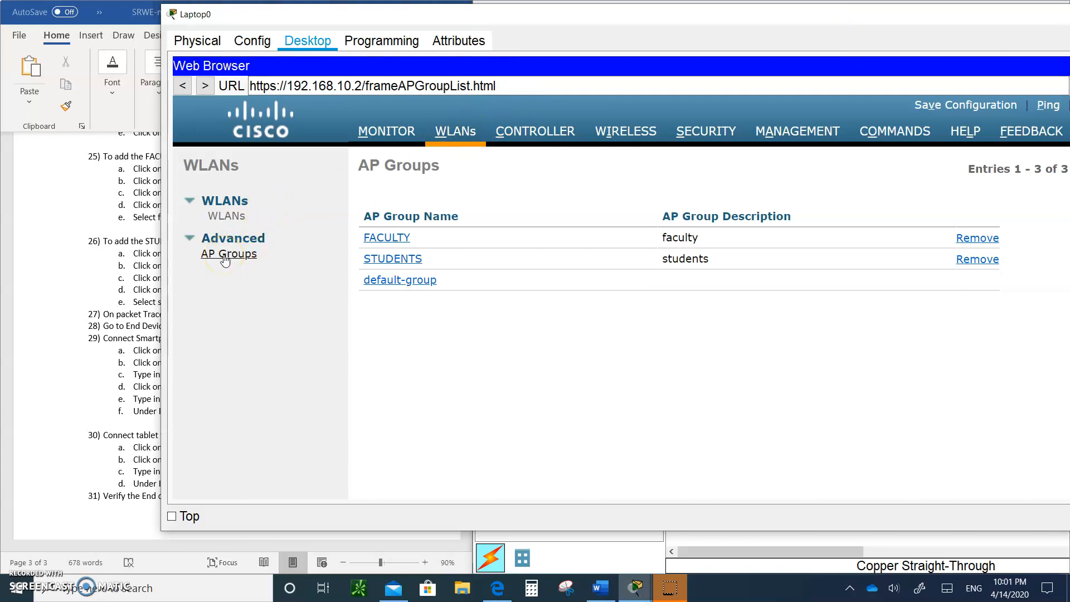
mouse_move(727, 33)
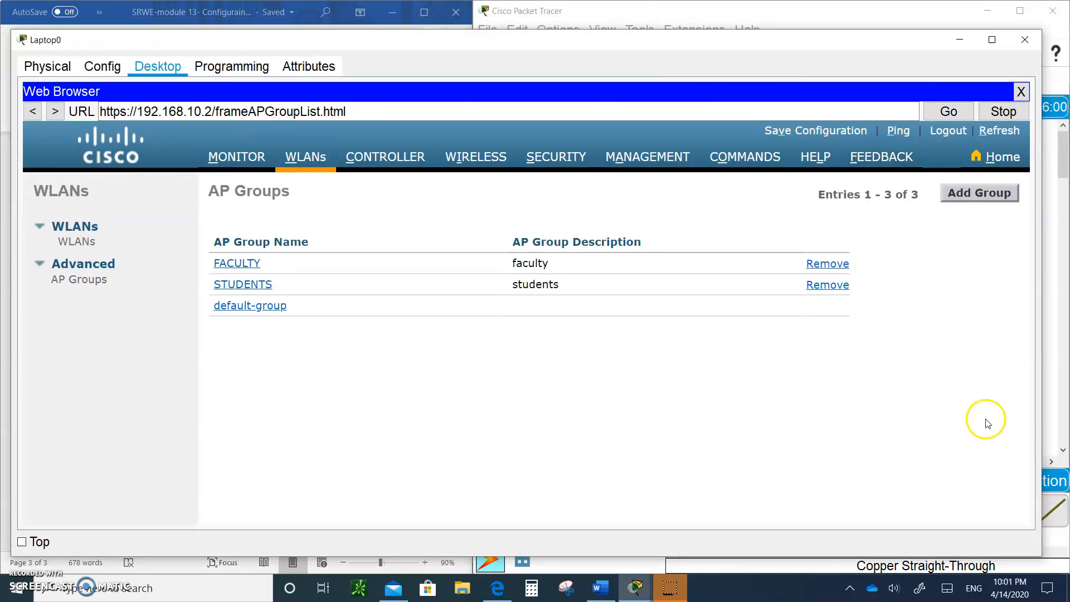
mouse_move(673, 251)
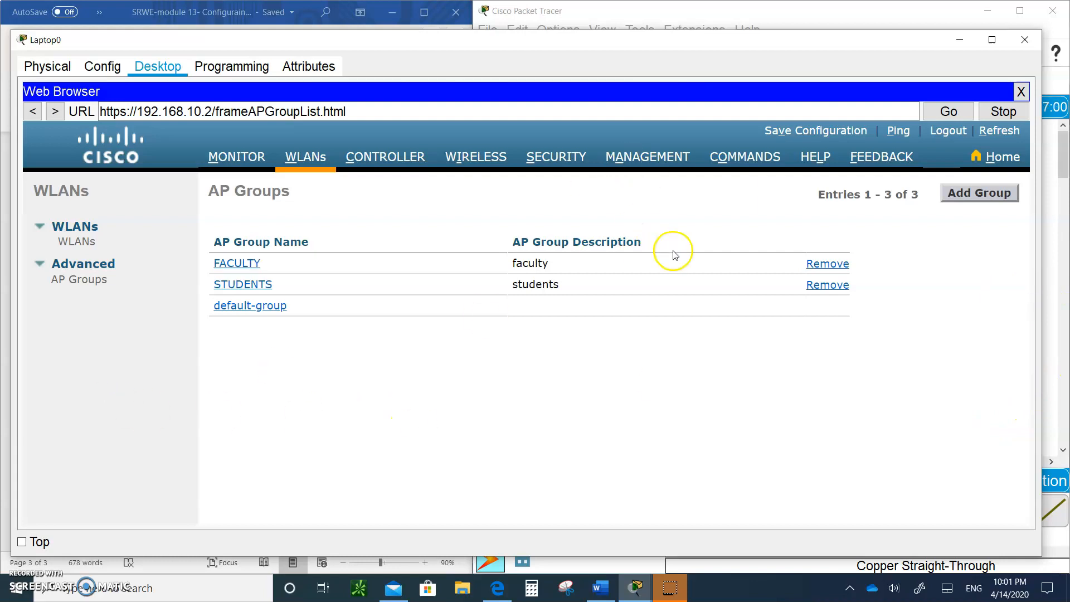
mouse_move(250, 277)
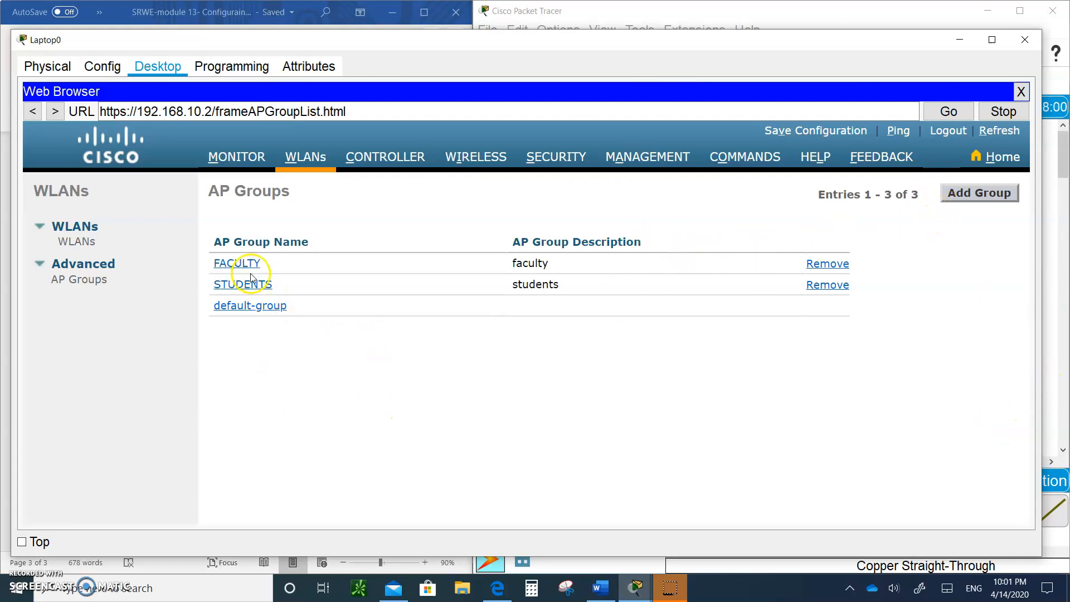
click(236, 263)
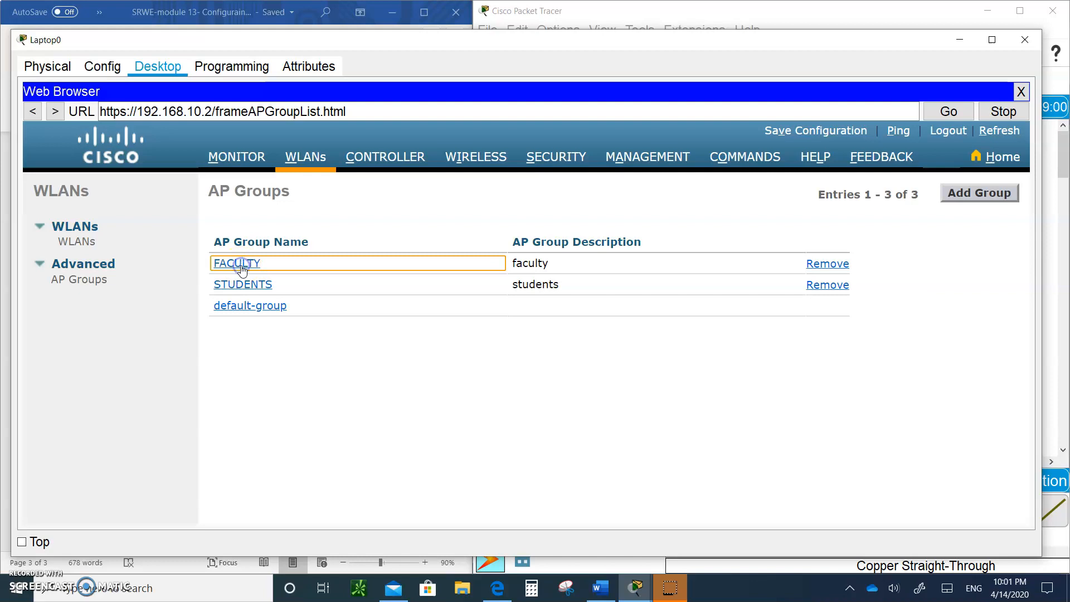
click(237, 263)
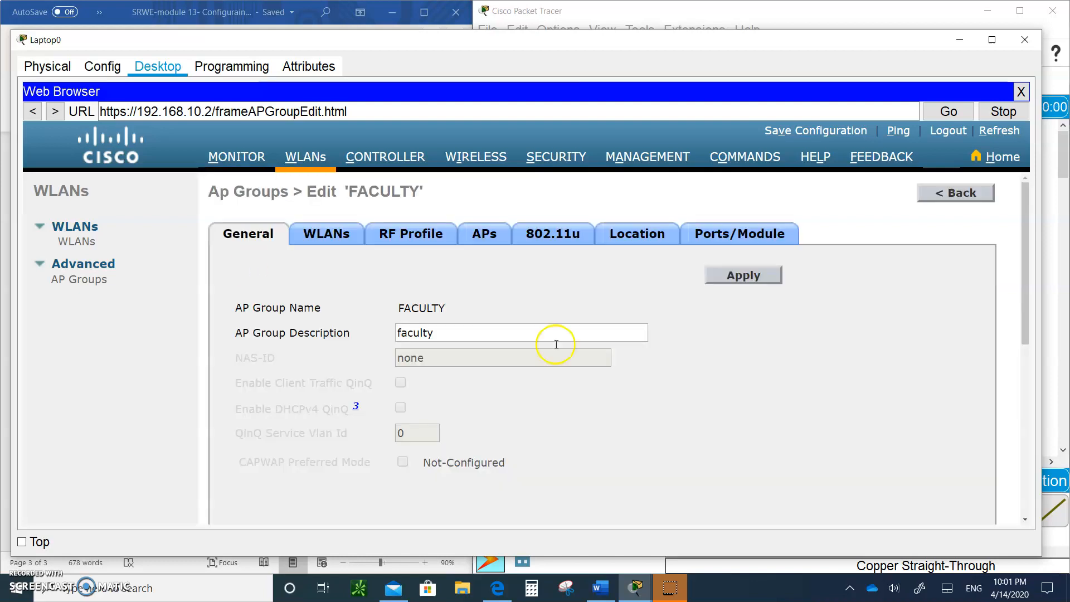
mouse_move(326, 237)
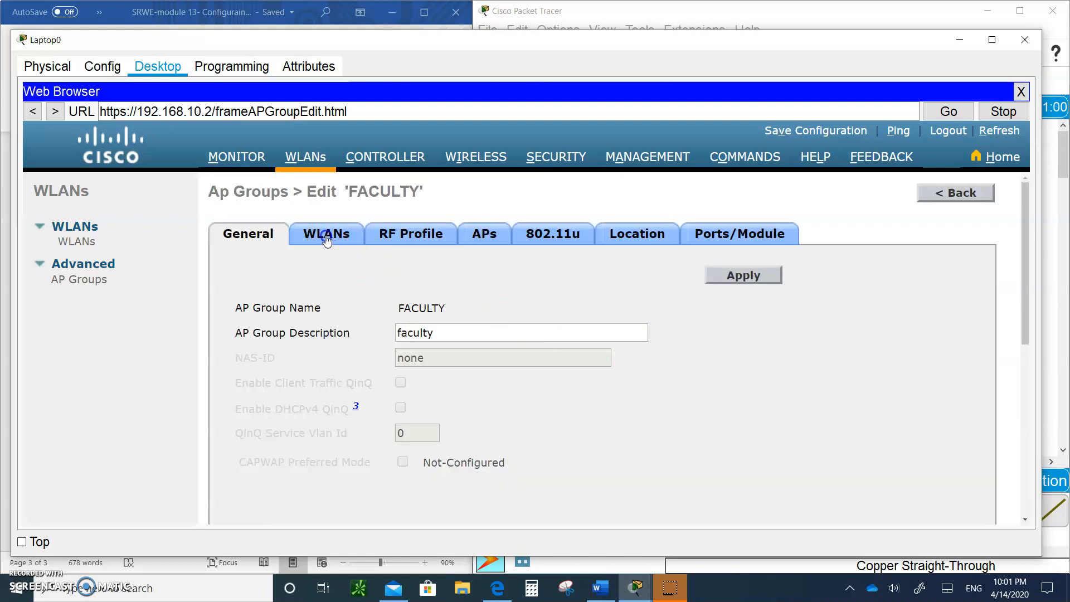
click(327, 233)
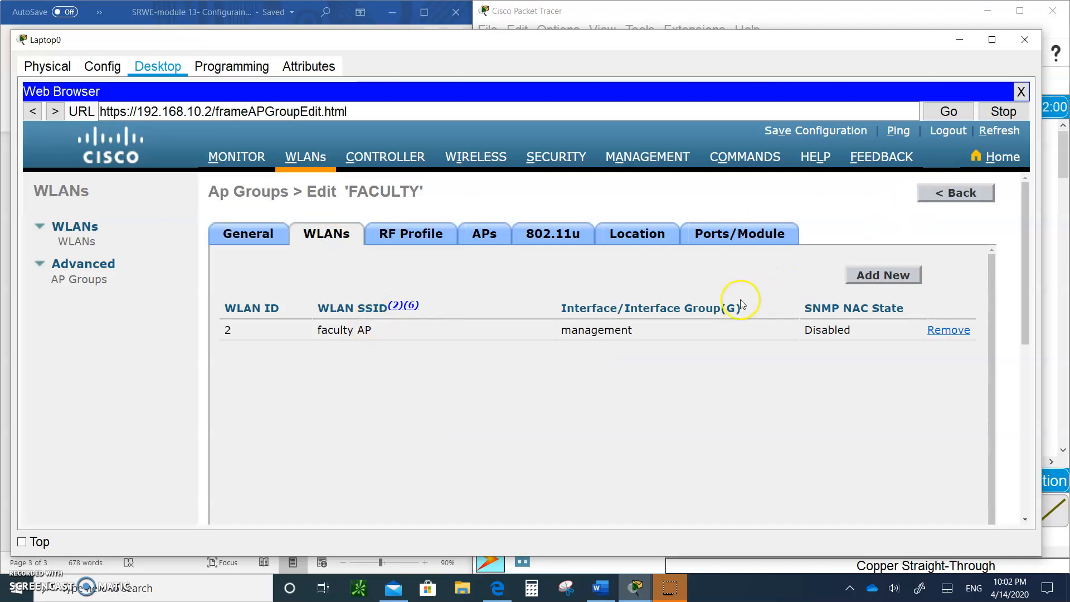
mouse_move(348, 330)
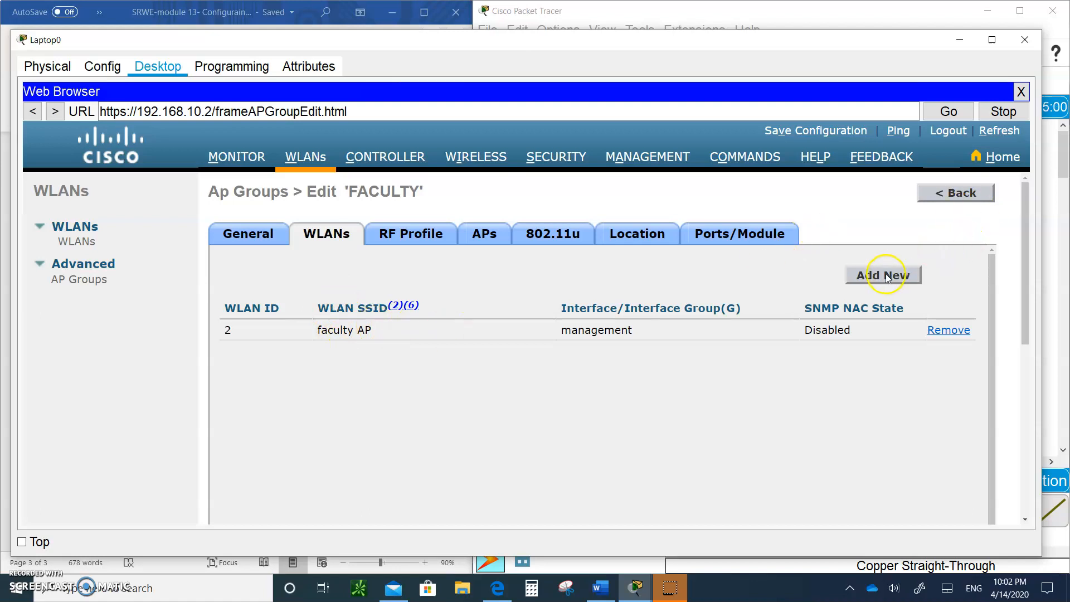
mouse_move(444, 324)
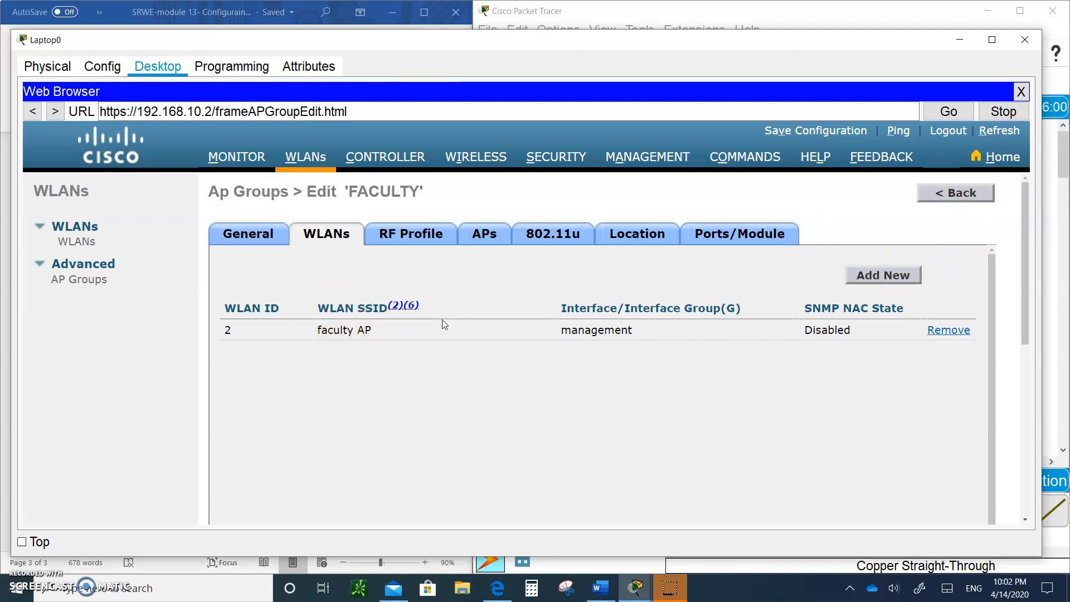
click(955, 192)
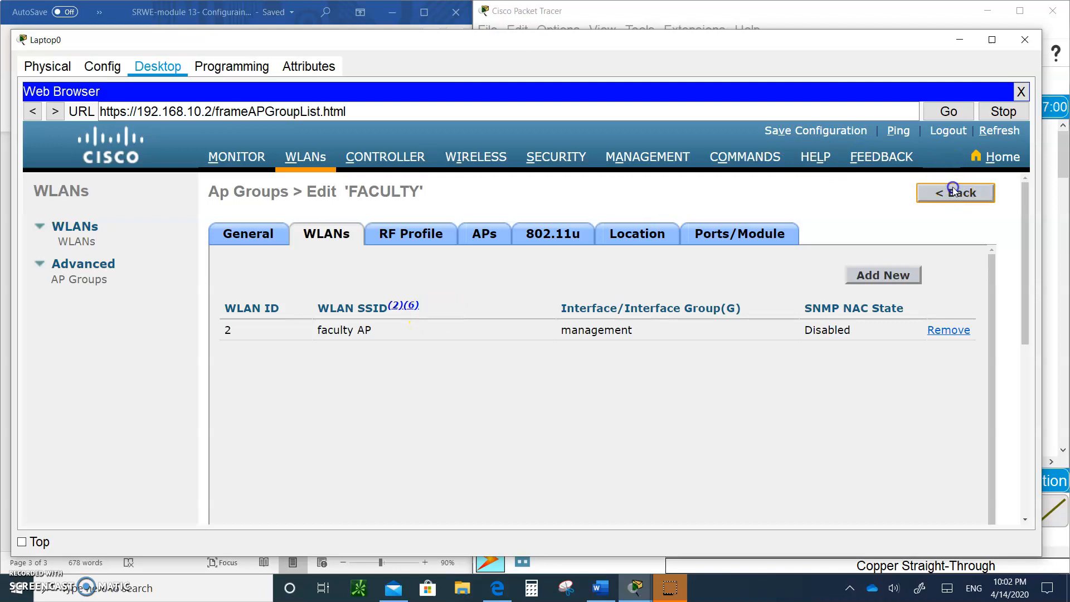
click(955, 193)
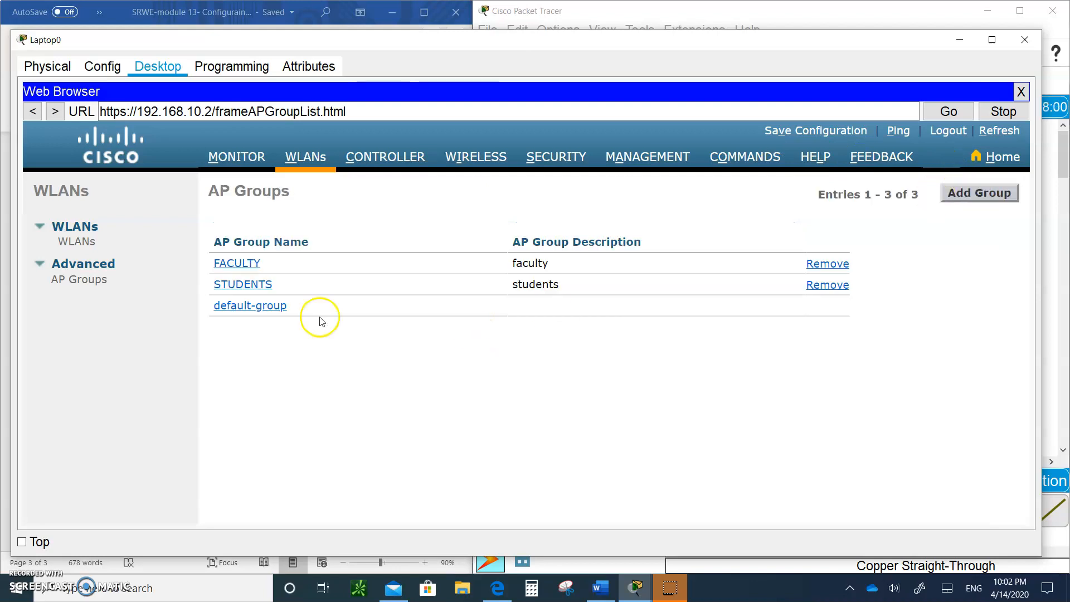
Step: In the STUDENTS AP group, add a new WLAN entry and choose the students AP SSID
click(242, 284)
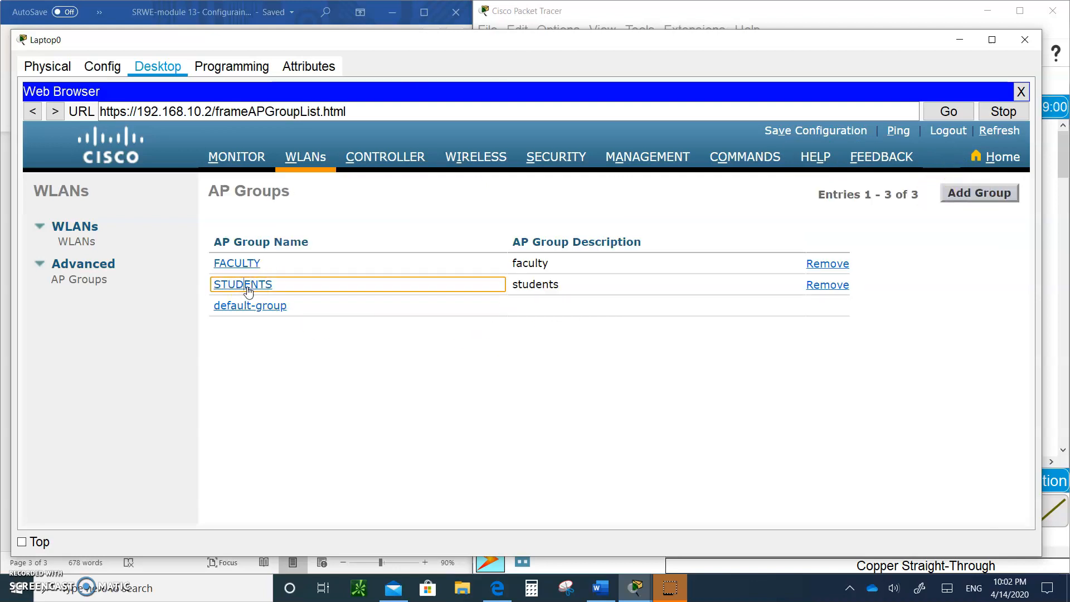
click(242, 284)
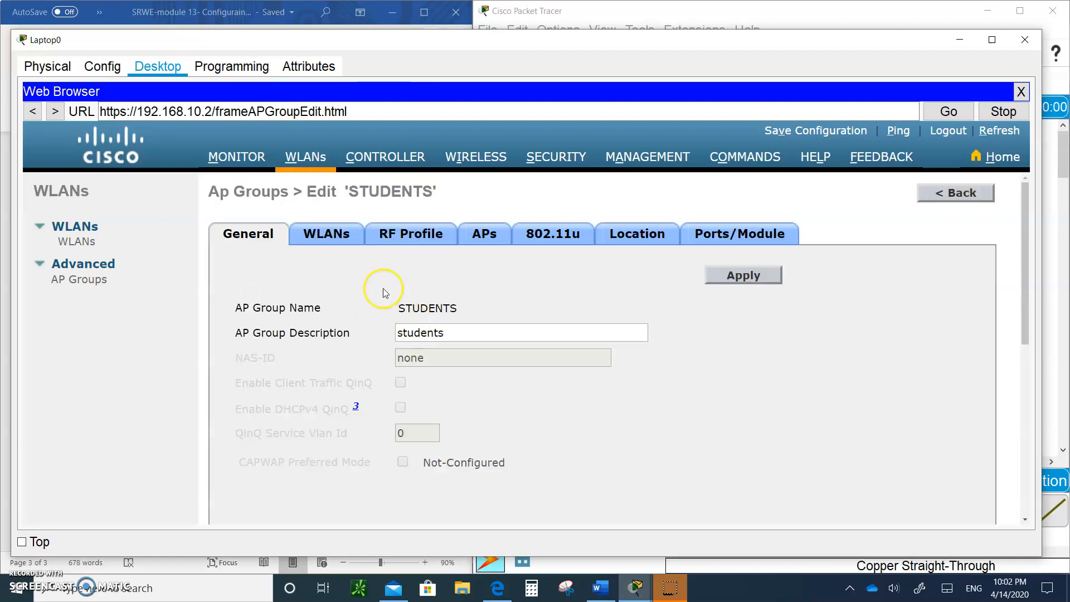
click(327, 233)
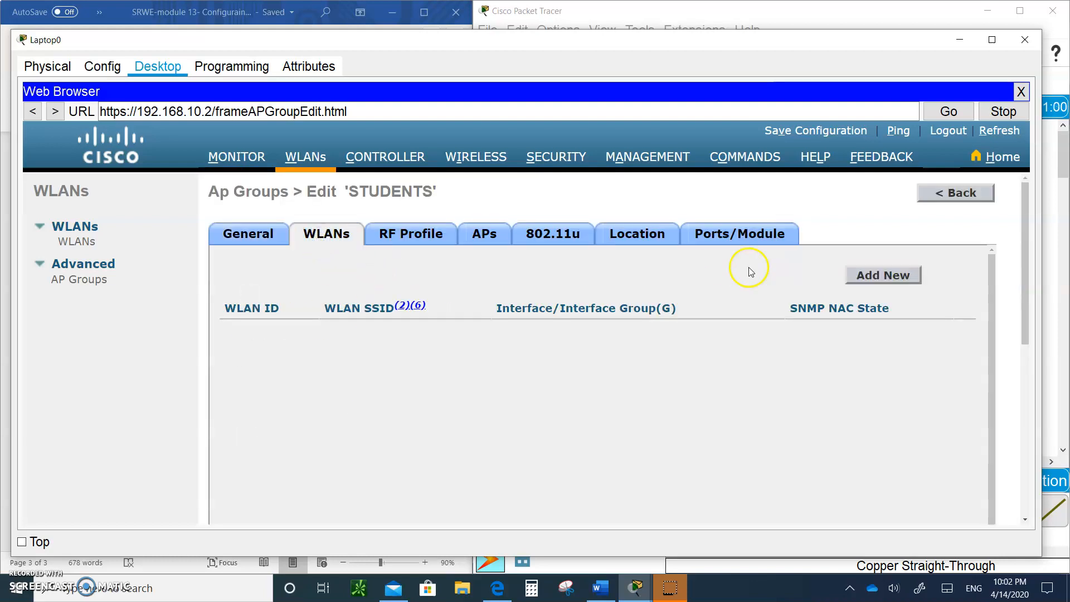
click(883, 274)
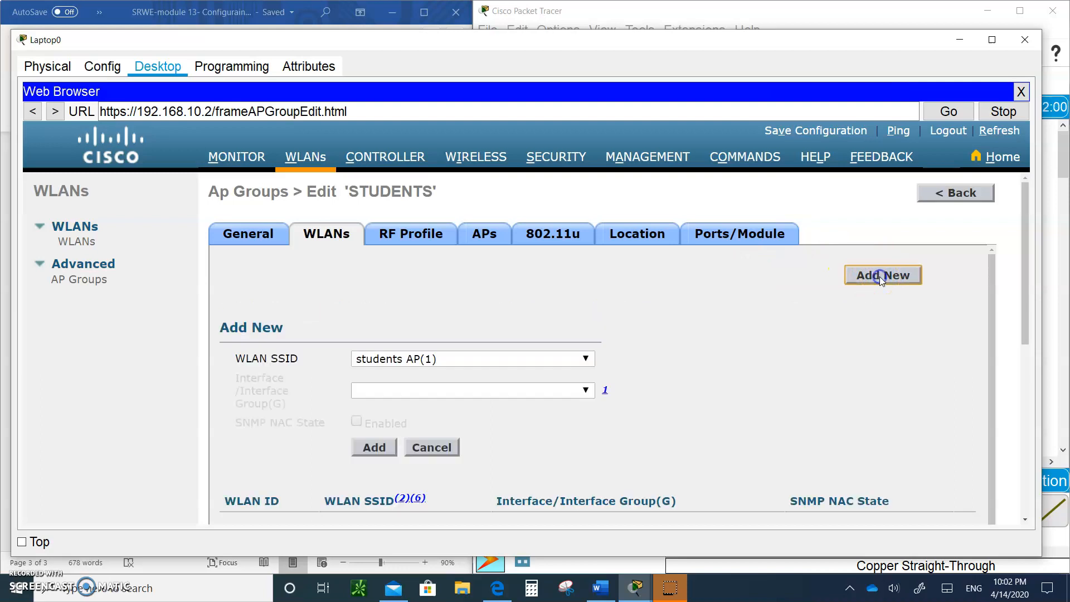
click(583, 358)
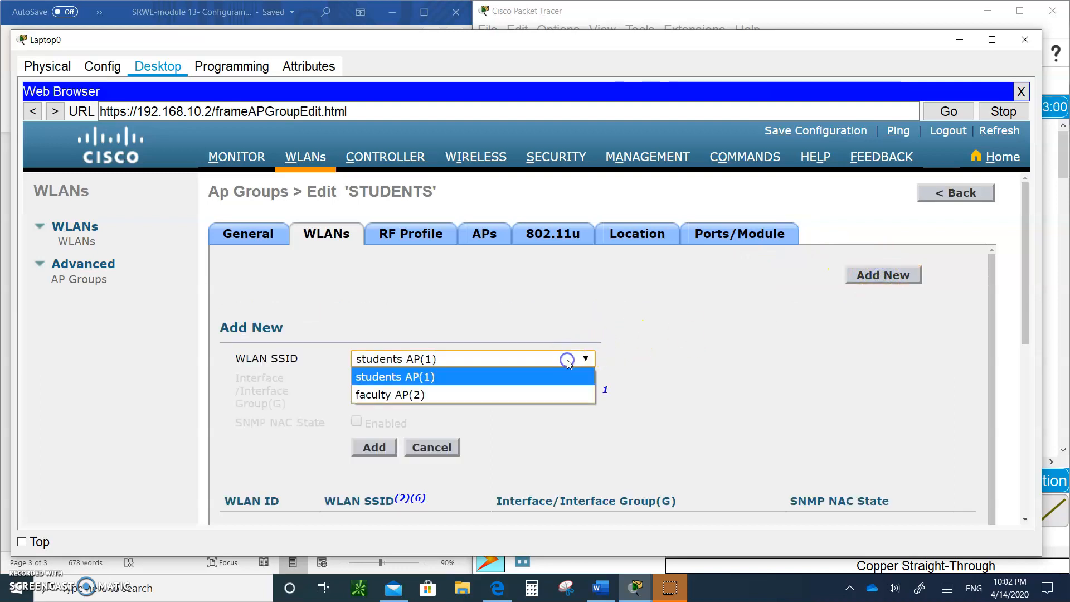
click(396, 376)
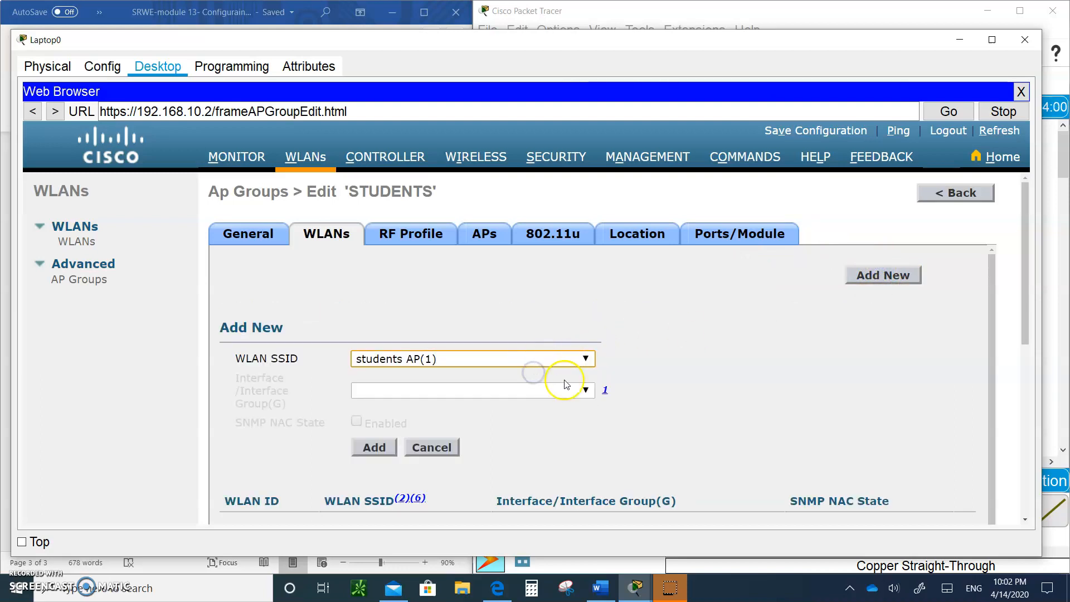
mouse_move(408, 444)
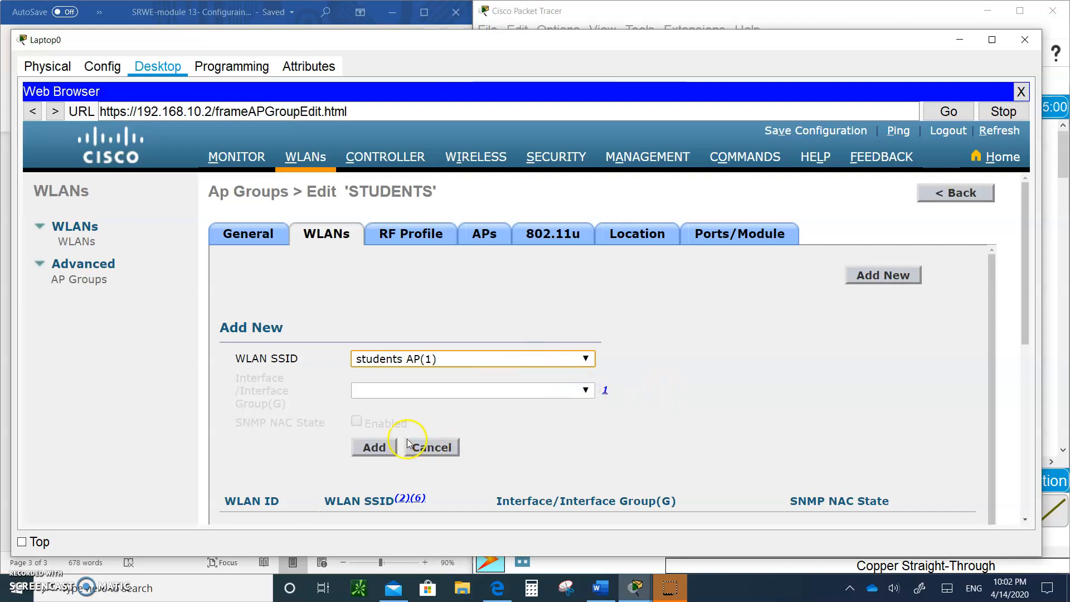
mouse_move(382, 369)
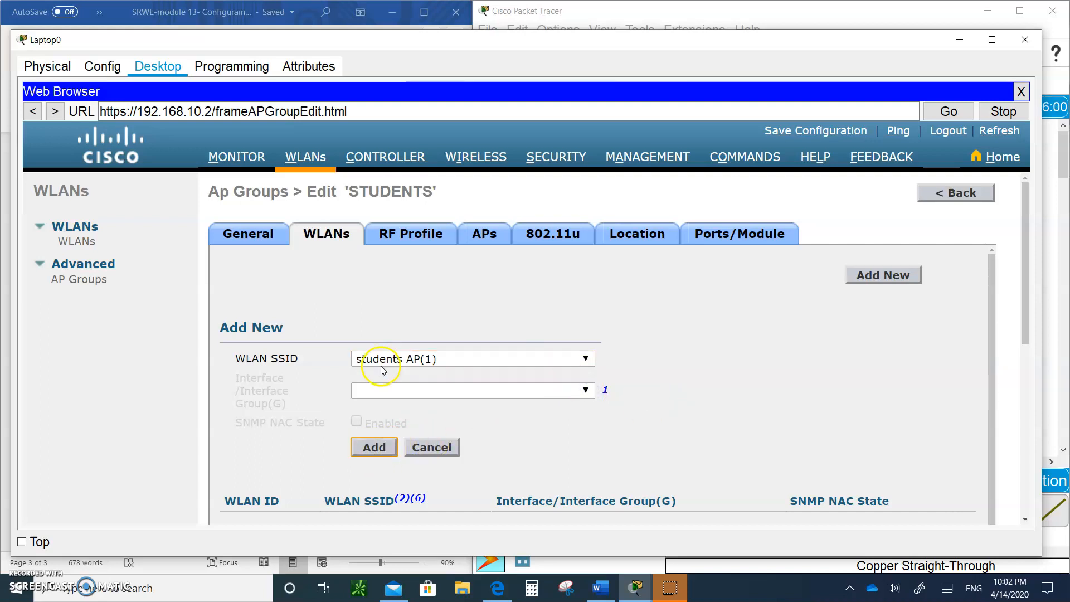
mouse_move(388, 422)
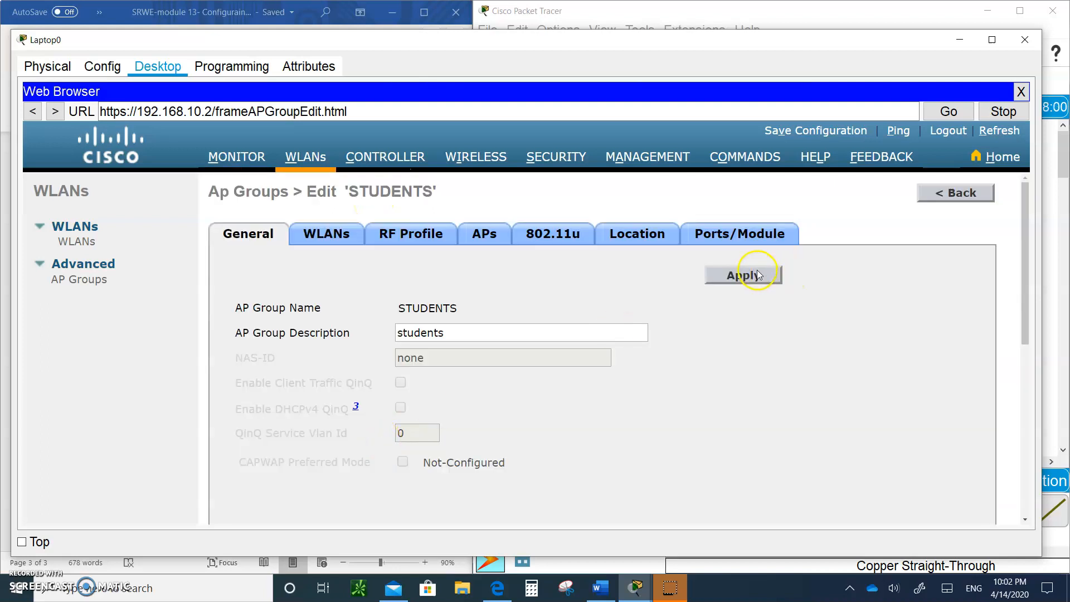
Step: Apply the STUDENTS group settings, confirm students AP is listed, and return to AP Groups
click(743, 274)
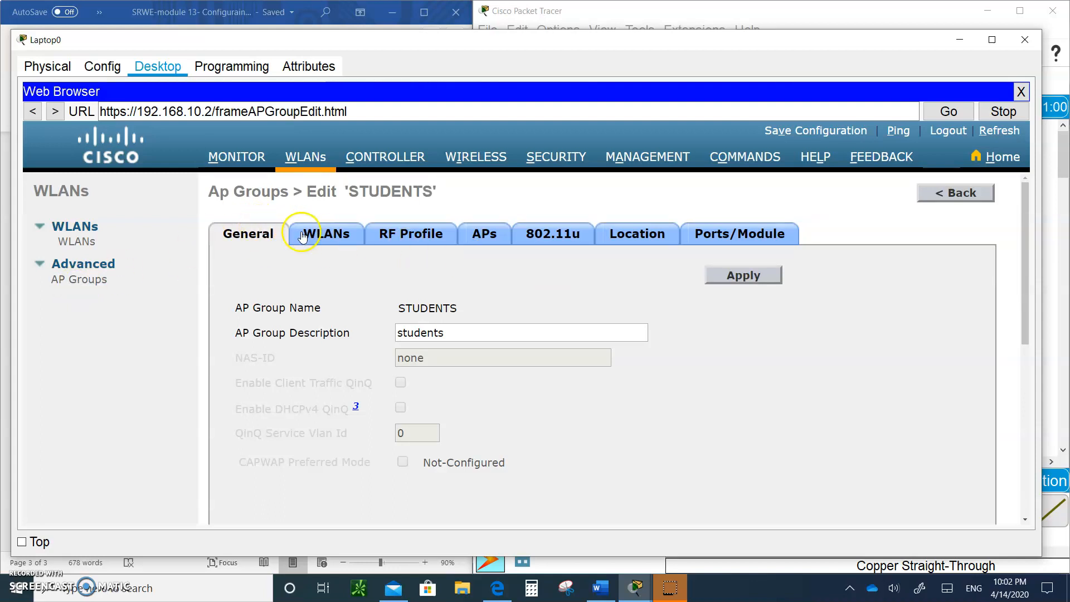
click(327, 233)
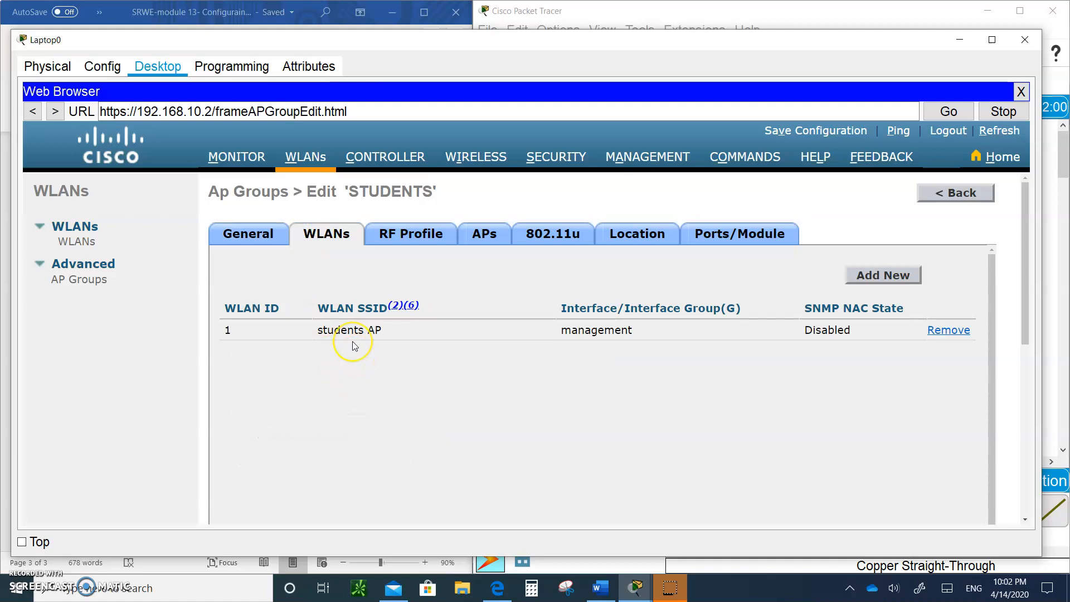
mouse_move(936, 224)
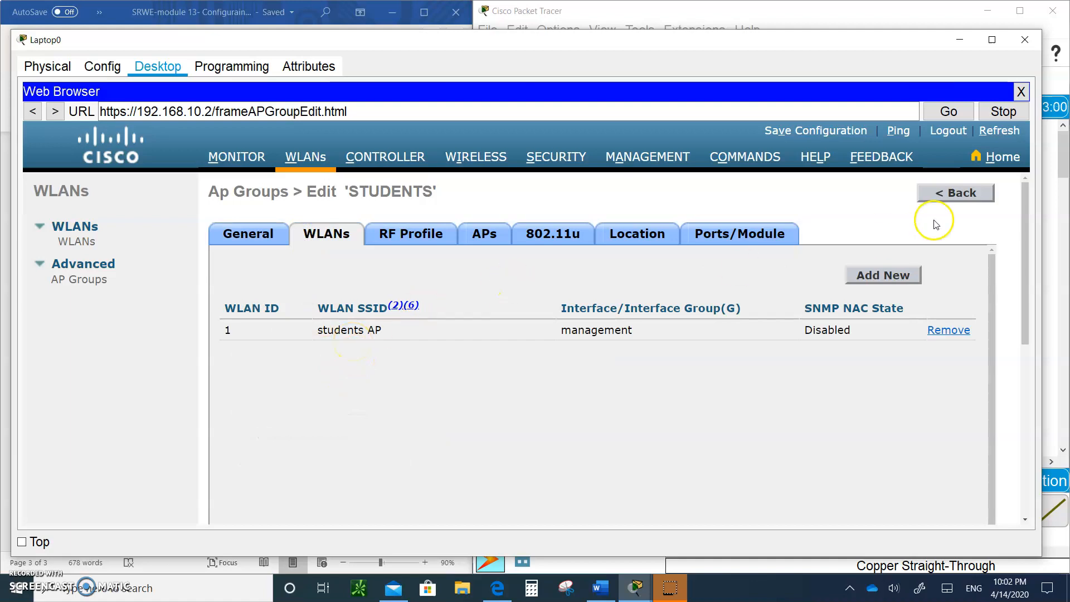
click(956, 193)
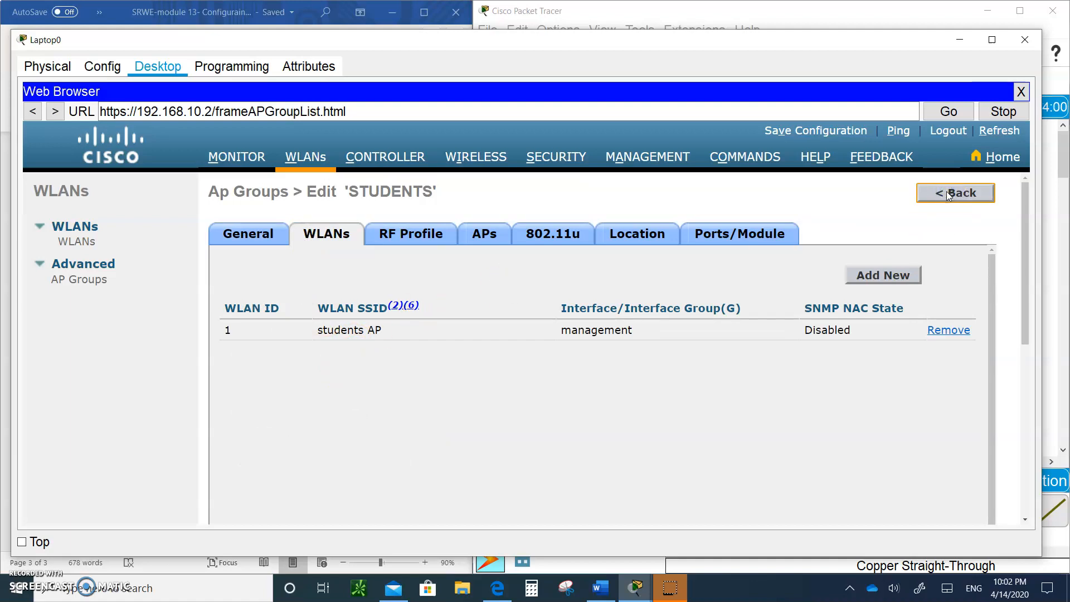
click(956, 193)
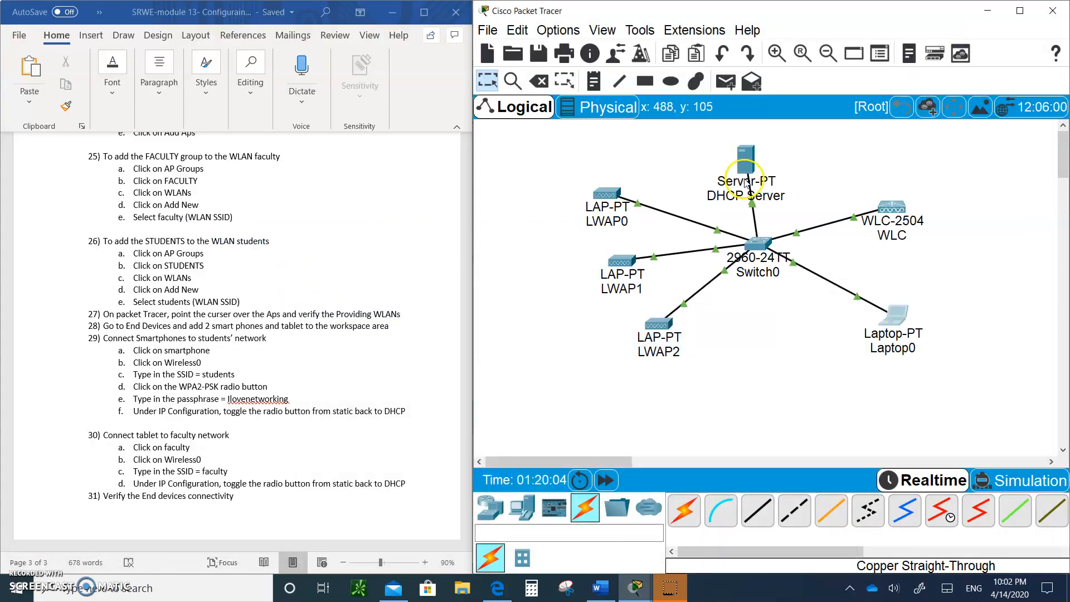
mouse_move(606, 190)
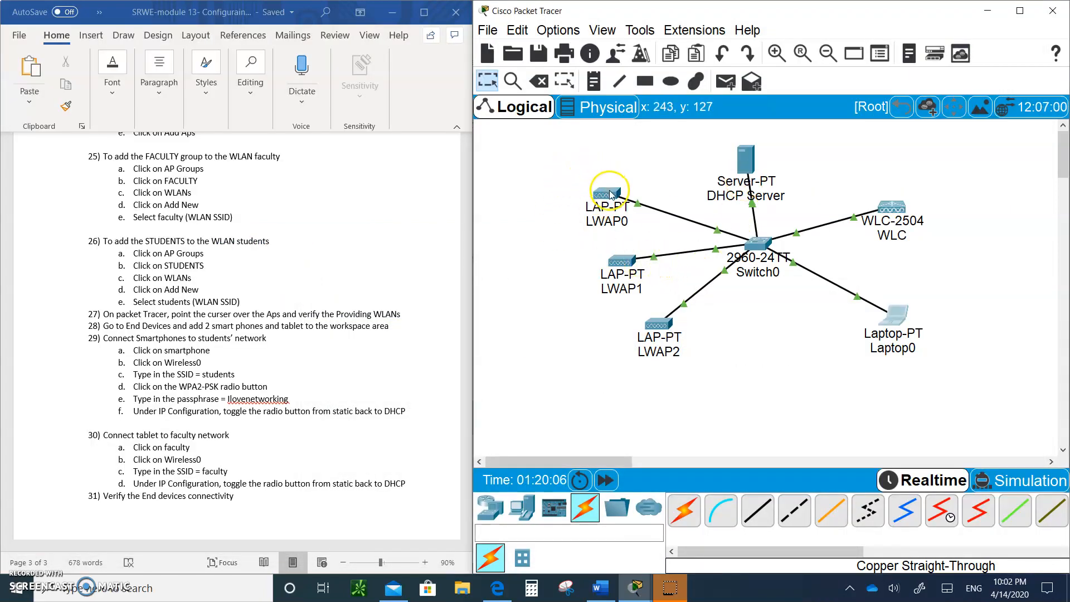
mouse_move(610, 193)
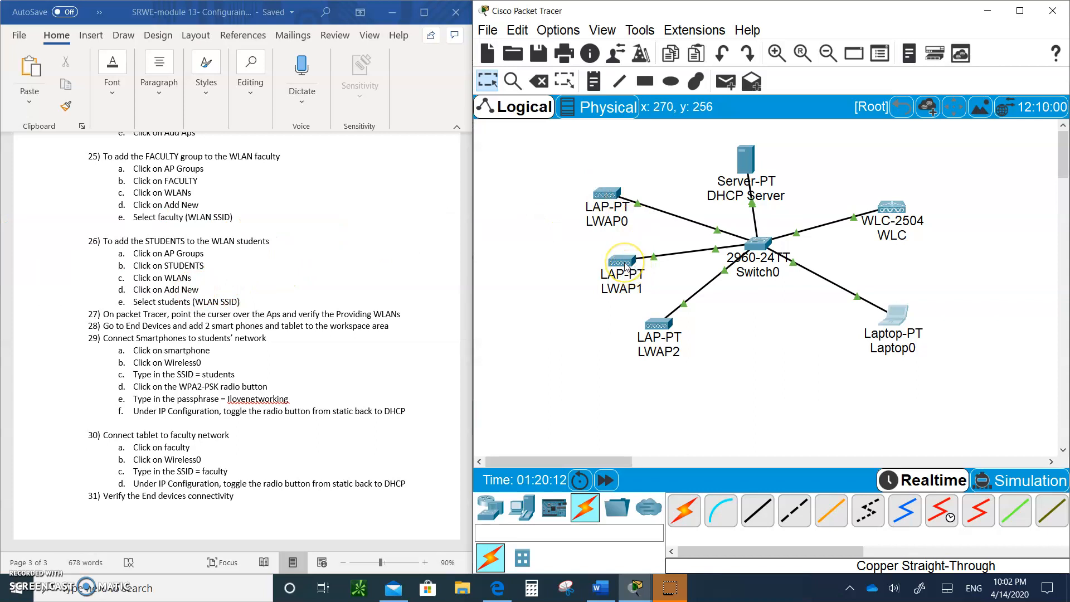
mouse_move(622, 263)
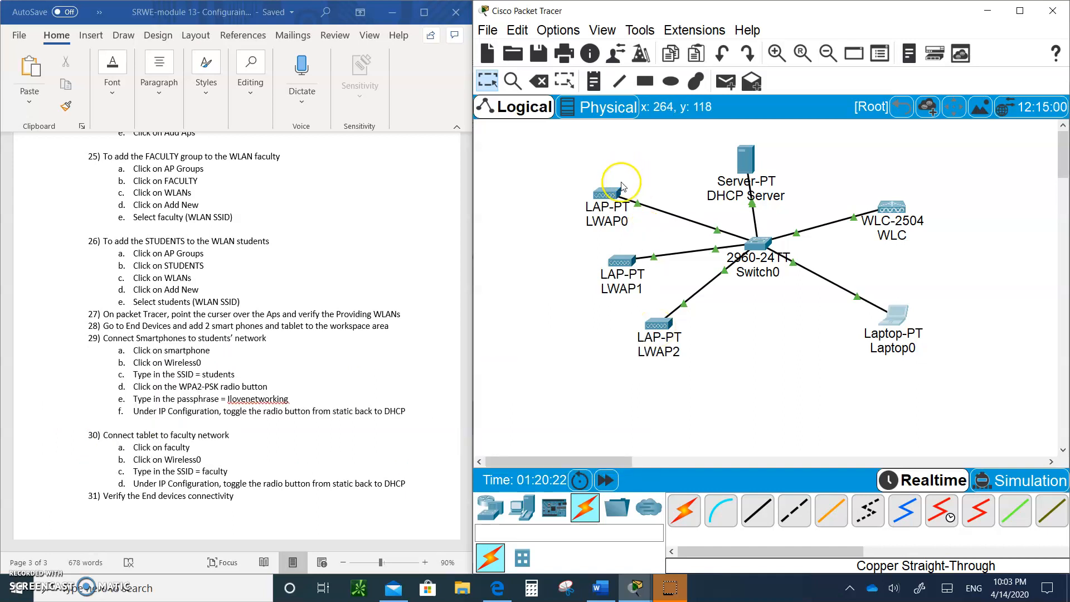
mouse_move(635, 181)
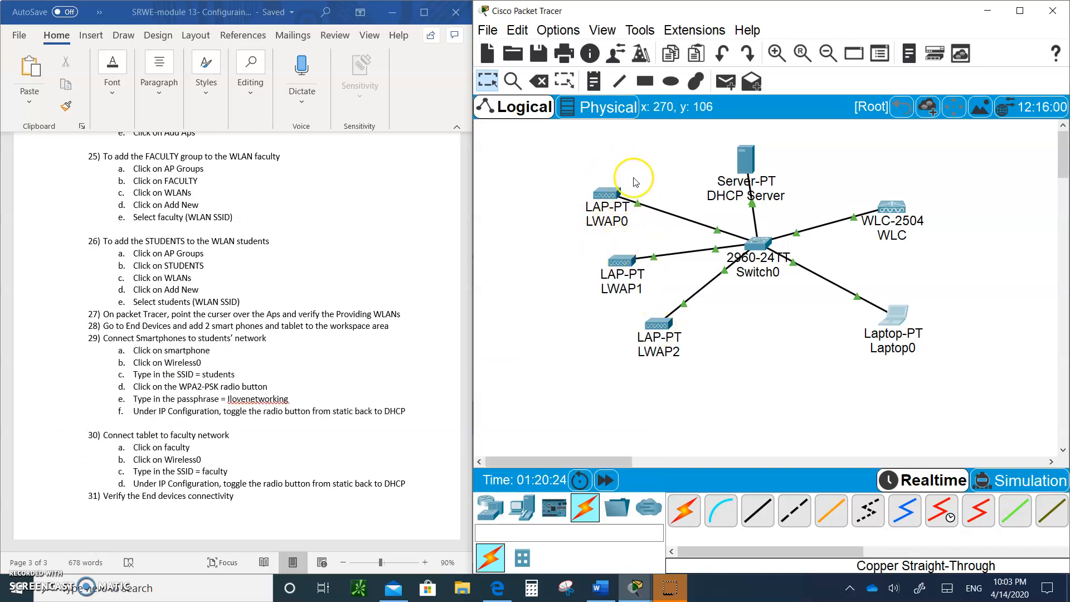
mouse_move(675, 331)
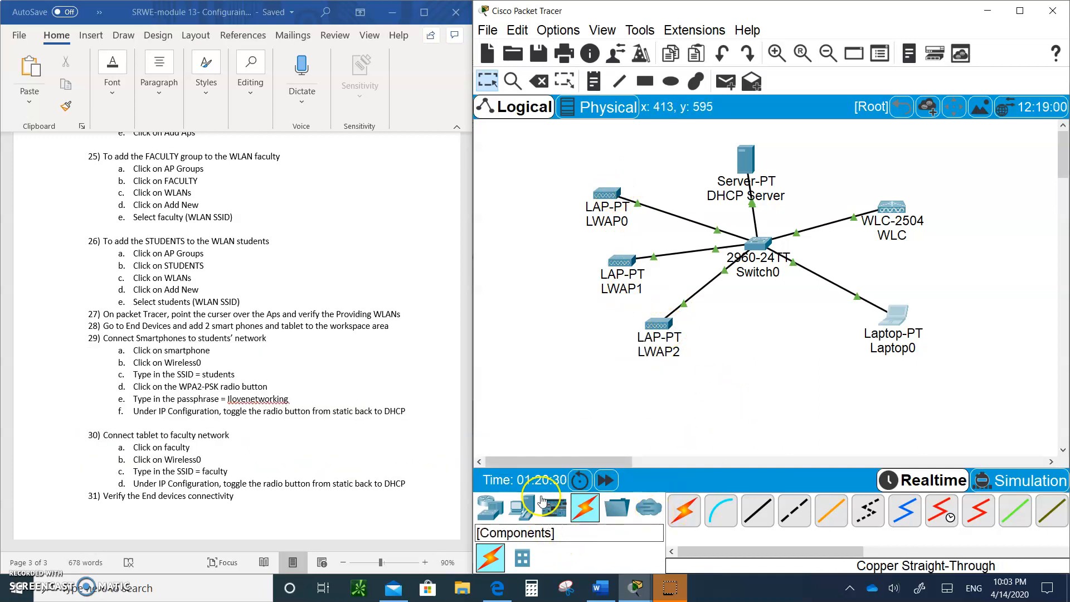
Step: Place a smartphone (Smartphone0) from End Devices onto the workspace
click(521, 509)
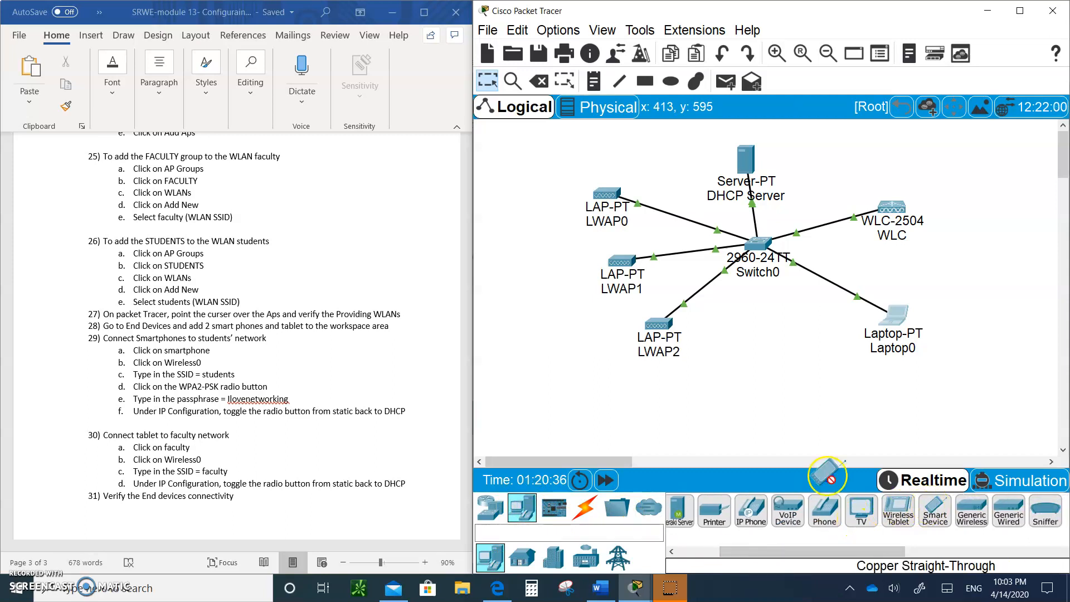
click(576, 209)
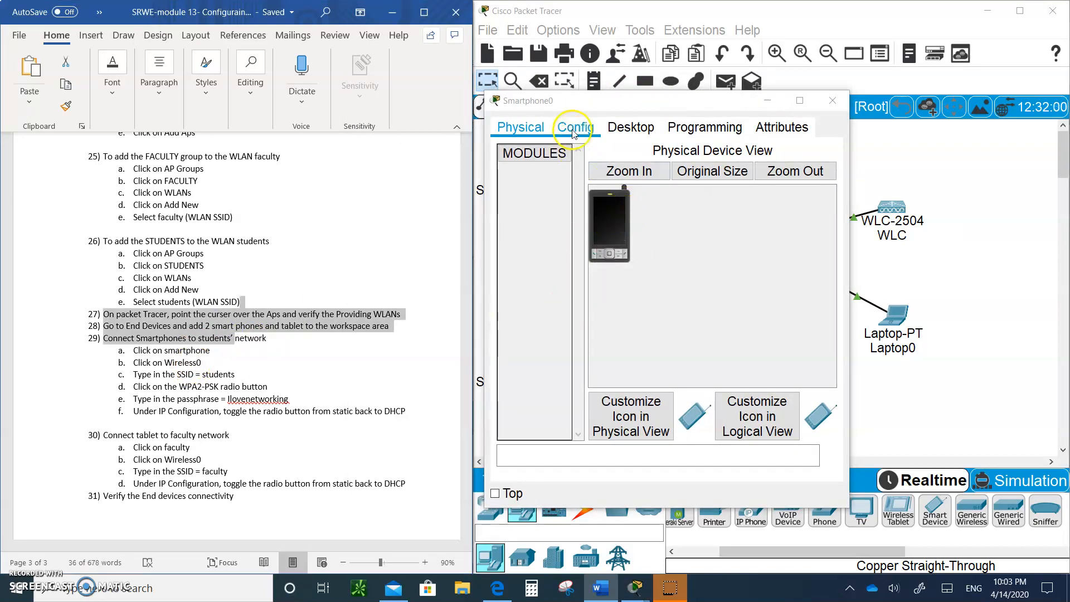
Step: Set Smartphone0's Wireless0 SSID to students with WPA2-PSK and its passphrase
click(575, 127)
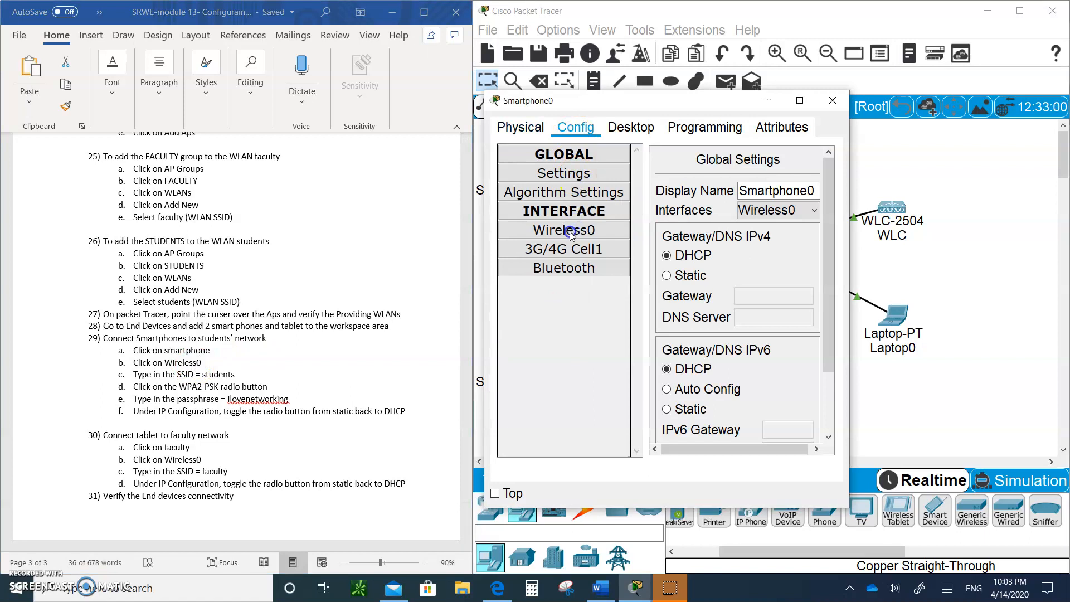
click(563, 230)
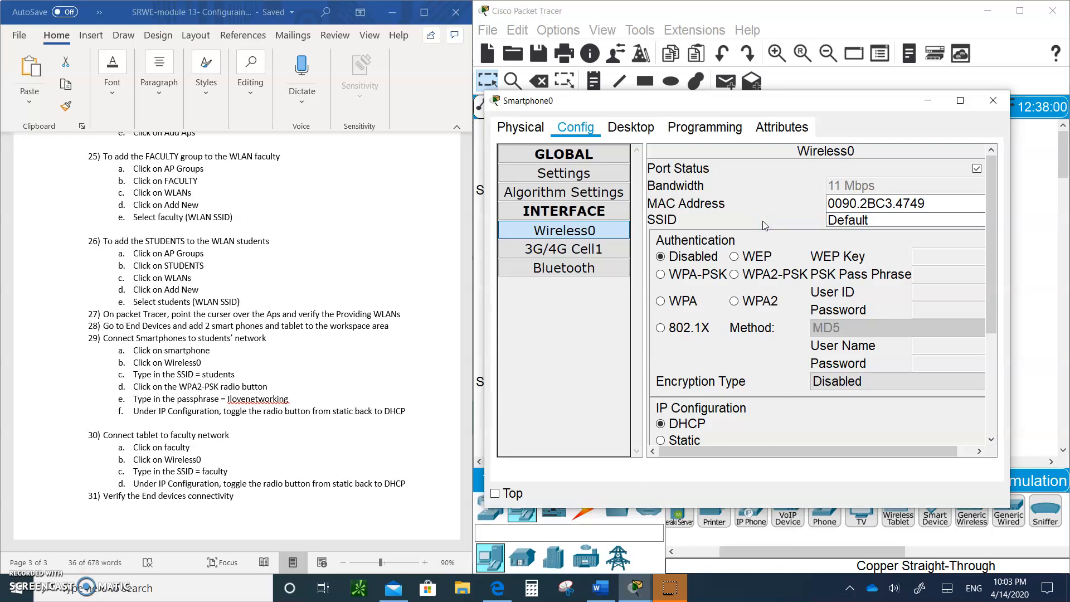
click(881, 220)
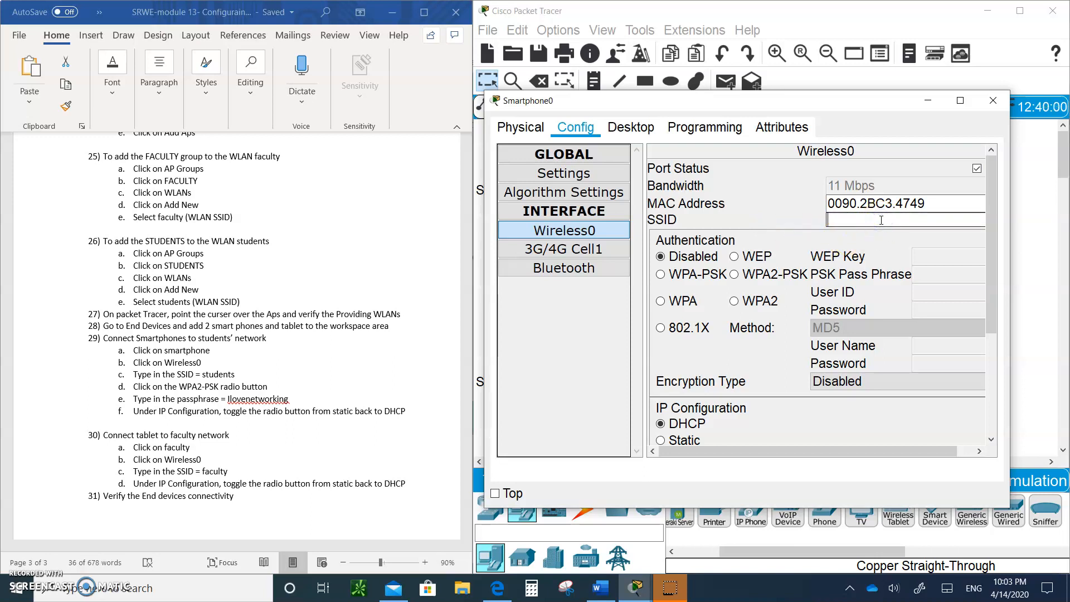
text(students)
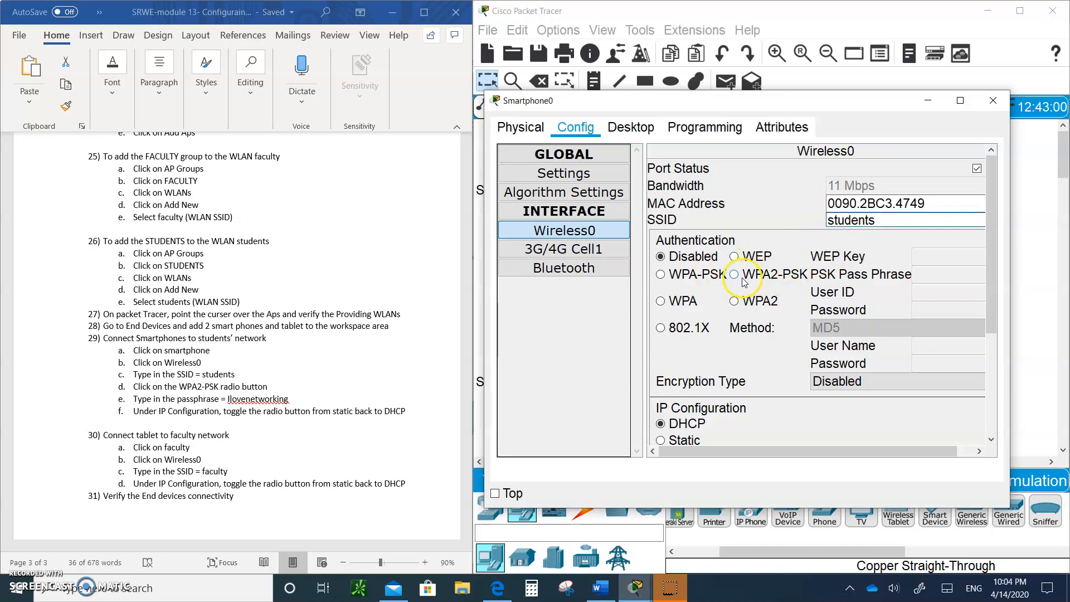
click(734, 275)
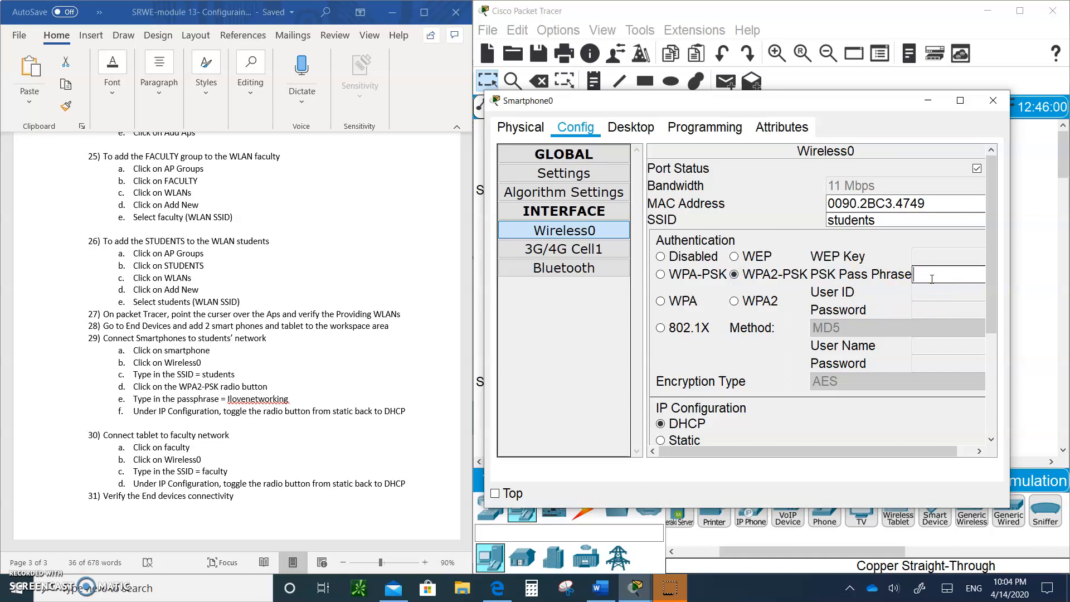
text(llov)
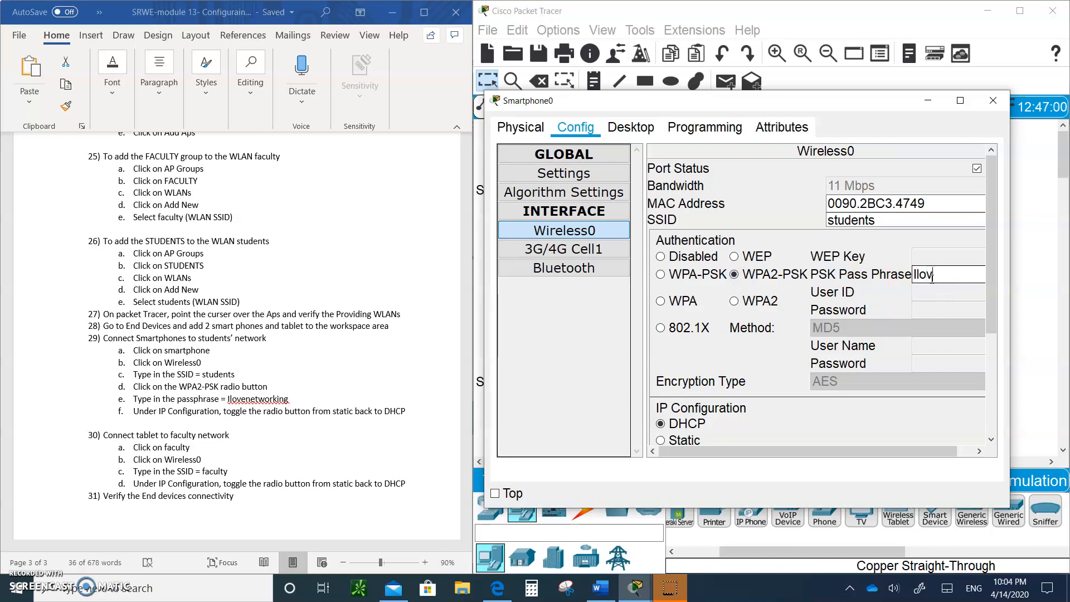
text(enetworkin)
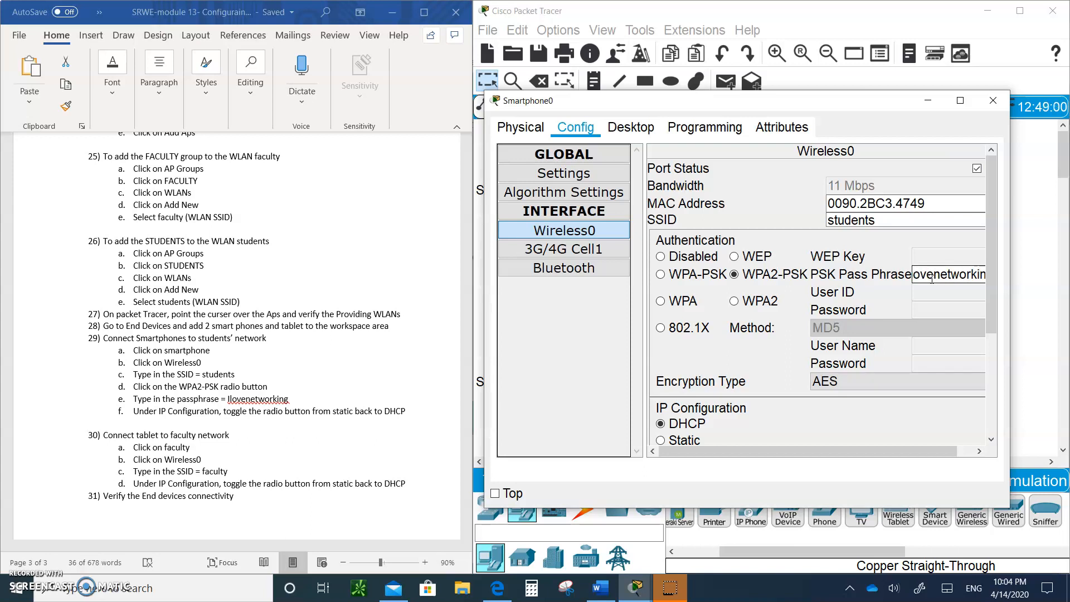
Step: Toggle Smartphone0's IP configuration Static and back to DHCP to request an address
scroll(down, 3)
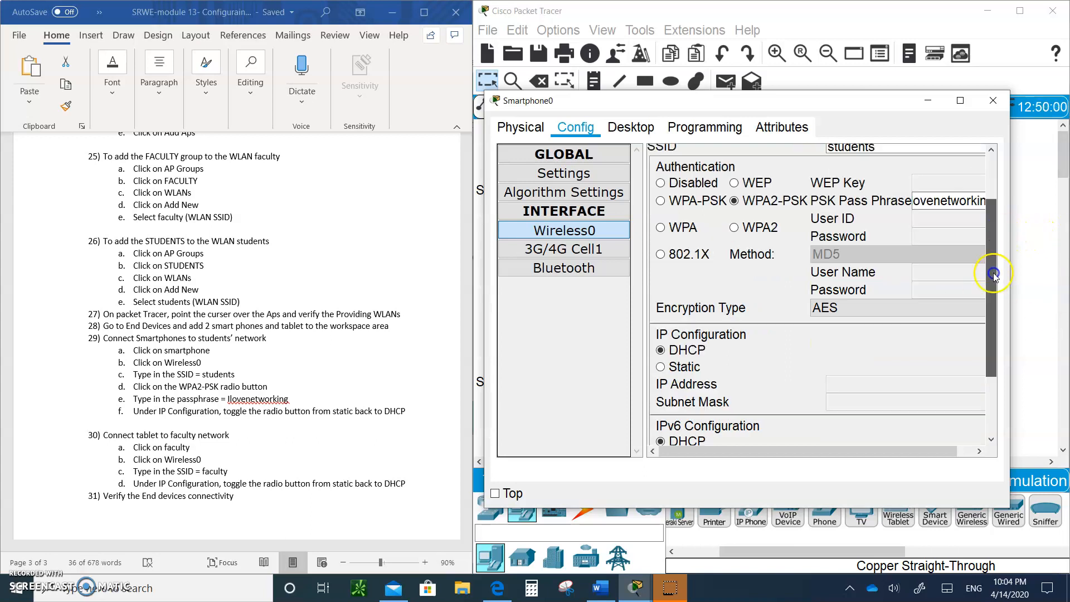
scroll(down, 3)
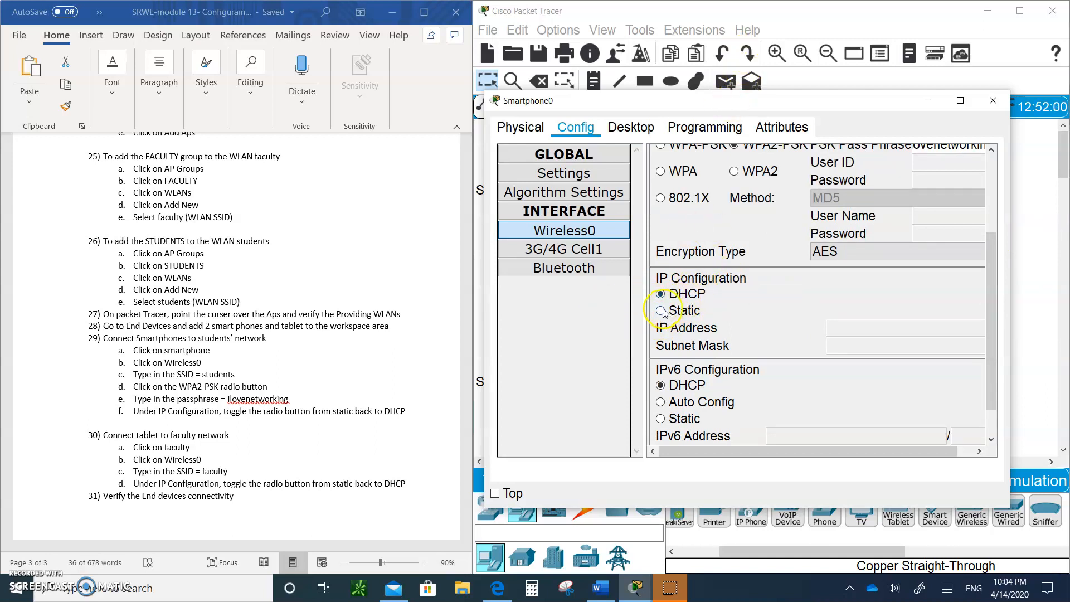
click(660, 311)
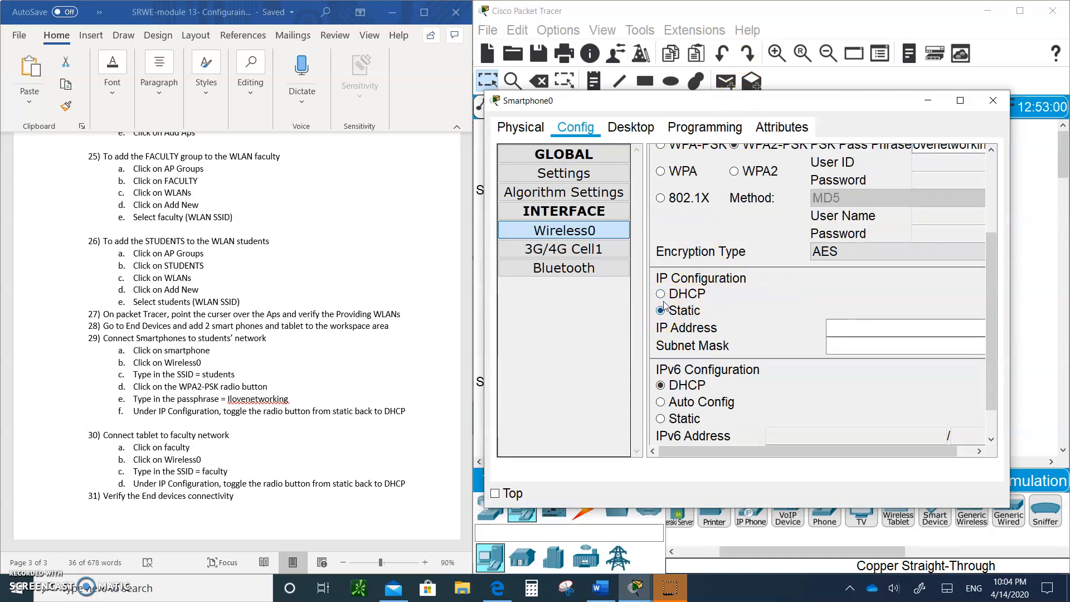
click(660, 293)
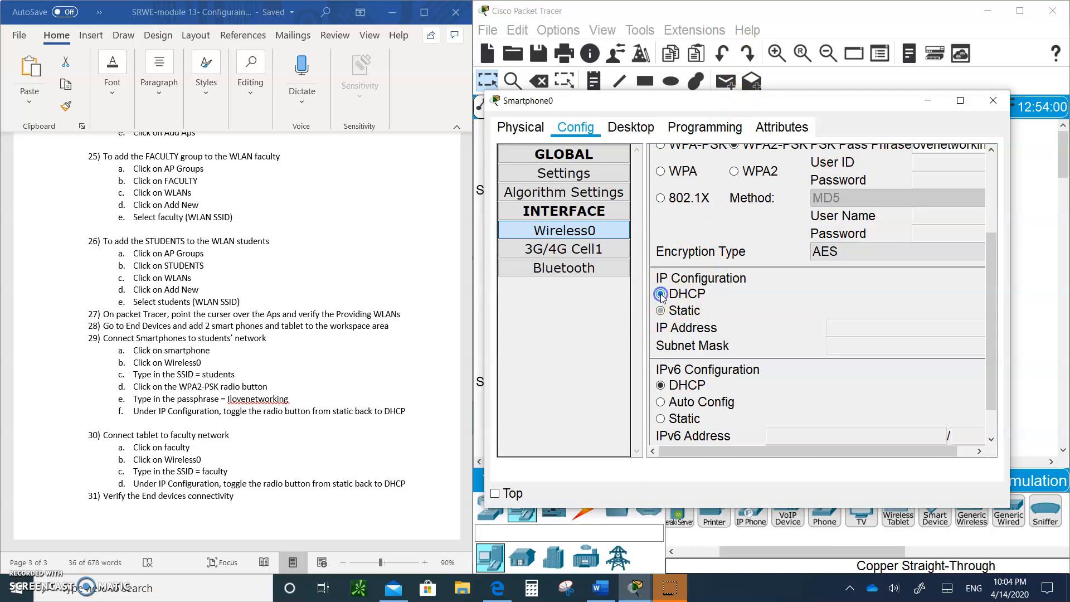
click(660, 293)
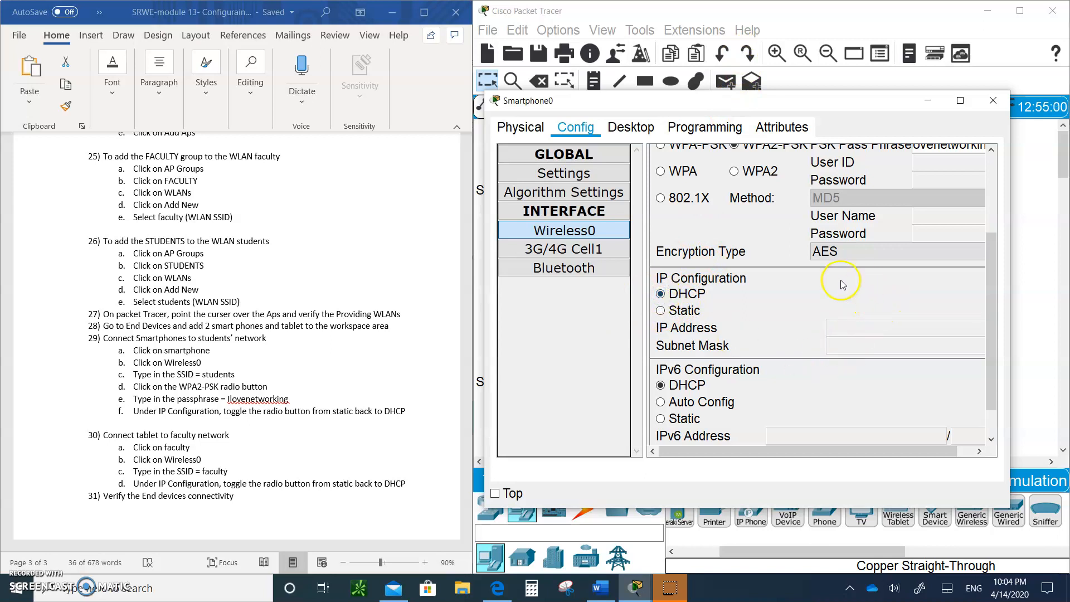
mouse_move(882, 306)
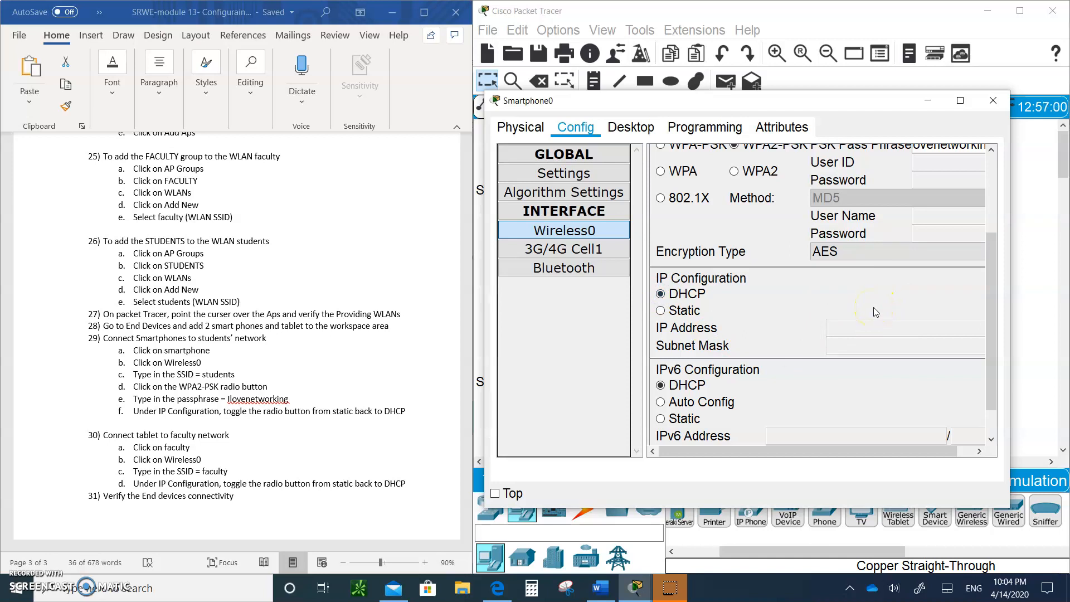
mouse_move(868, 102)
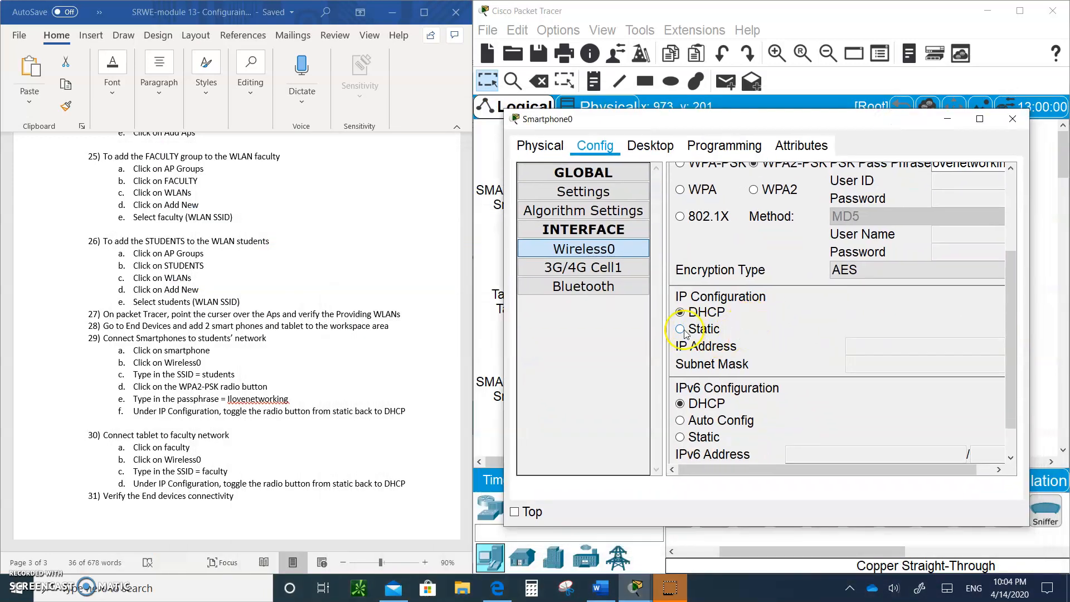
click(680, 312)
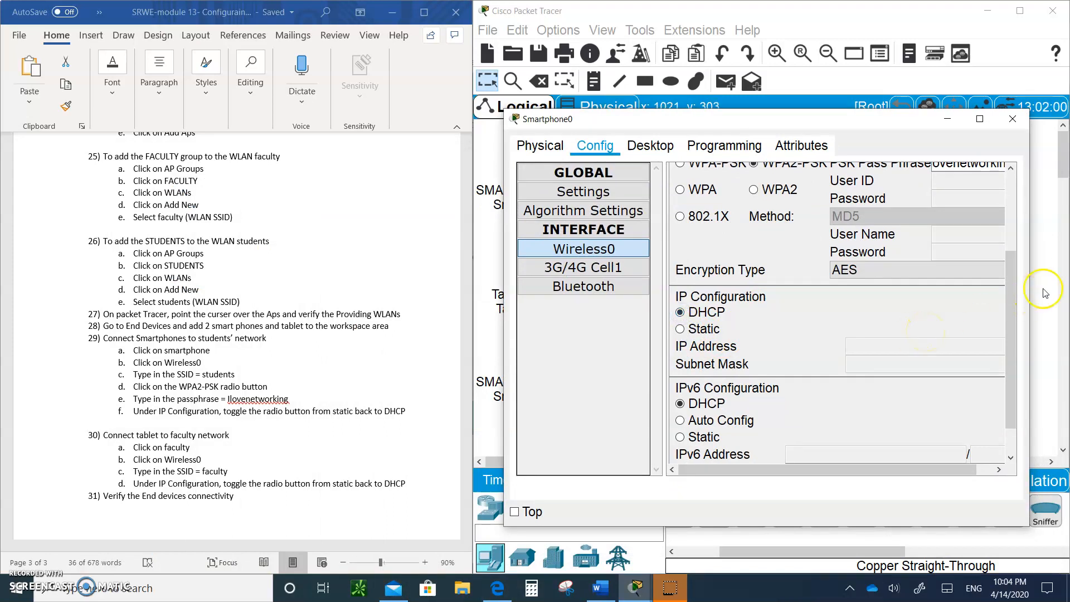
mouse_move(498, 305)
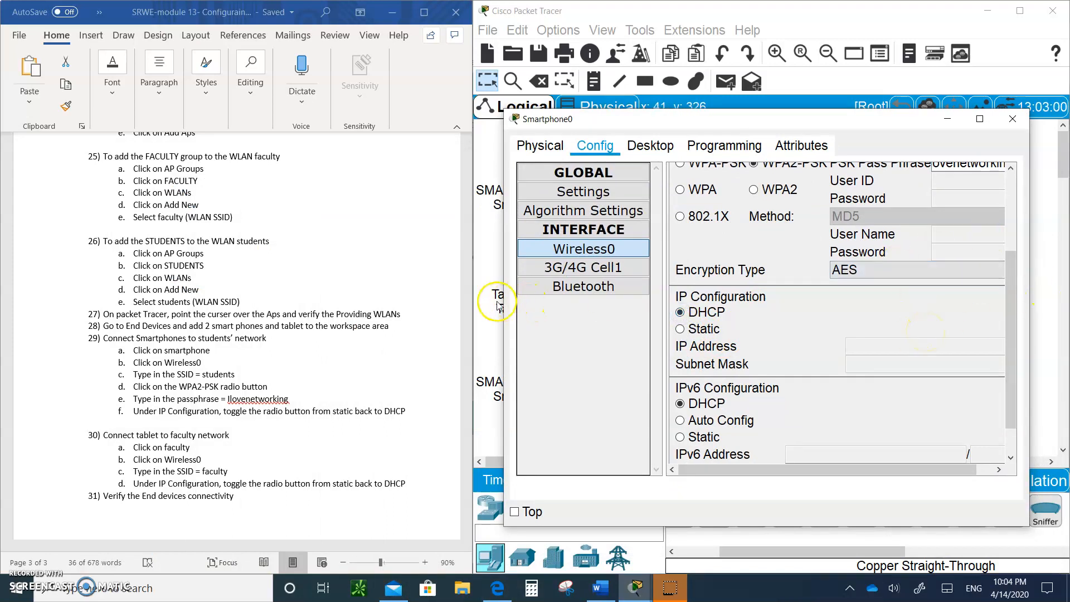
click(680, 328)
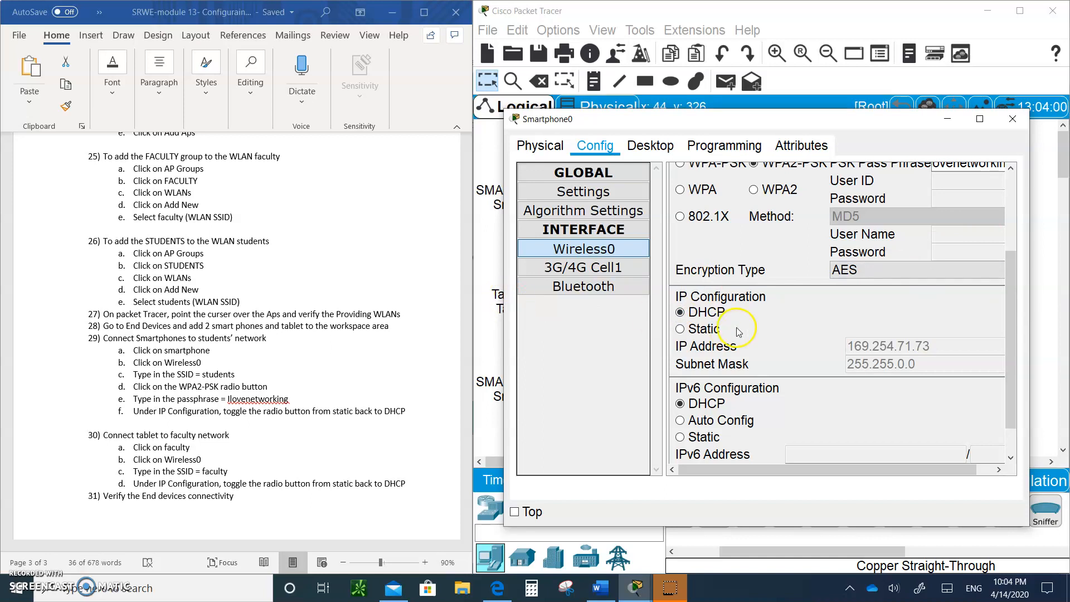
click(680, 329)
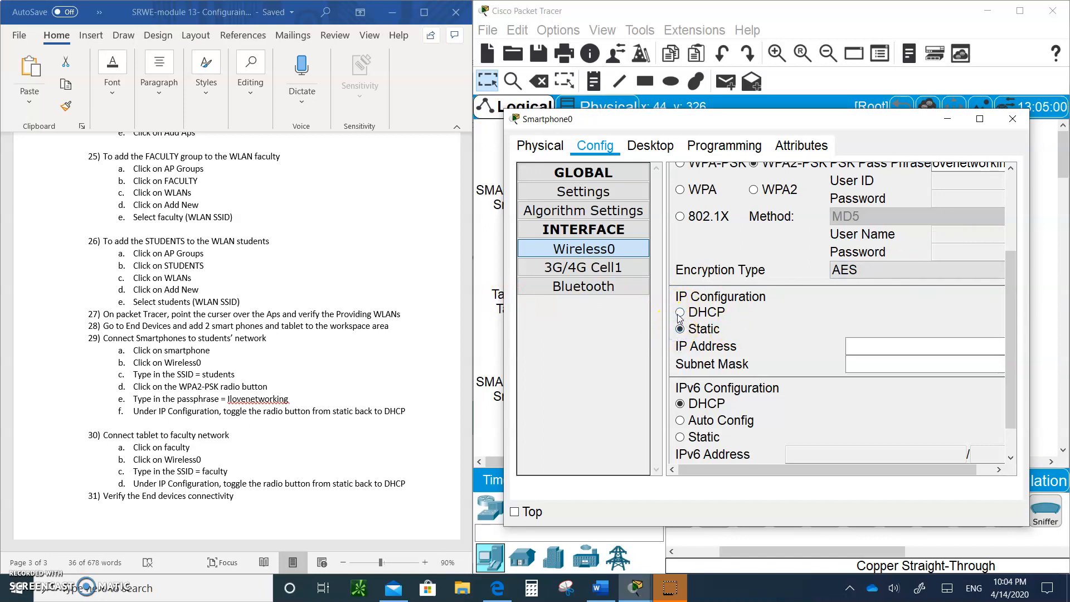
click(680, 312)
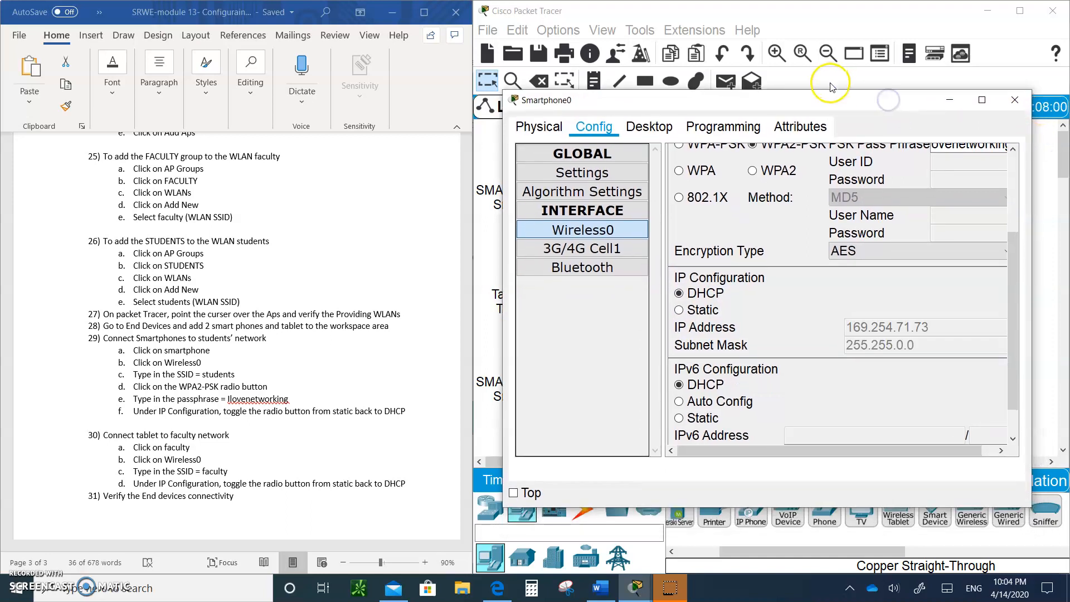
mouse_move(524, 458)
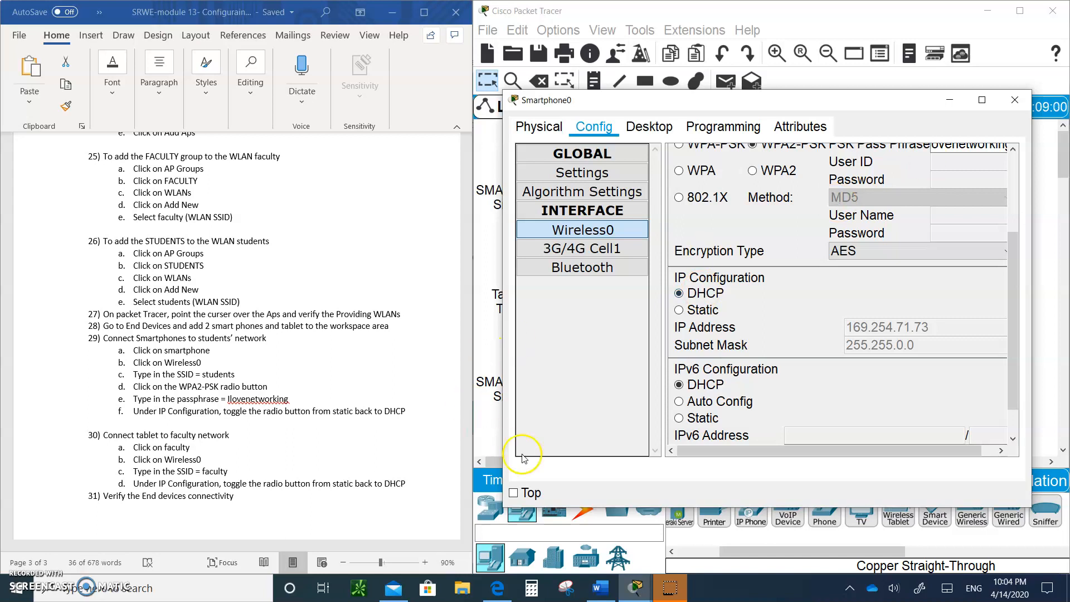
mouse_move(949, 100)
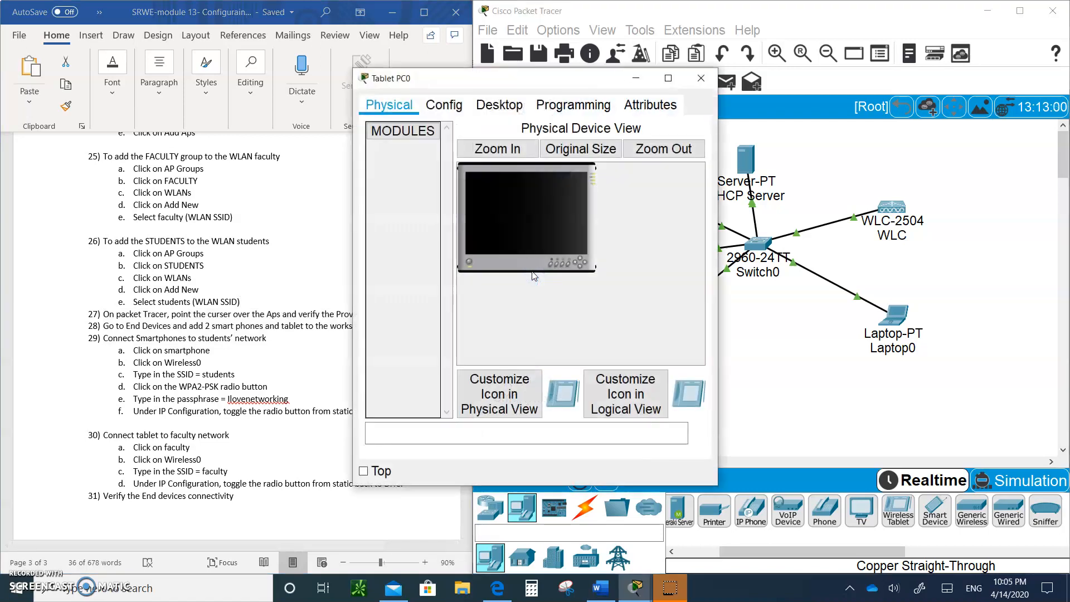
mouse_move(445, 105)
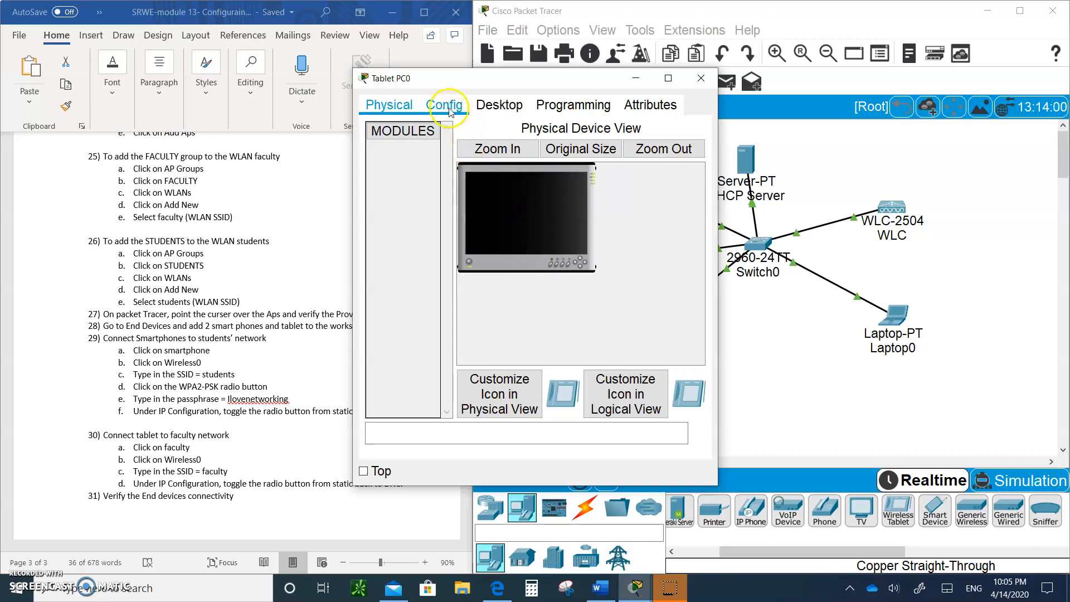
Step: Set Tablet PC0's Wireless0 SSID to faculty and toggle Static back to DHCP addressing
click(442, 104)
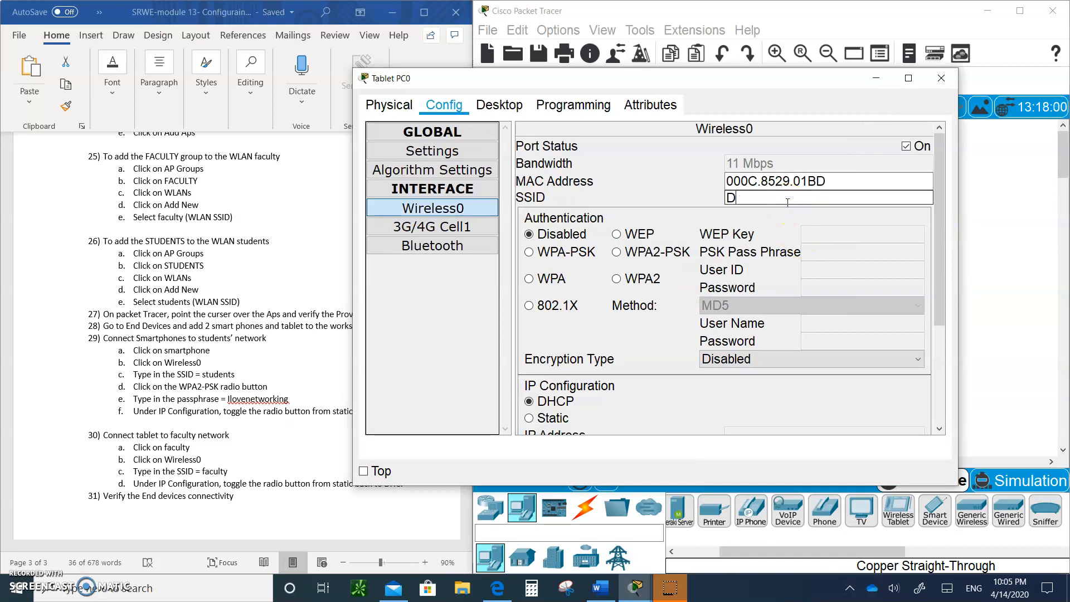
key(Backspace)
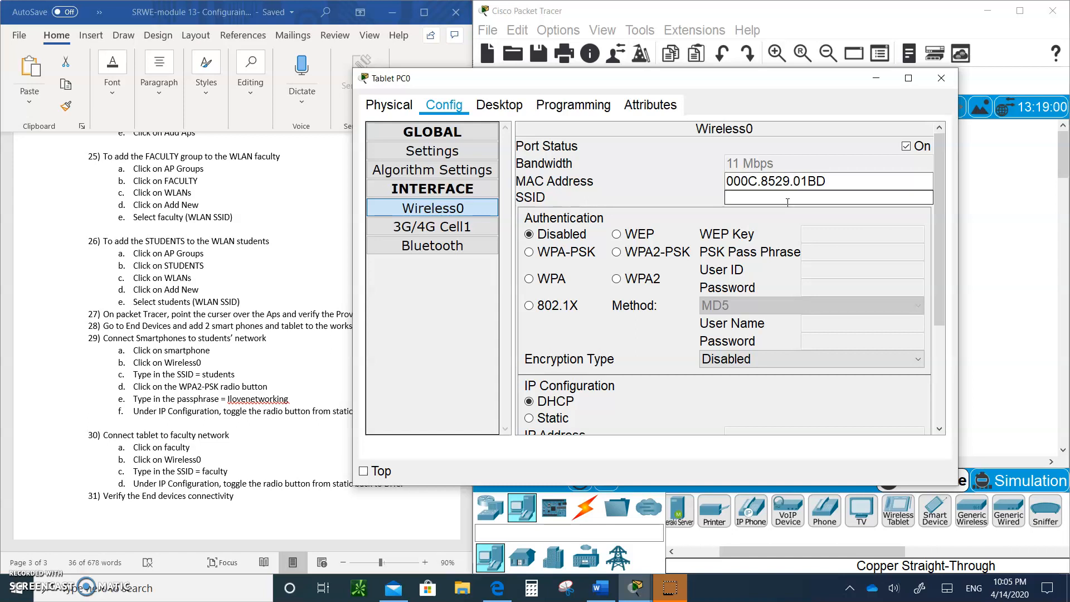
text(facu)
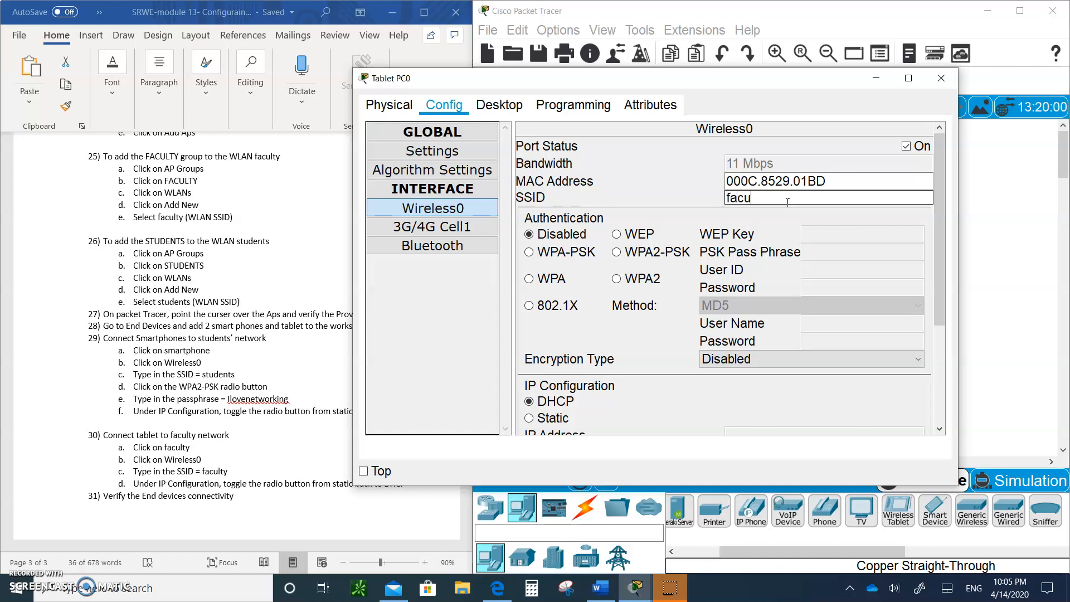
text(lty)
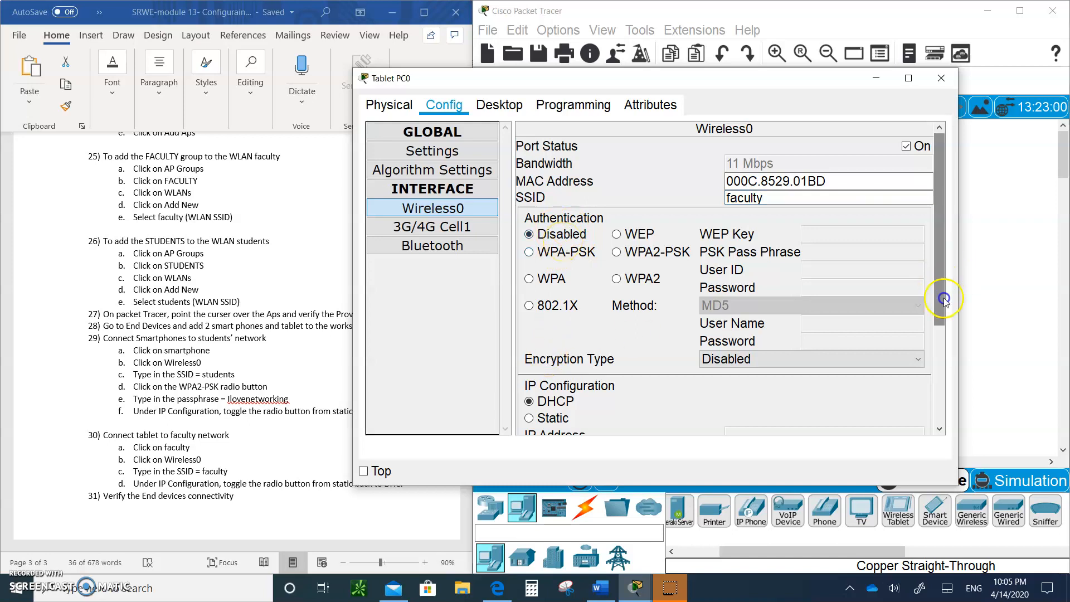
scroll(down, 3)
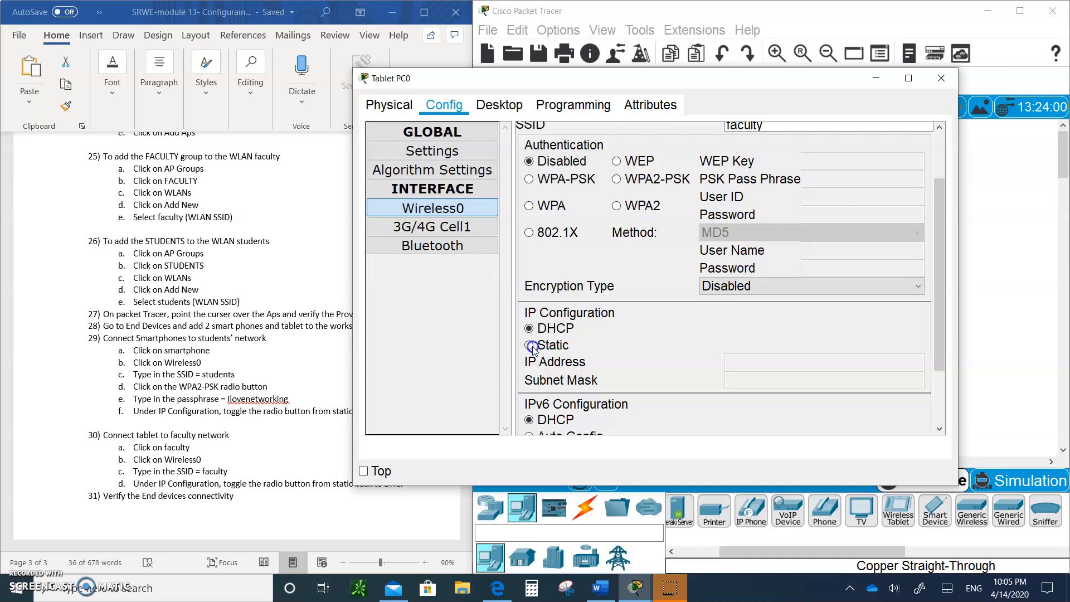
click(529, 344)
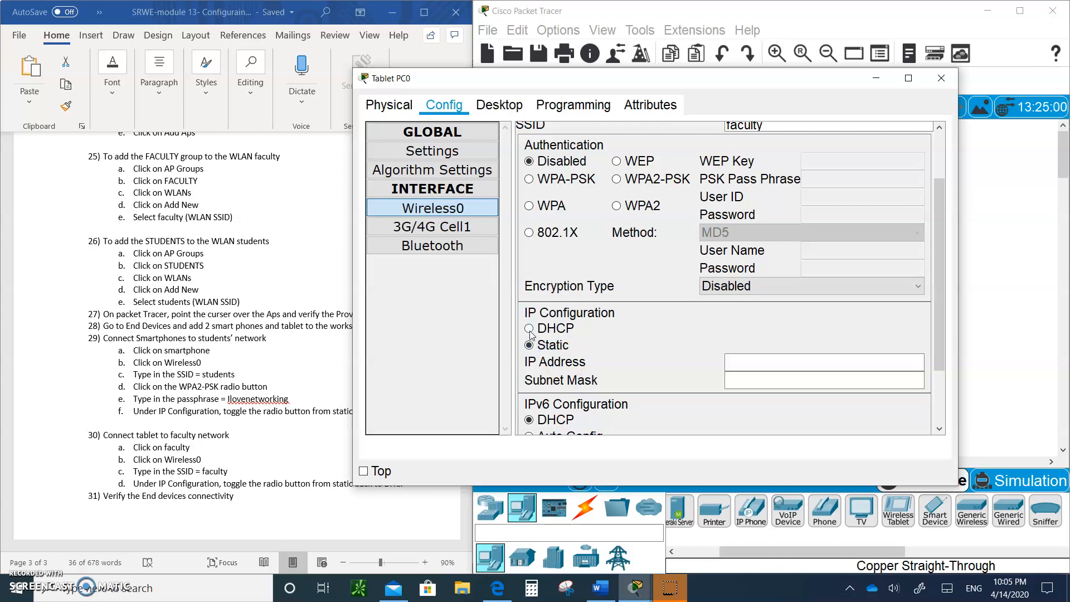
click(529, 327)
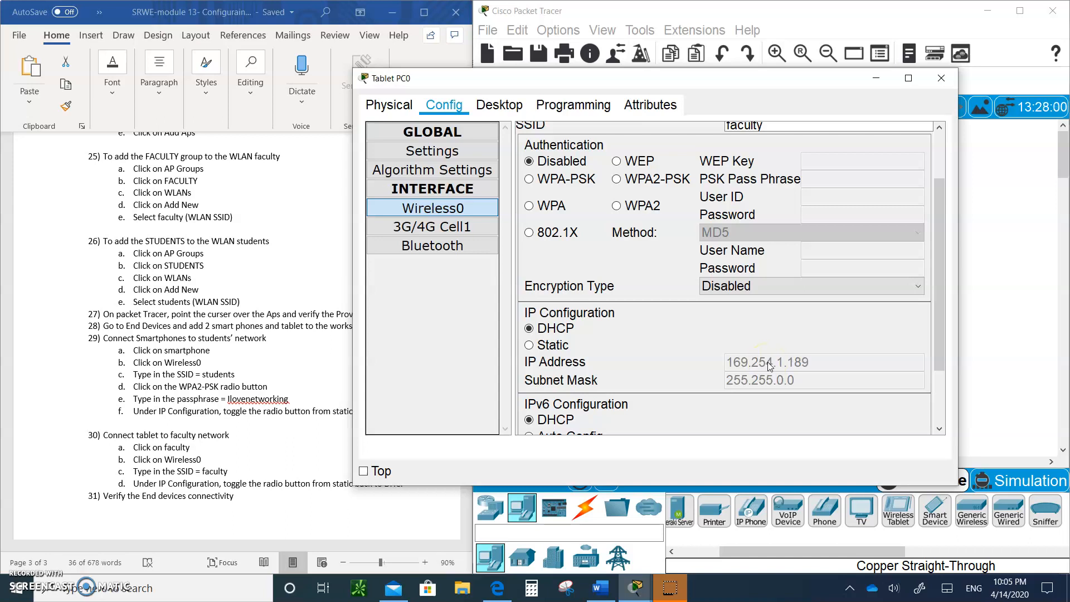
mouse_move(322, 423)
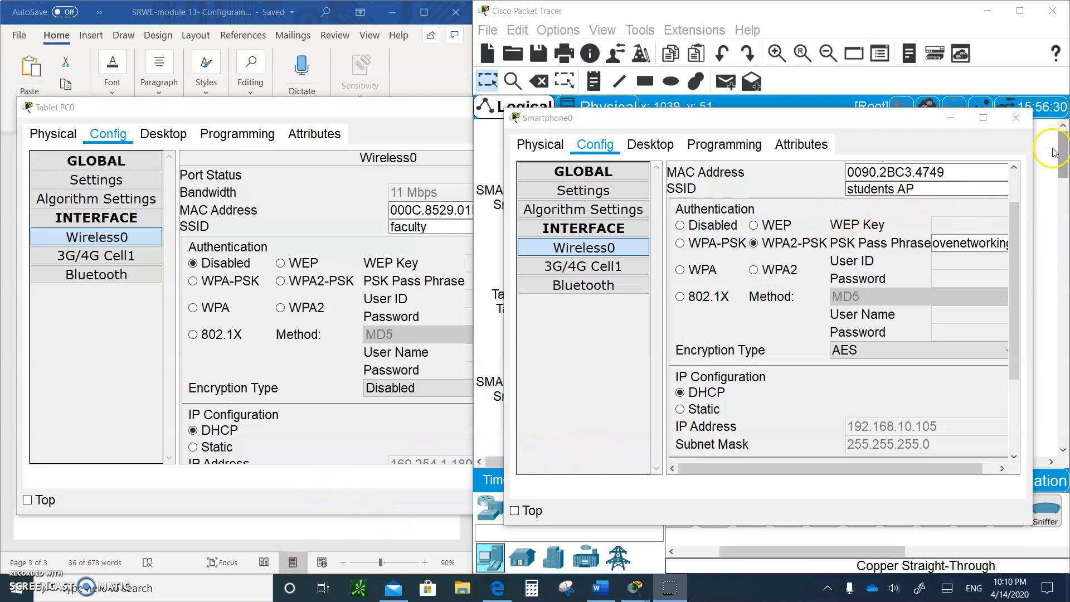
Step: Rename Tablet PC0's SSID to faculty AP and toggle Static back to DHCP
click(1017, 118)
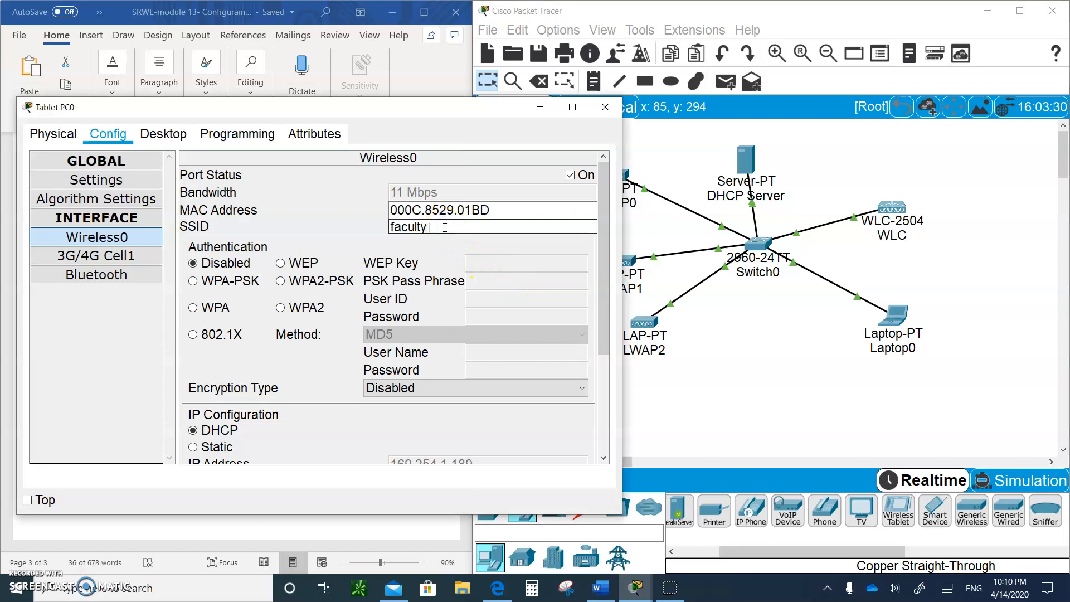
text(AP)
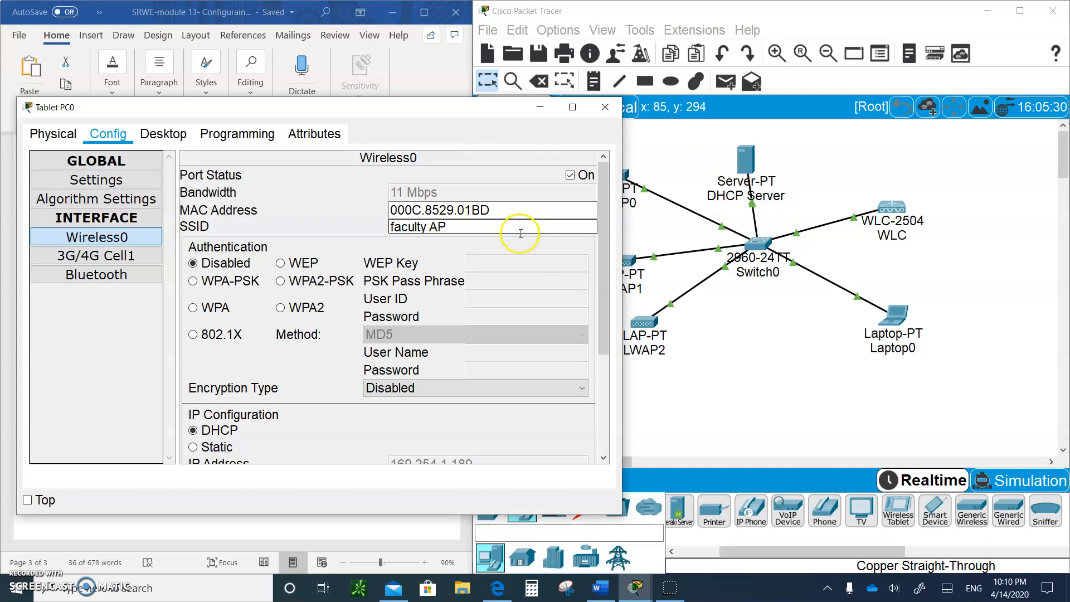
scroll(down, 3)
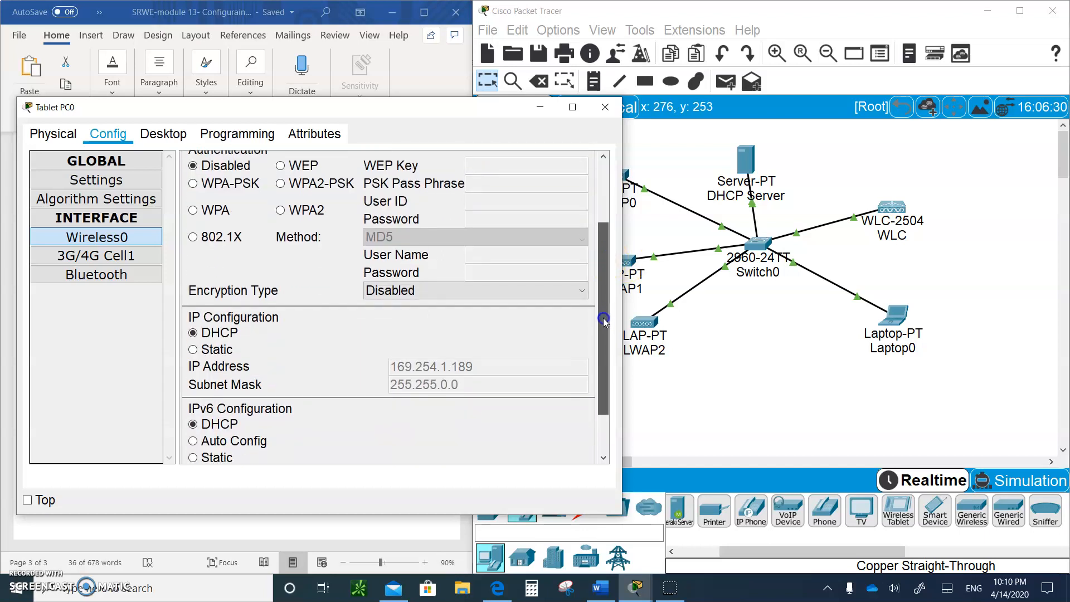
scroll(down, 3)
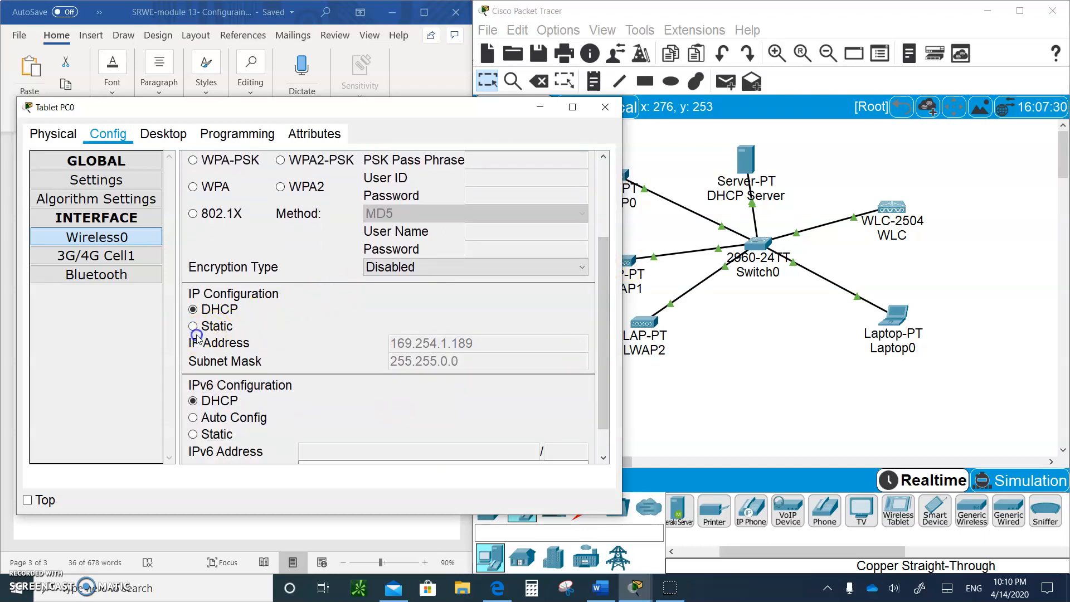
click(193, 308)
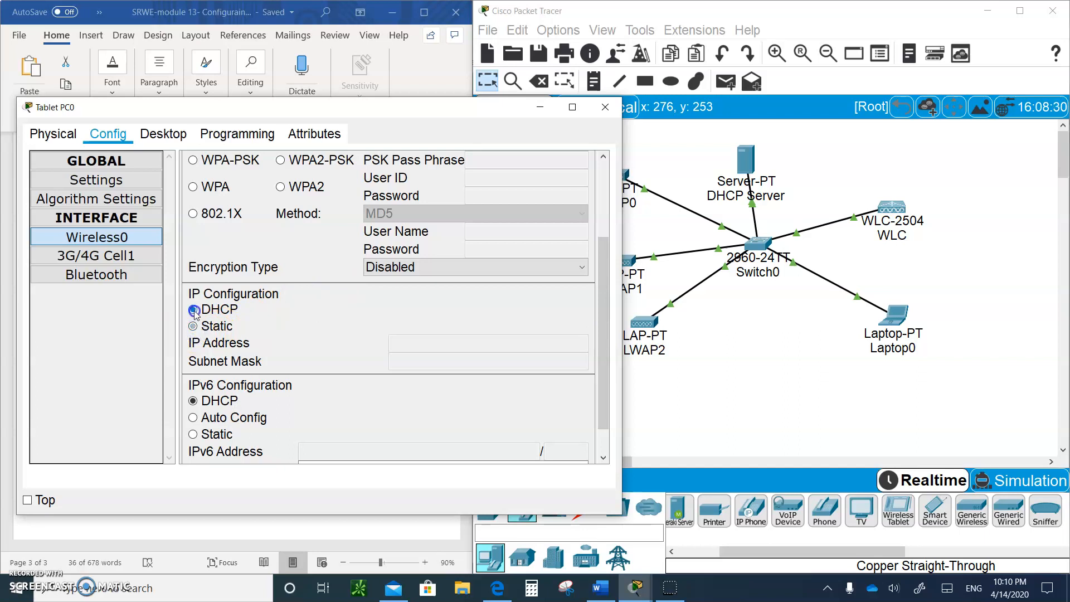
click(194, 309)
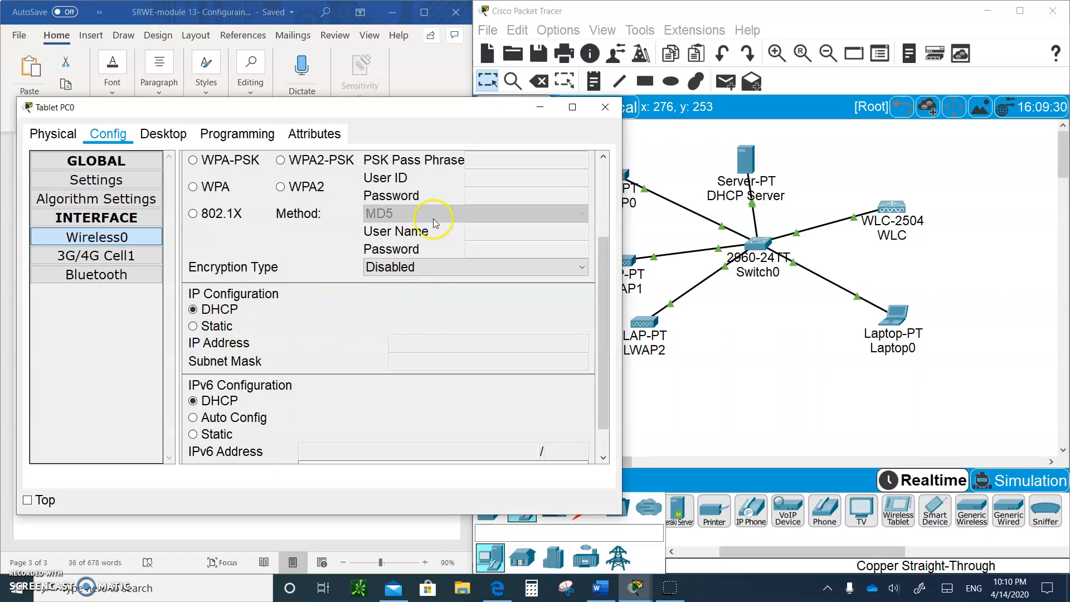
Step: Toggle the tablet's IP configuration Static then DHCP again to re-request an address
scroll(up, 3)
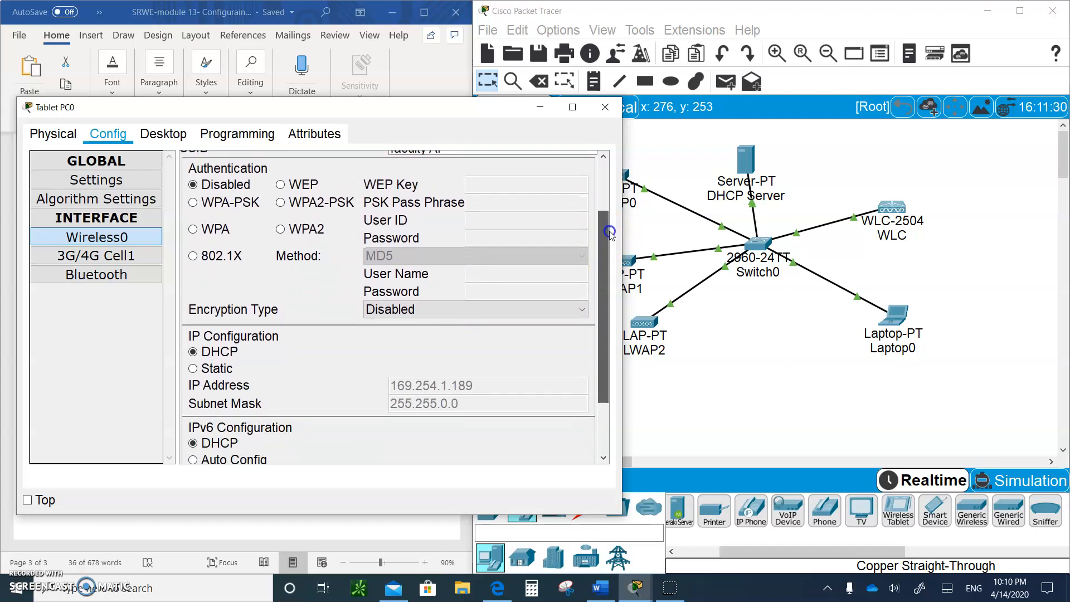
click(194, 368)
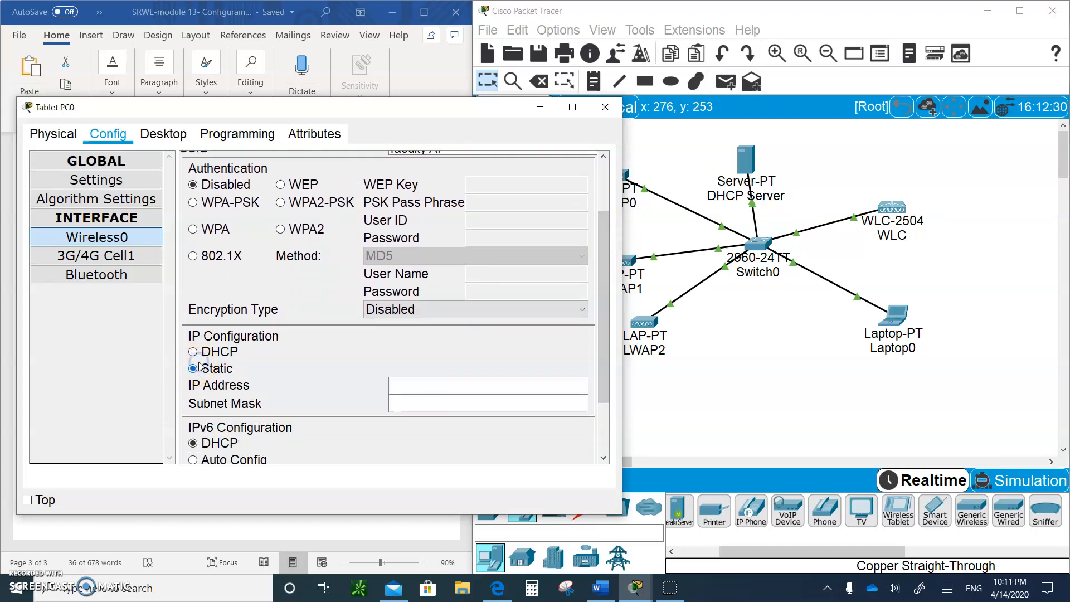
click(194, 352)
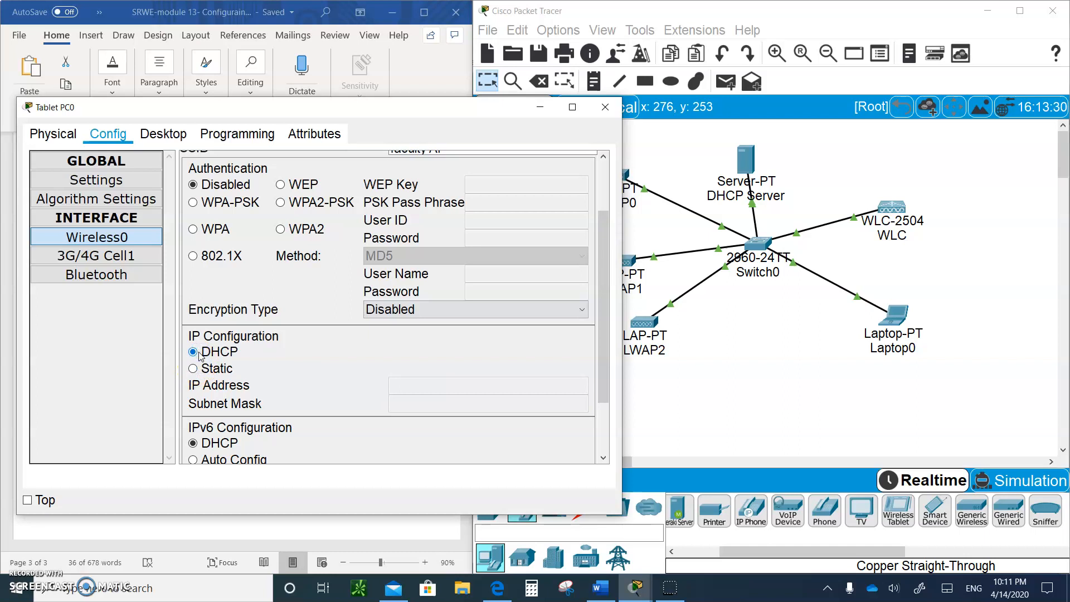
mouse_move(330, 341)
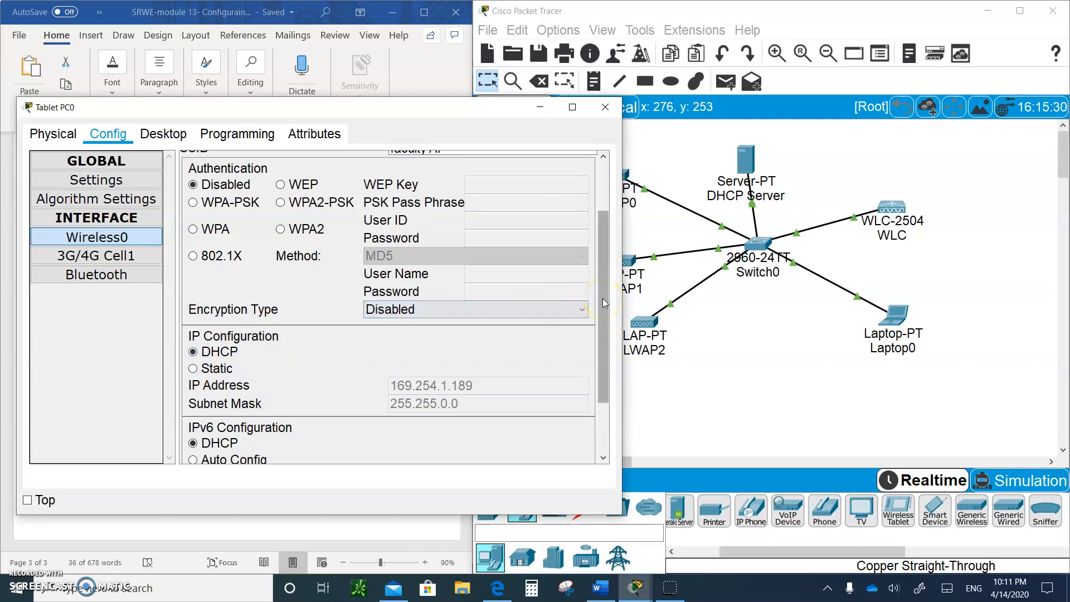
scroll(up, 3)
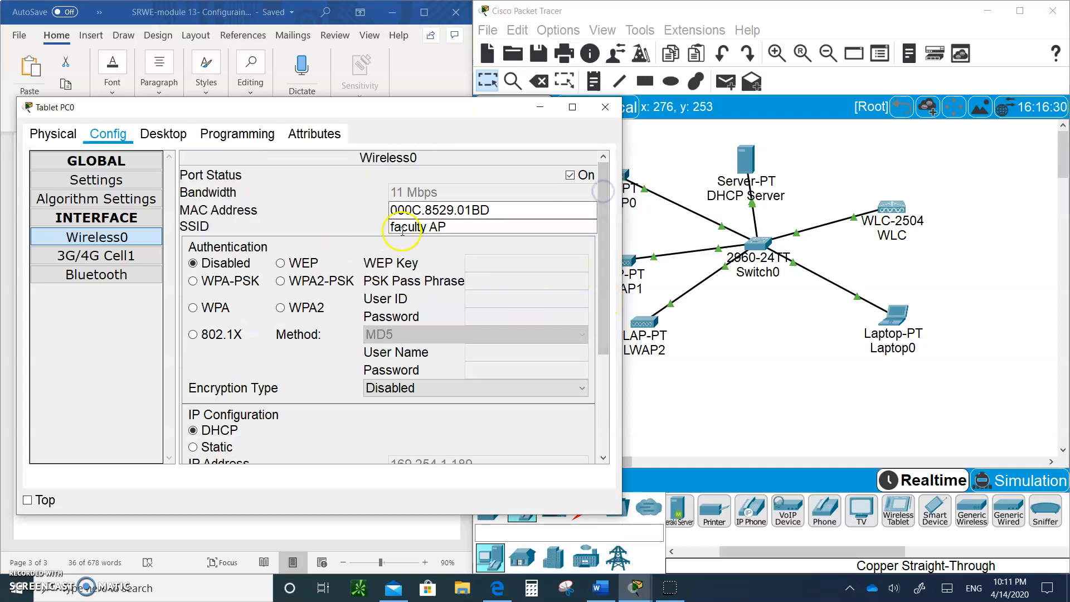
Step: Cycle the tablet's Wireless0 port off and on and re-enter SSID faculty AP so DHCP succeeds
click(569, 175)
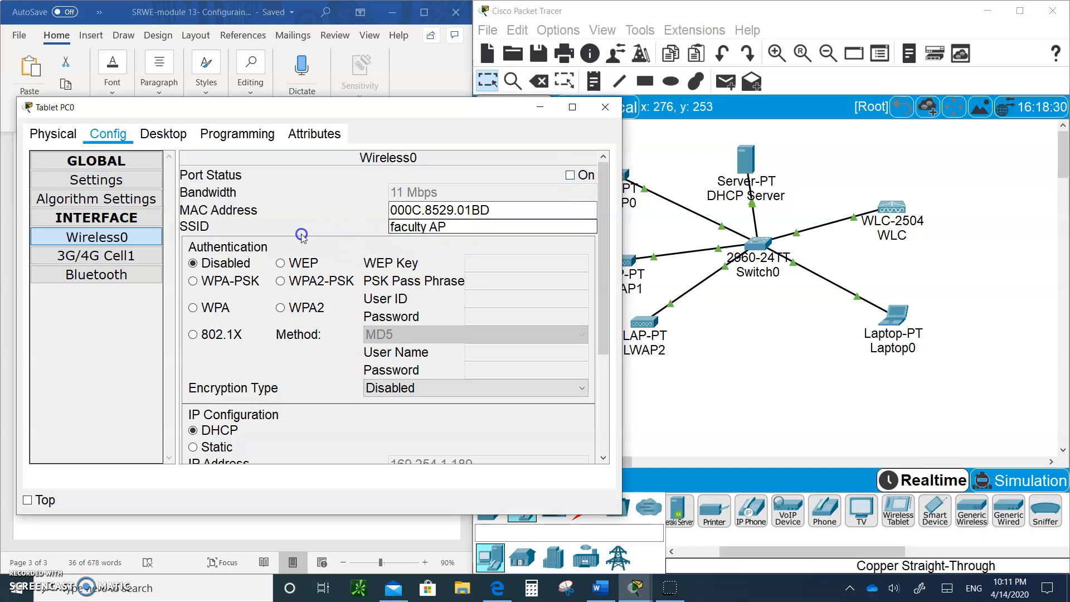
click(570, 175)
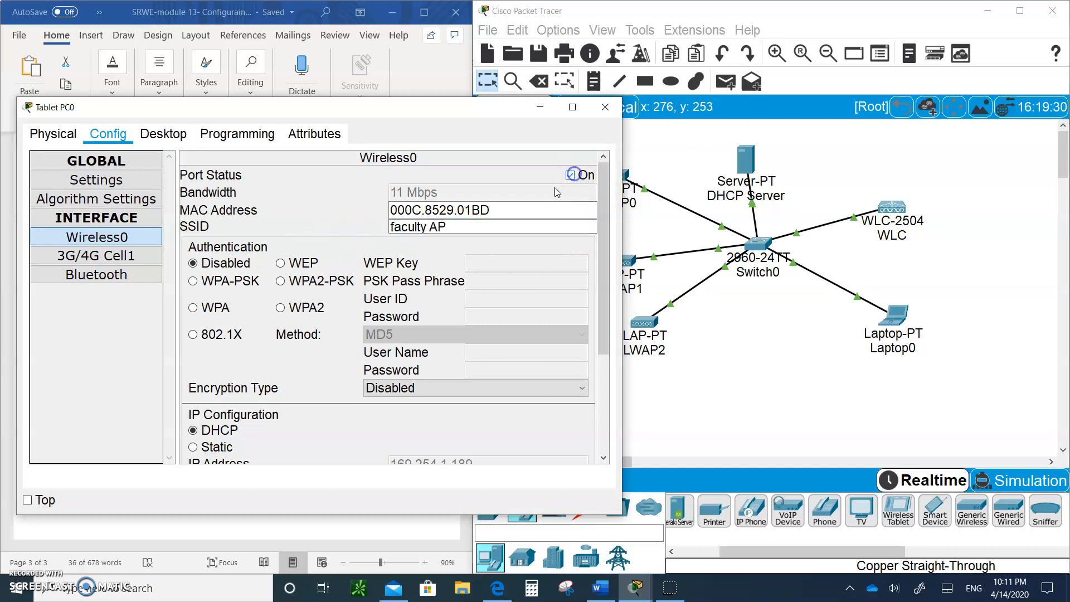
click(478, 226)
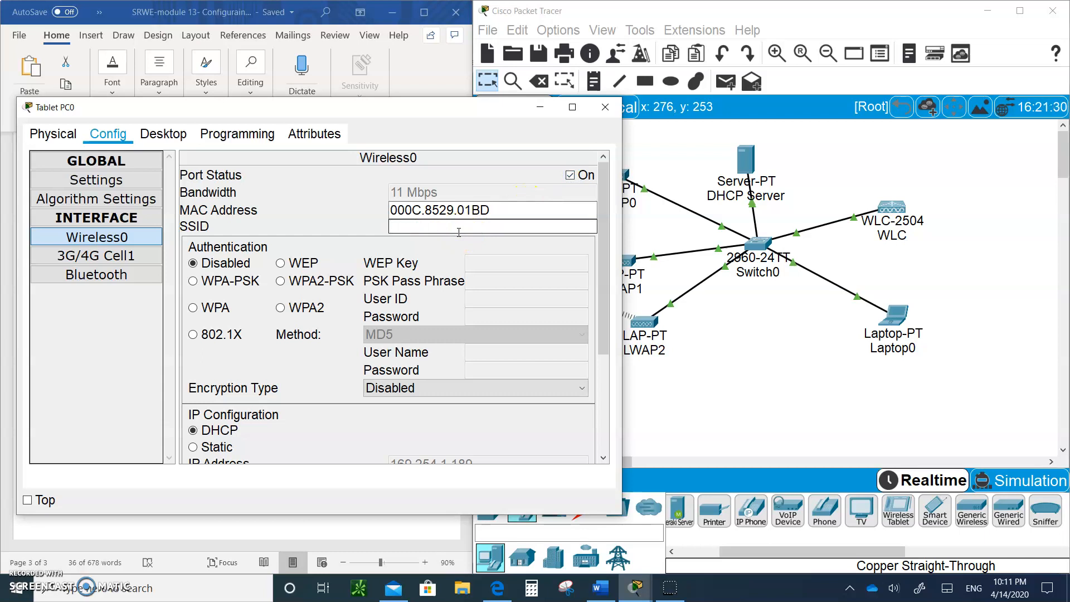
text(facul)
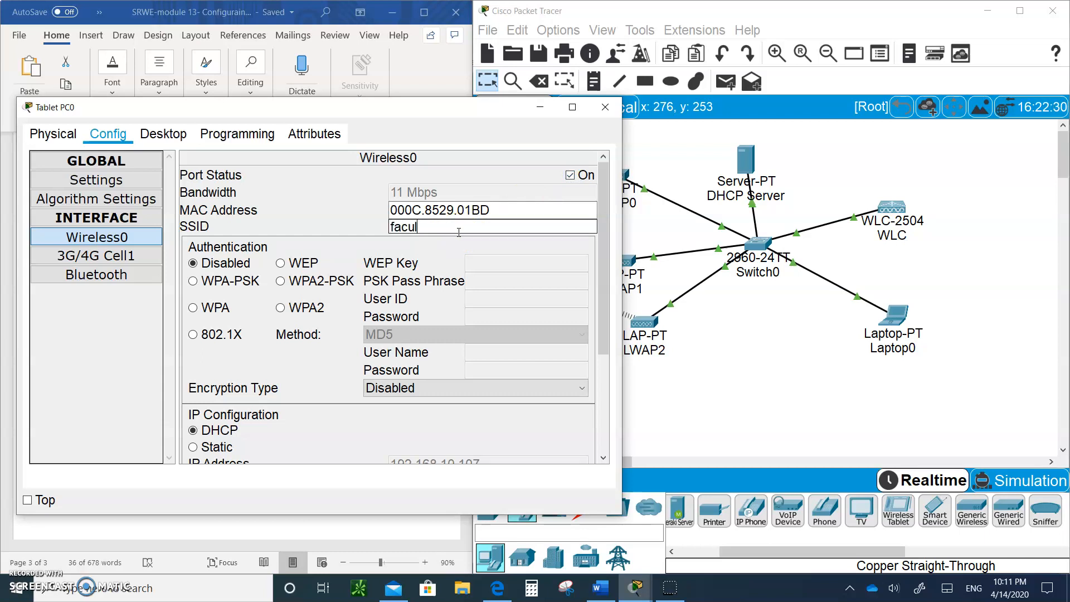
text(ty)
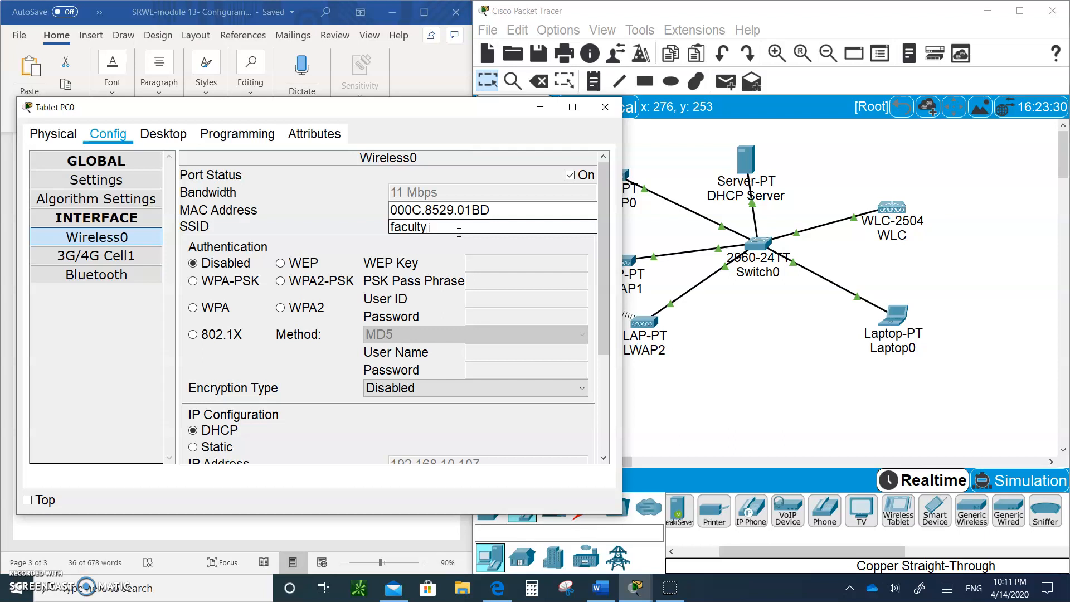
text(AP)
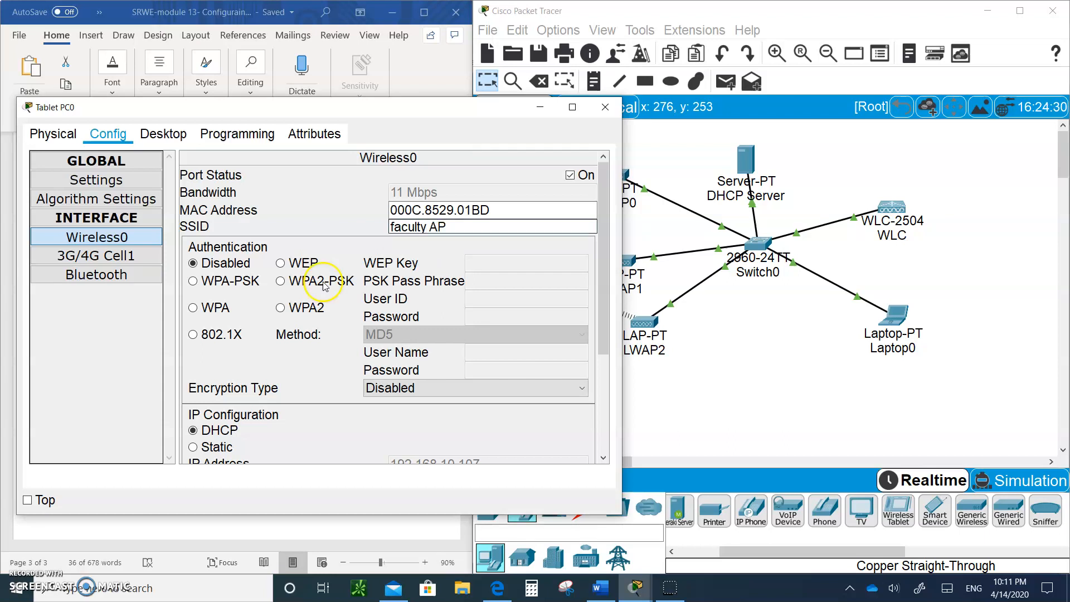
scroll(down, 3)
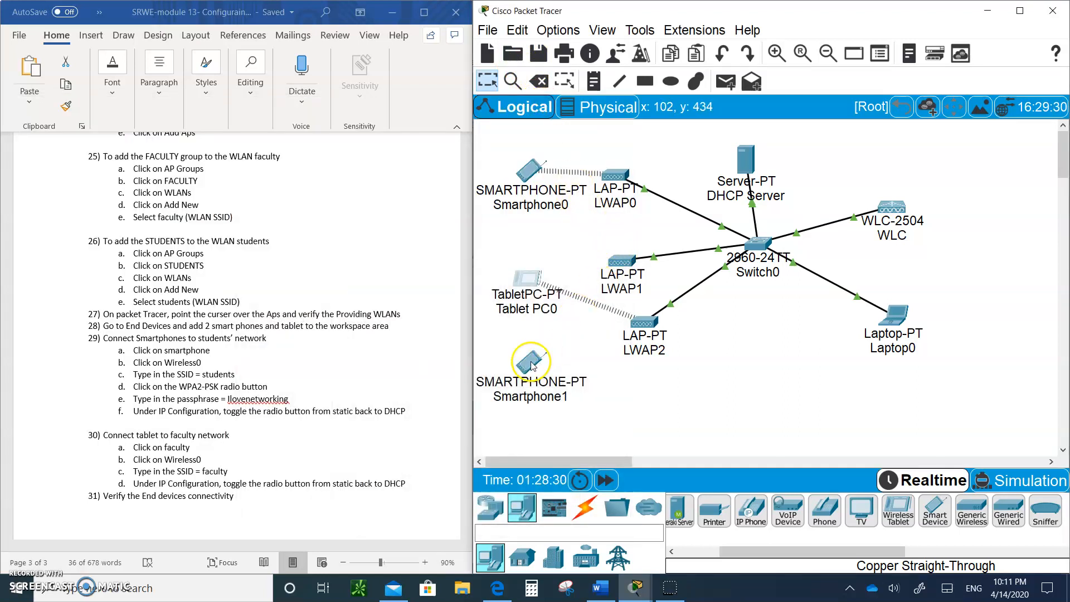
Step: Set Smartphone1's Wireless0 SSID to students AP
double_click(530, 360)
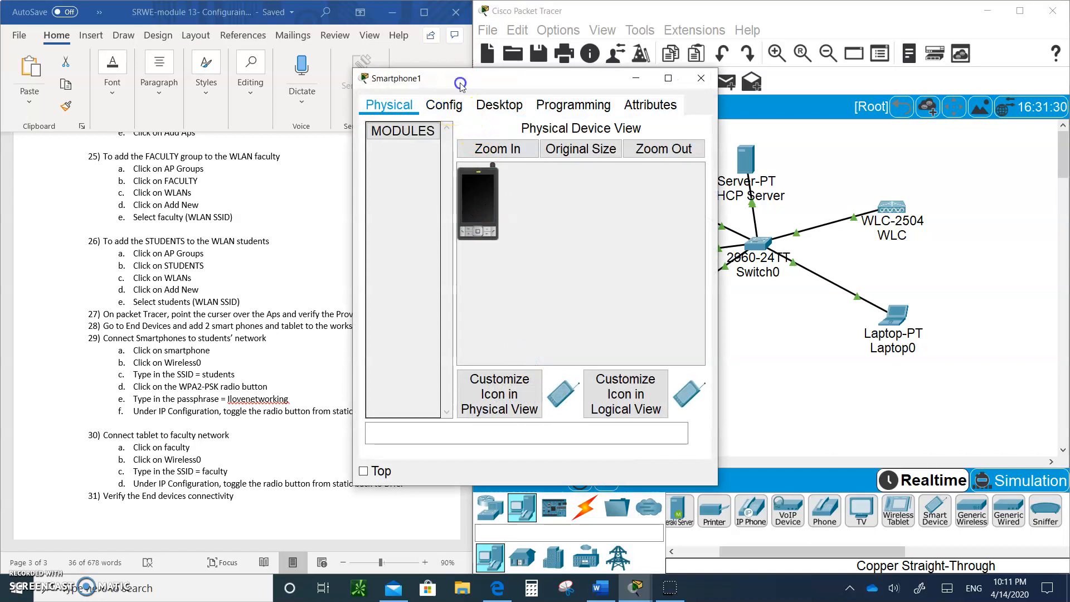
click(444, 105)
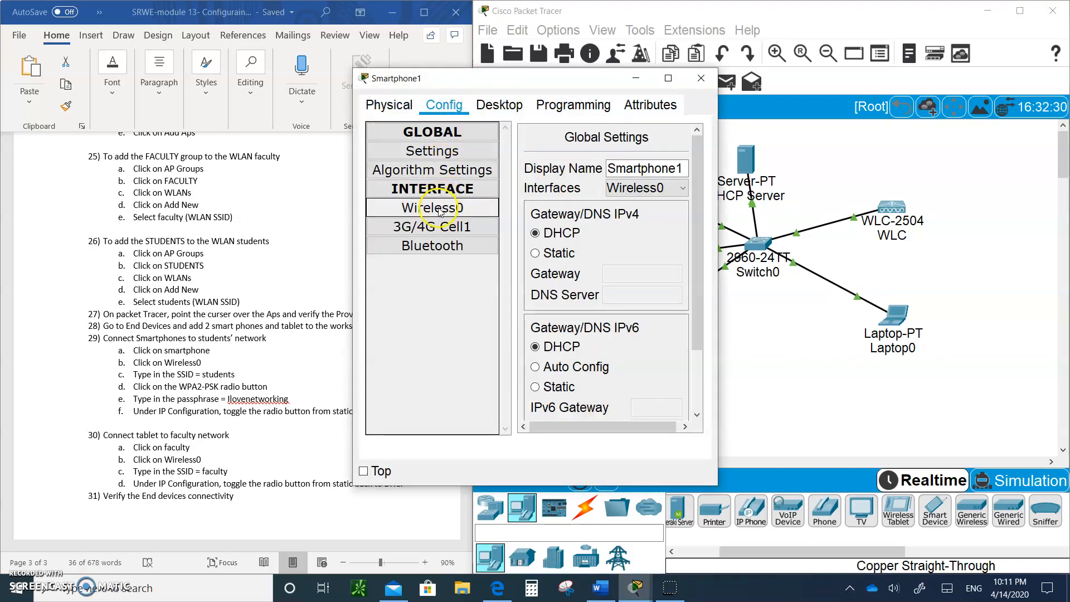
click(432, 208)
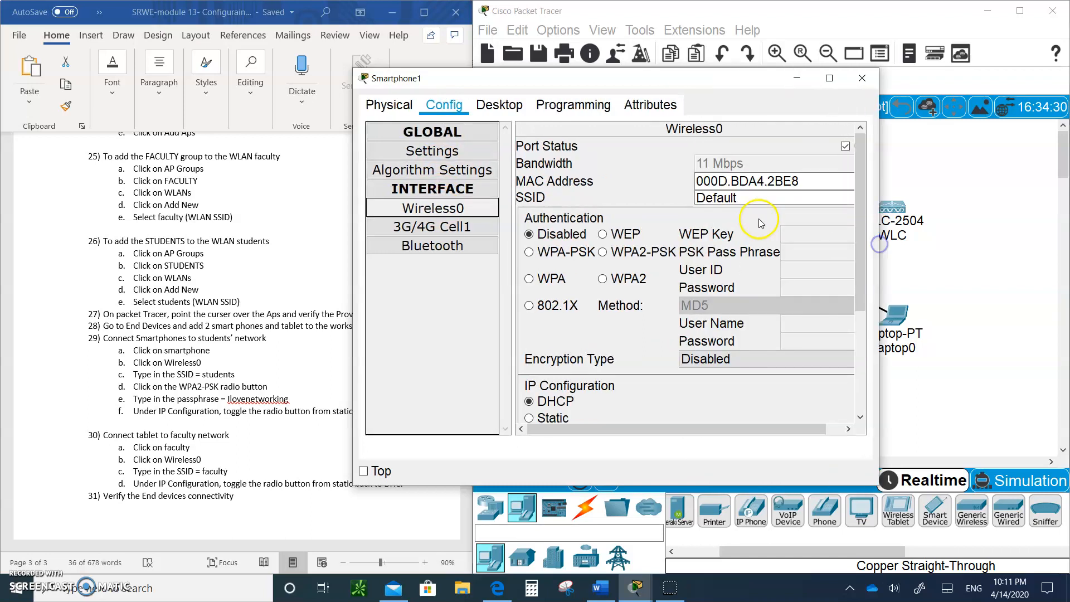
click(773, 198)
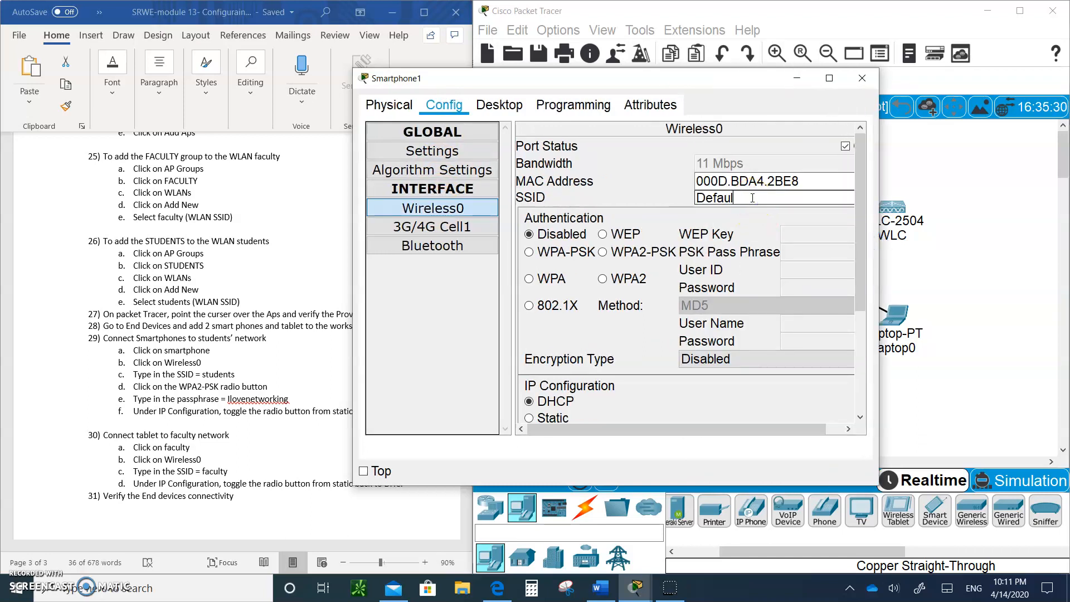
text(stud)
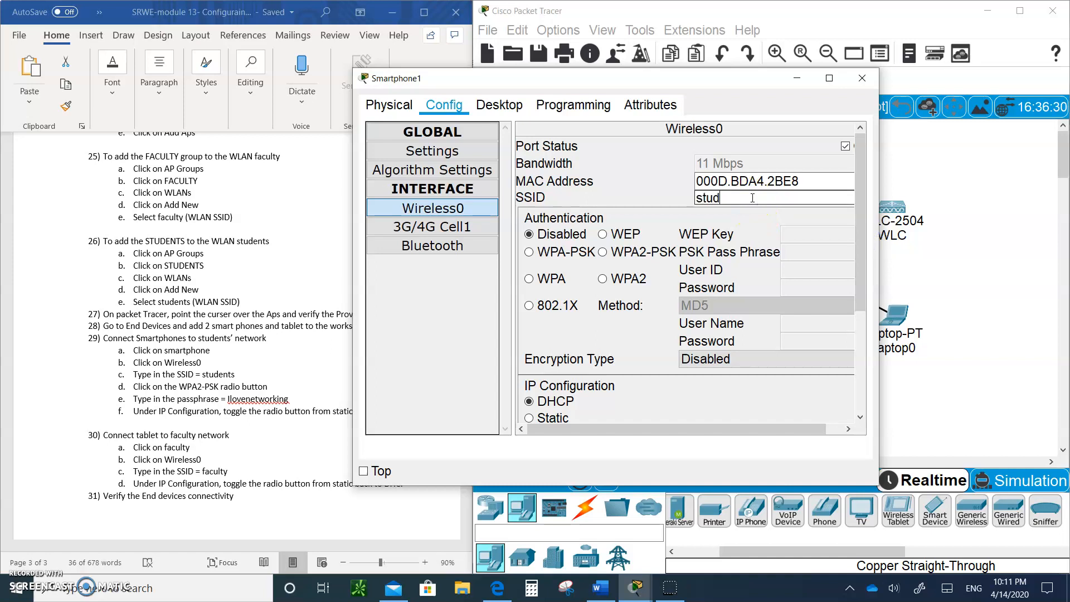
text(ents)
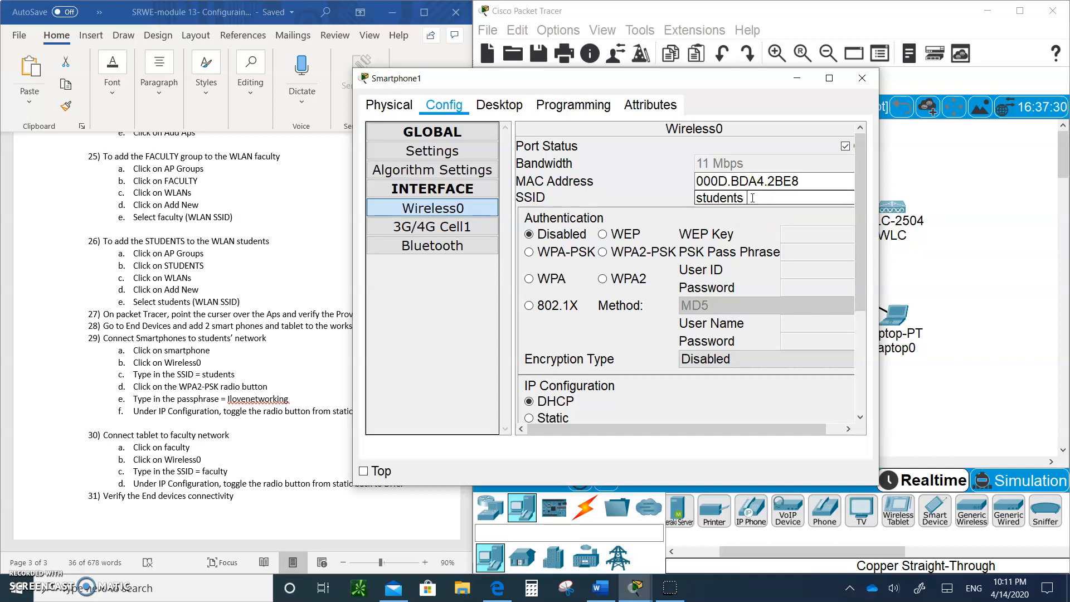
text(AP)
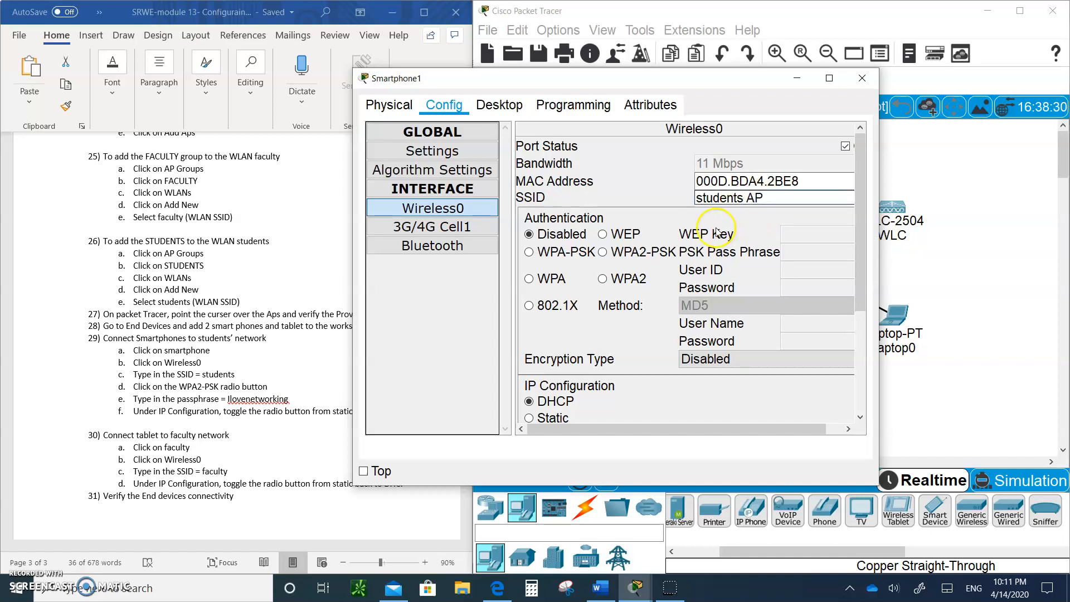
click(603, 252)
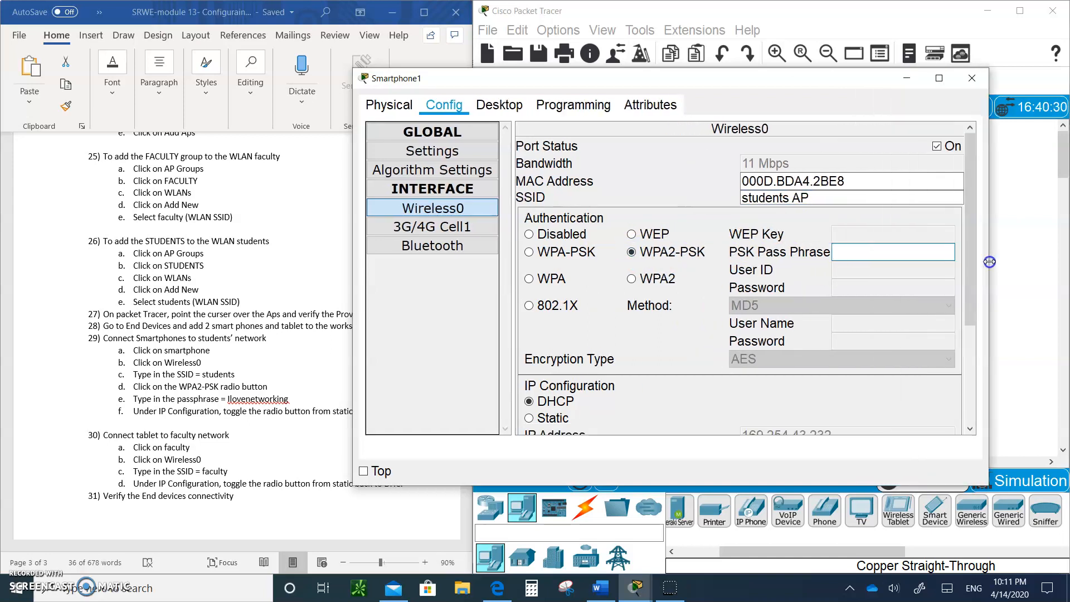
click(892, 252)
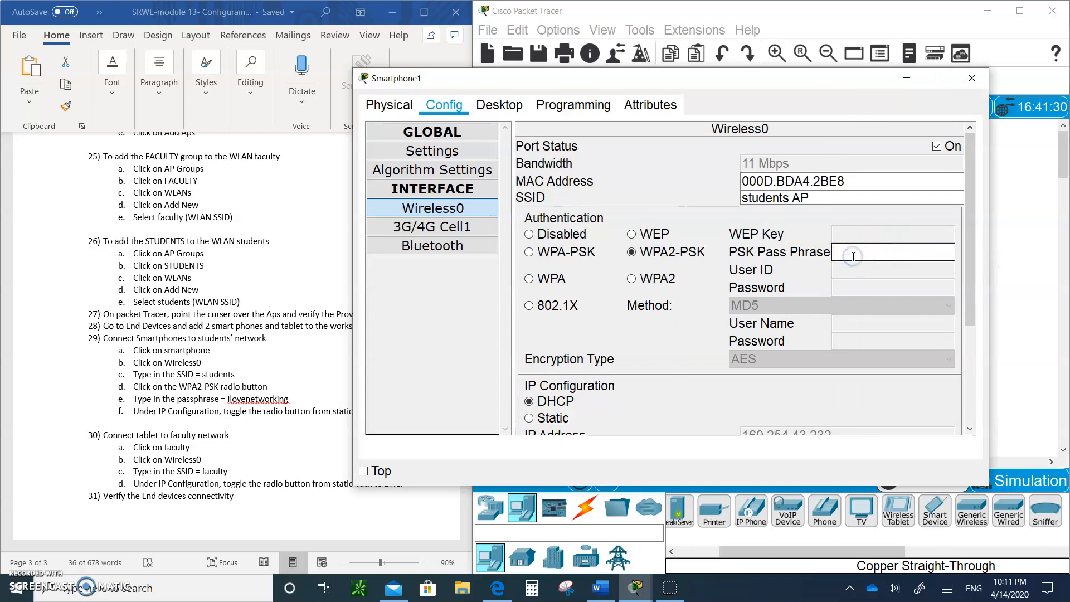
text(Ilove)
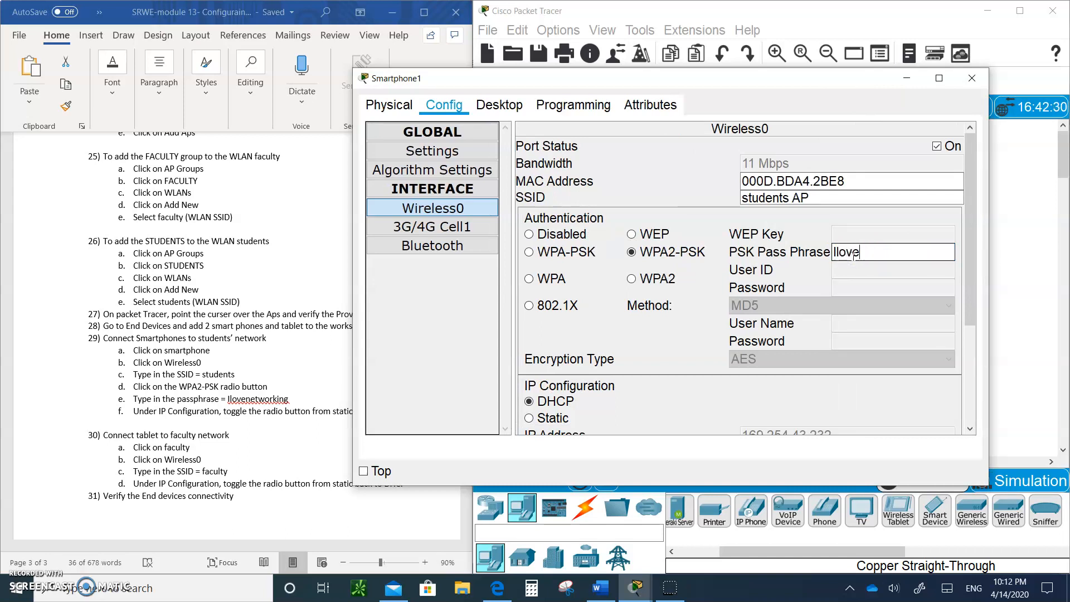
text(network)
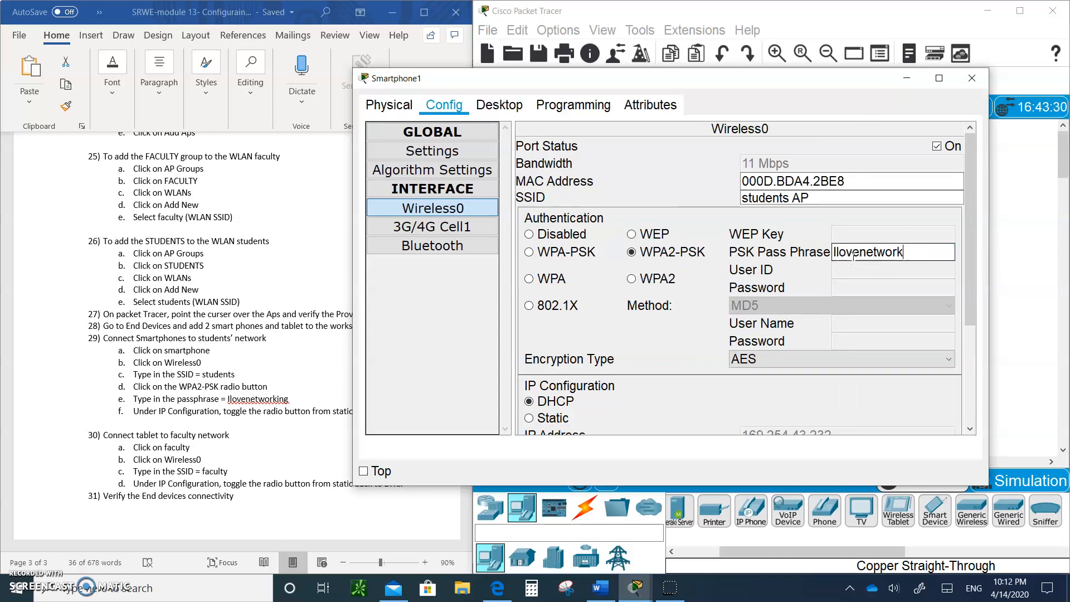
text(ing)
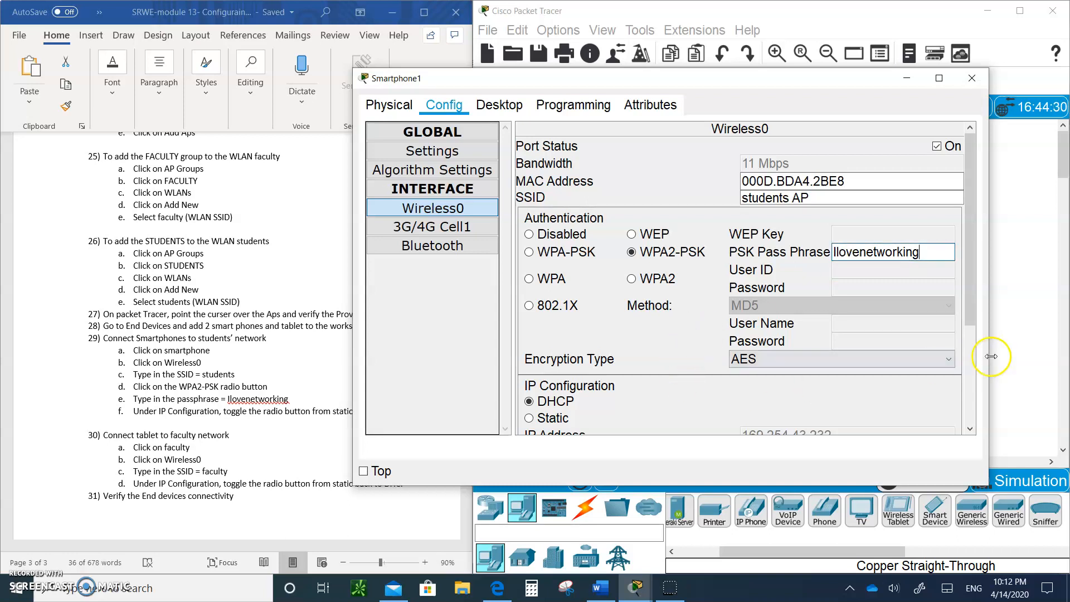
Step: Toggle Smartphone1's addressing Static then DHCP to obtain 192.168.10.108, and close its window
scroll(down, 3)
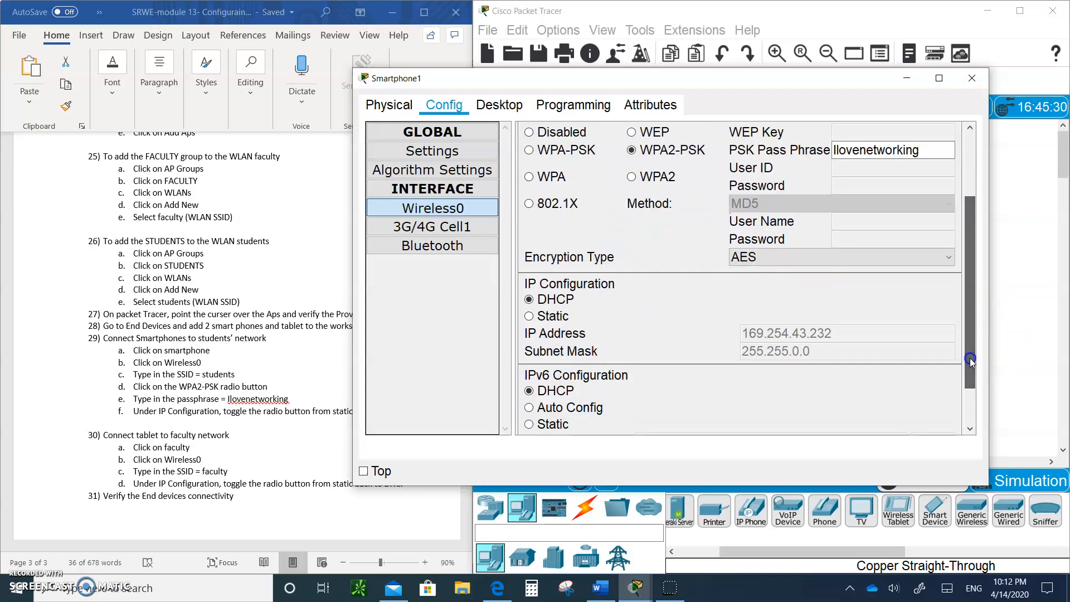
click(528, 315)
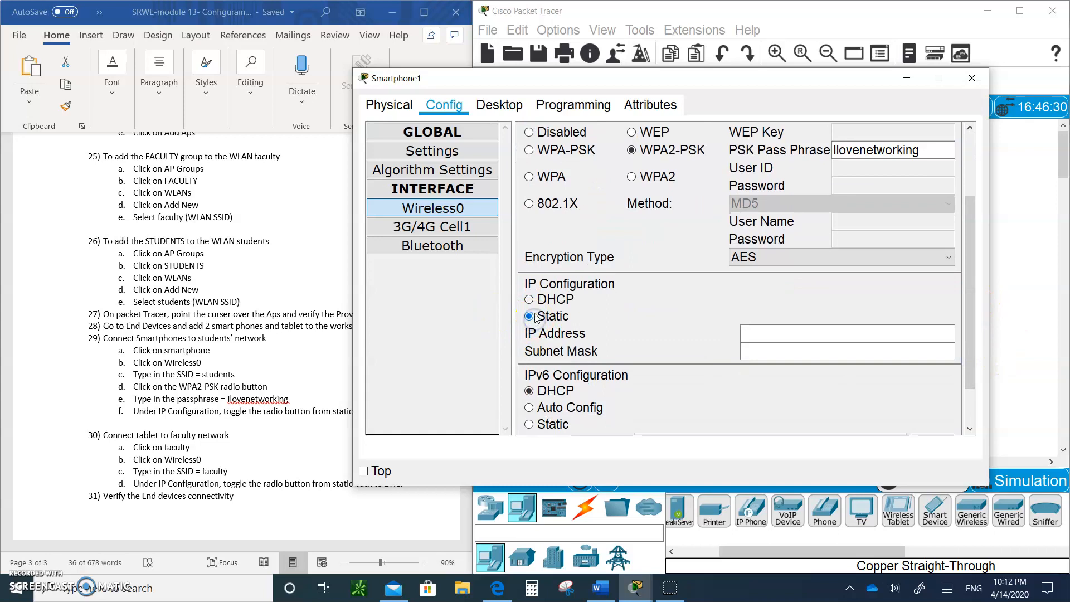
click(528, 298)
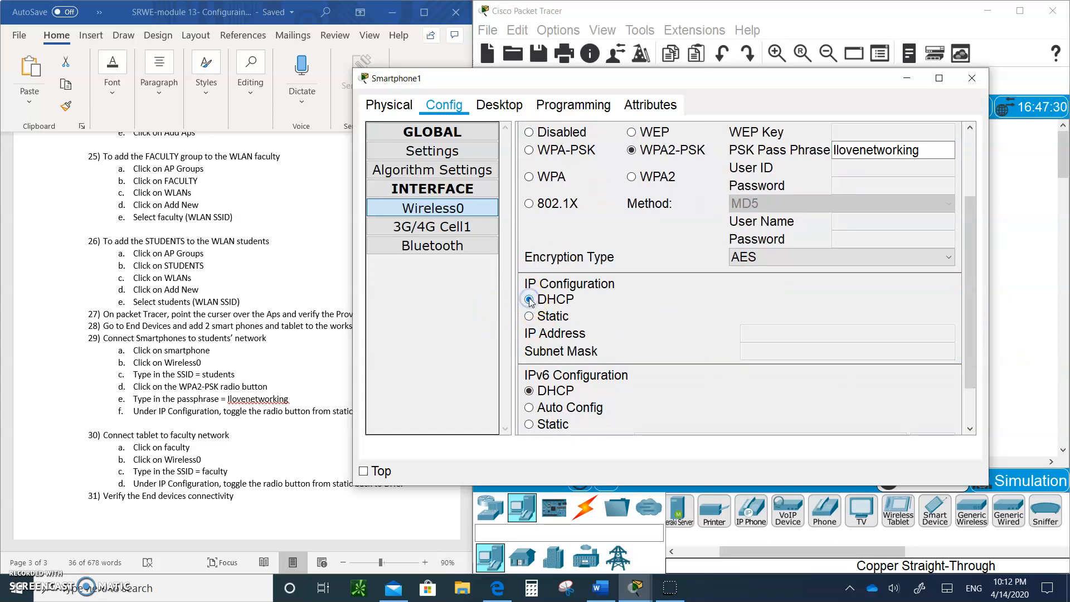
click(529, 299)
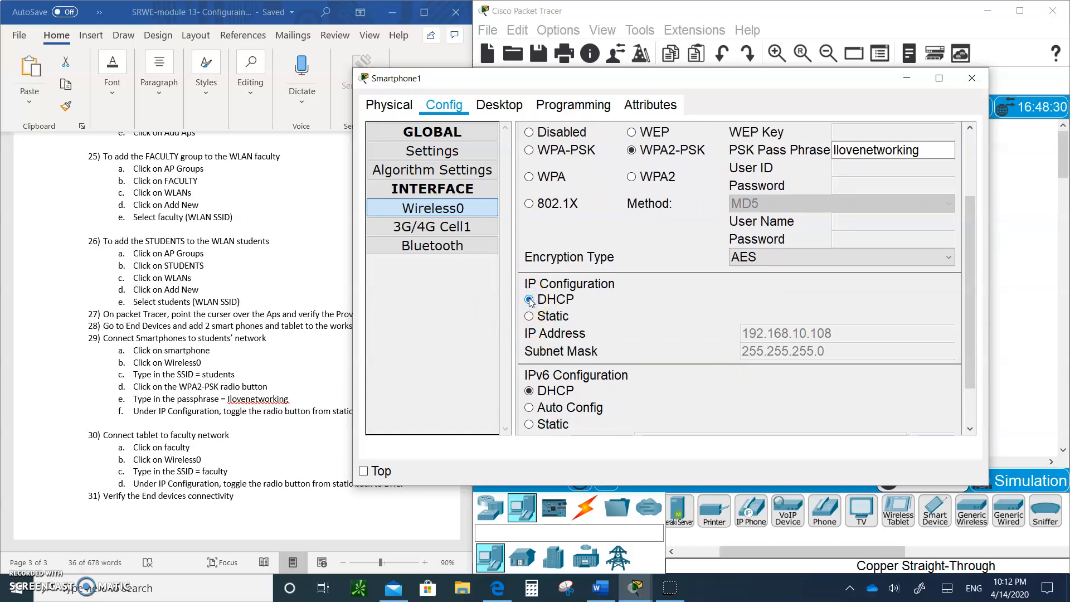
click(528, 299)
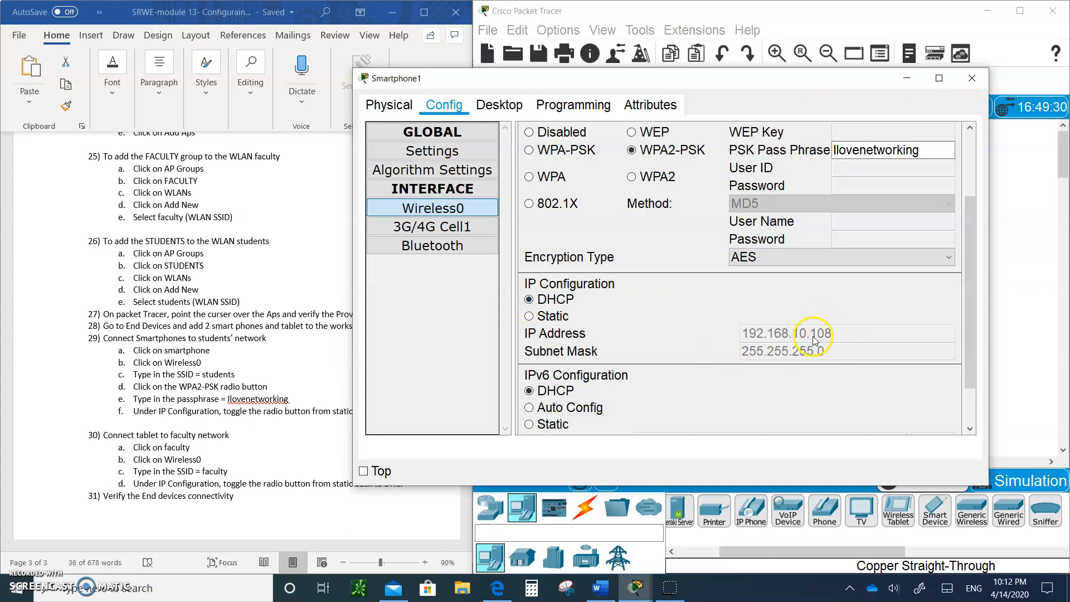
click(971, 78)
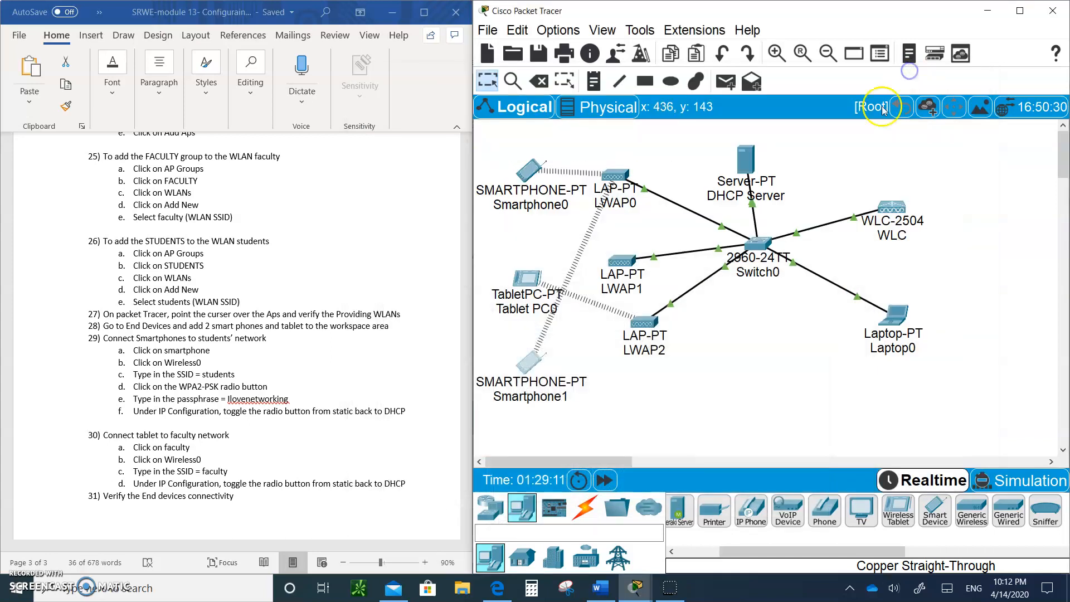
mouse_move(585, 266)
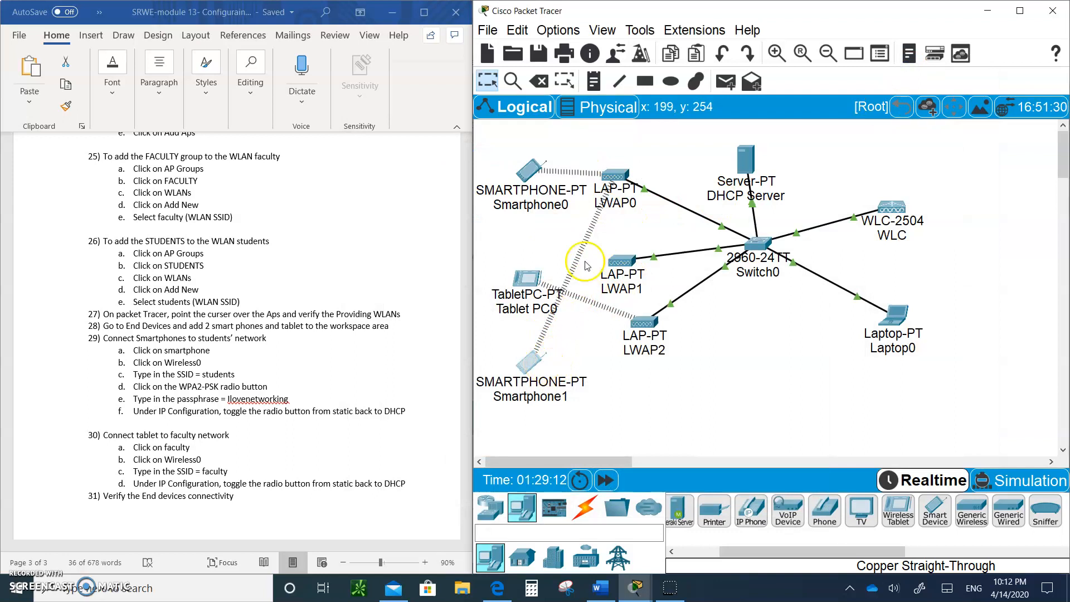
mouse_move(559, 290)
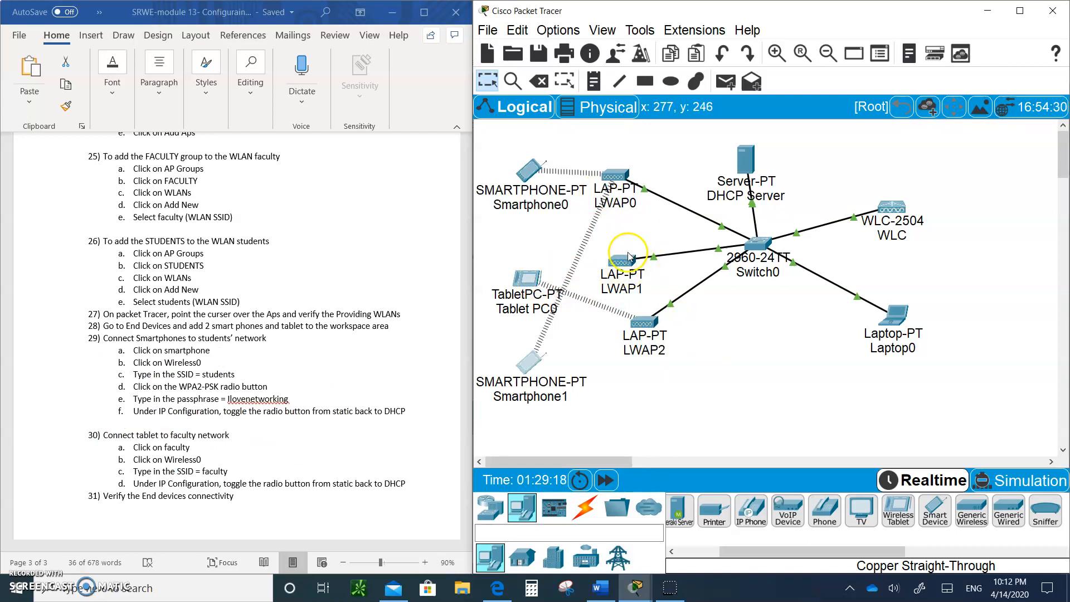
mouse_move(625, 260)
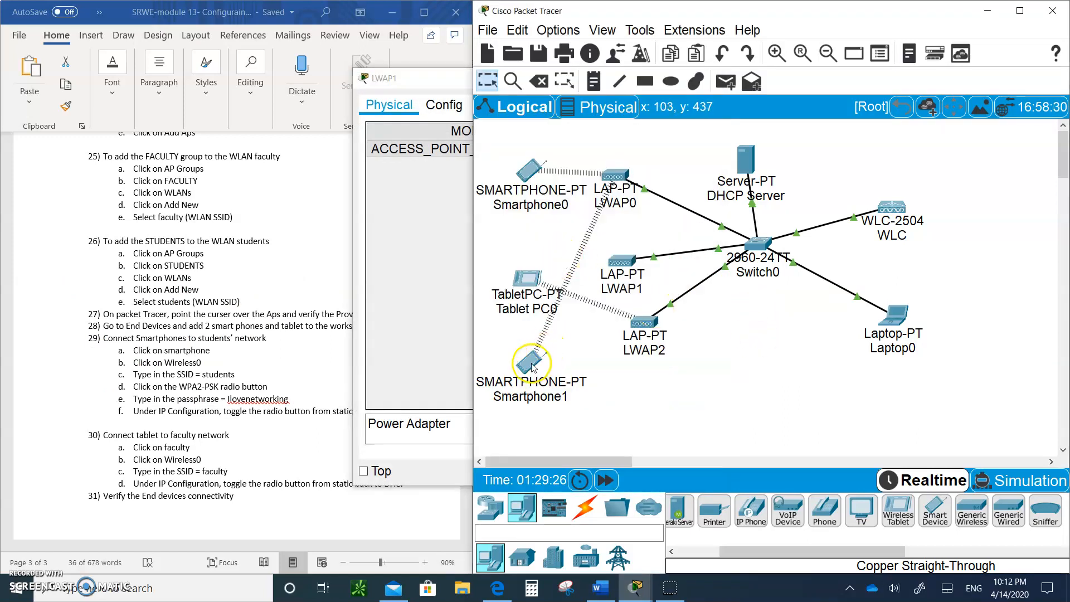
mouse_move(531, 361)
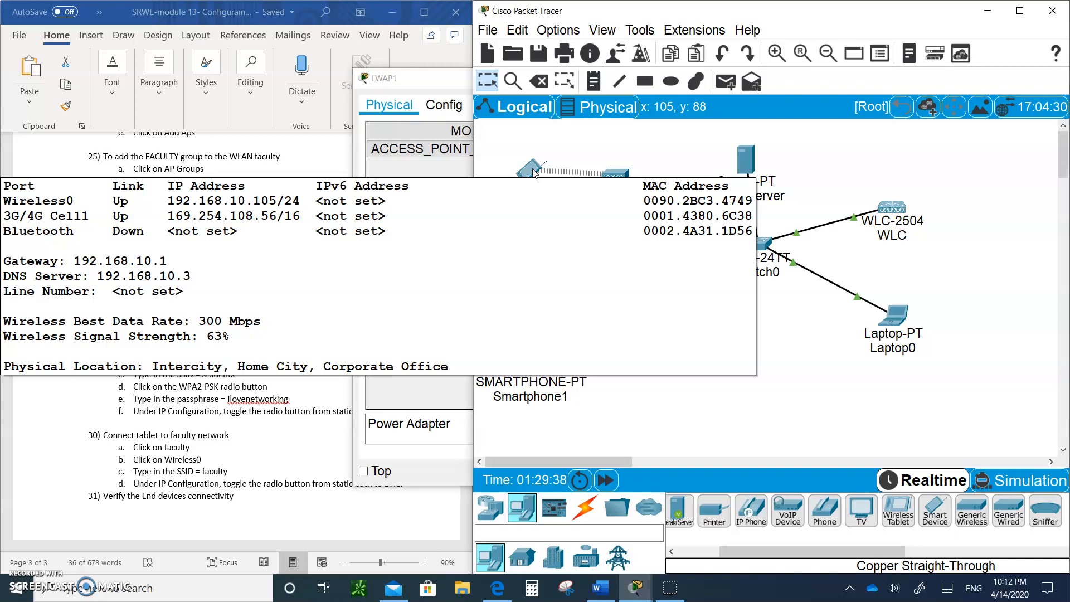
mouse_move(558, 217)
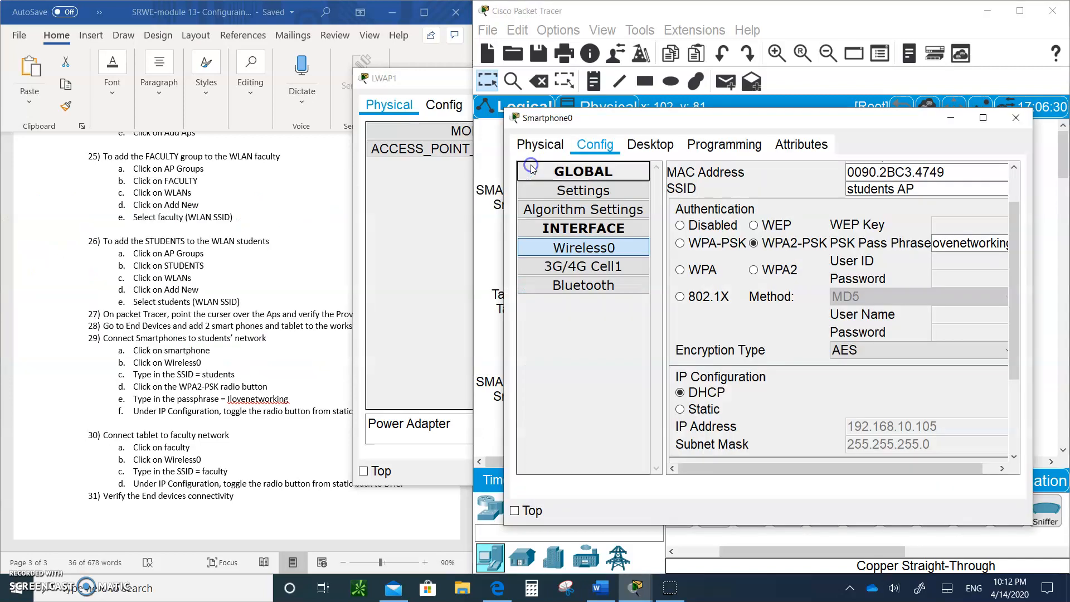
Step: From Smartphone0's command prompt, ping Smartphone1 at 192.168.10.108
click(648, 143)
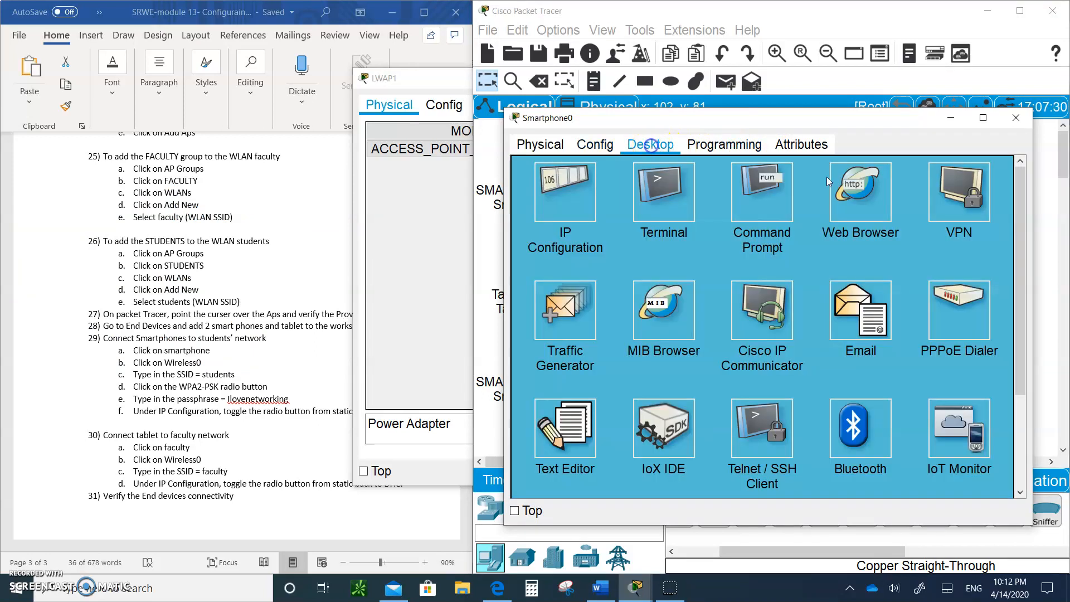
click(761, 190)
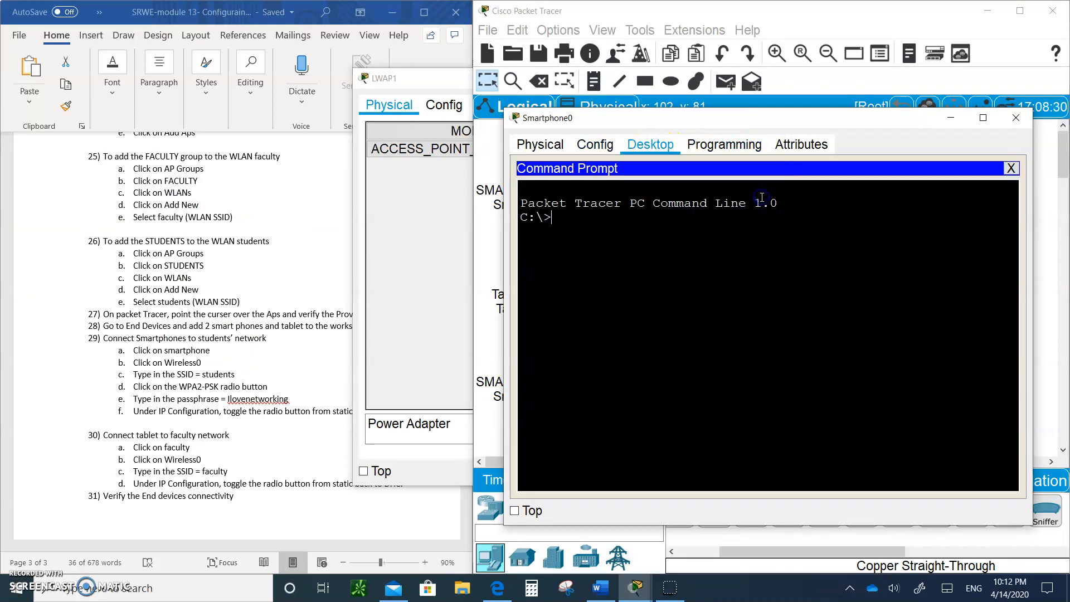
text(ping 192)
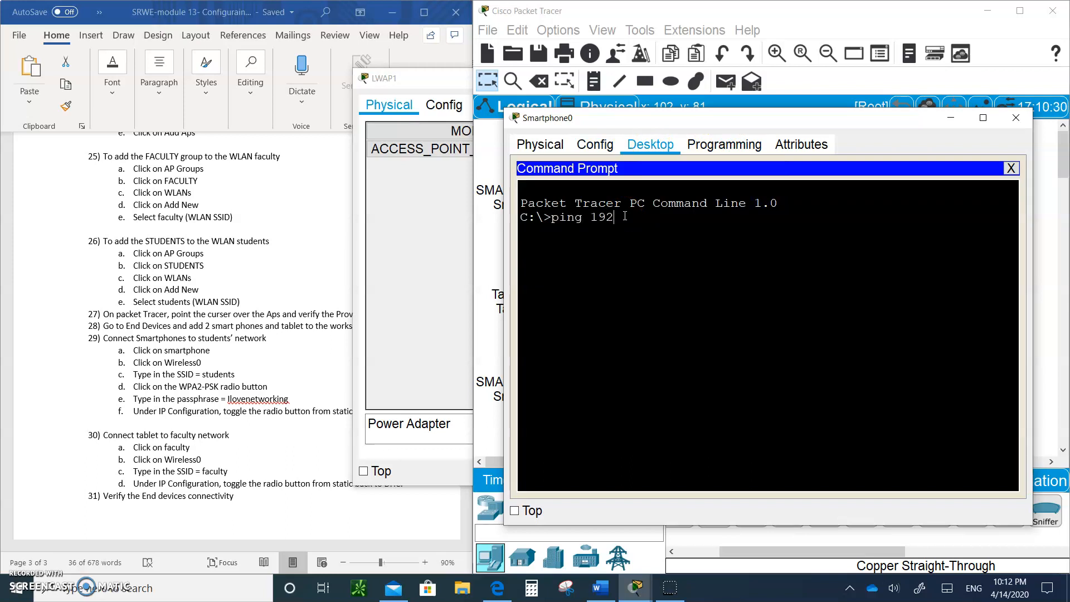
text(.168.)
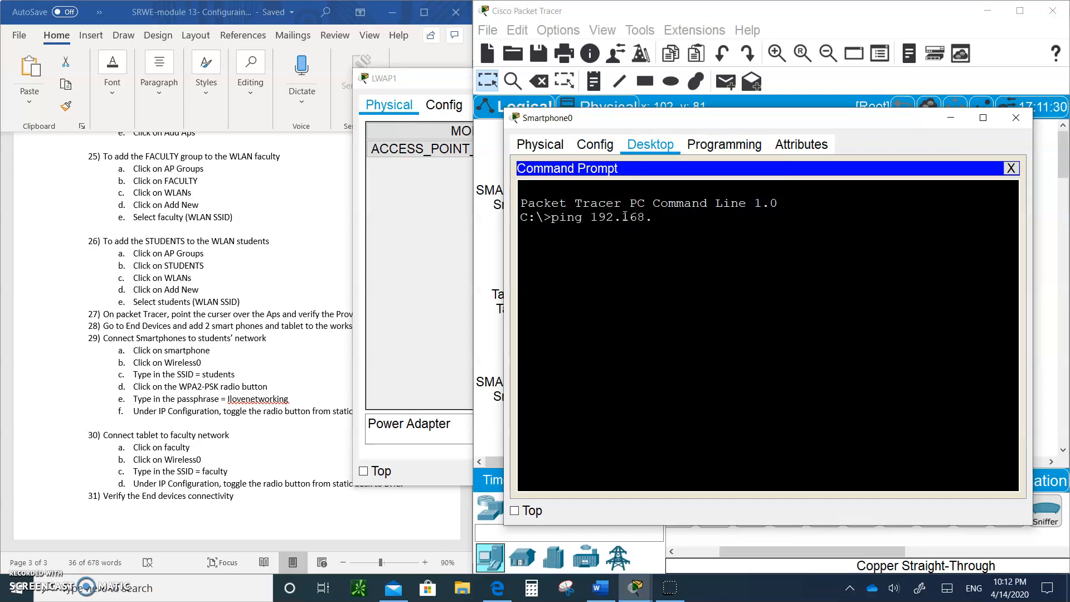
text(10.108)
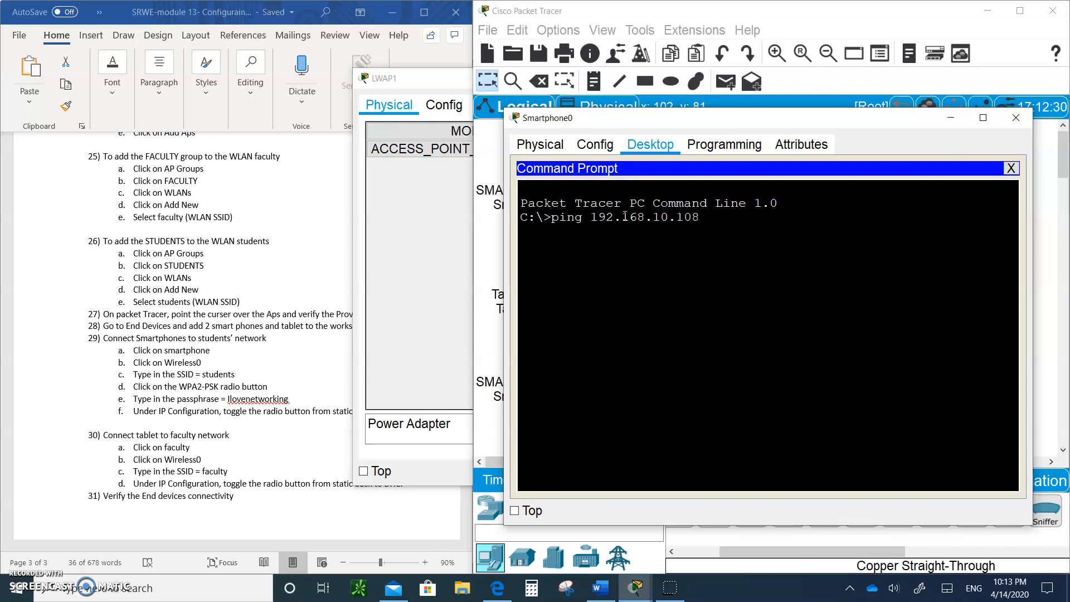
key(Return)
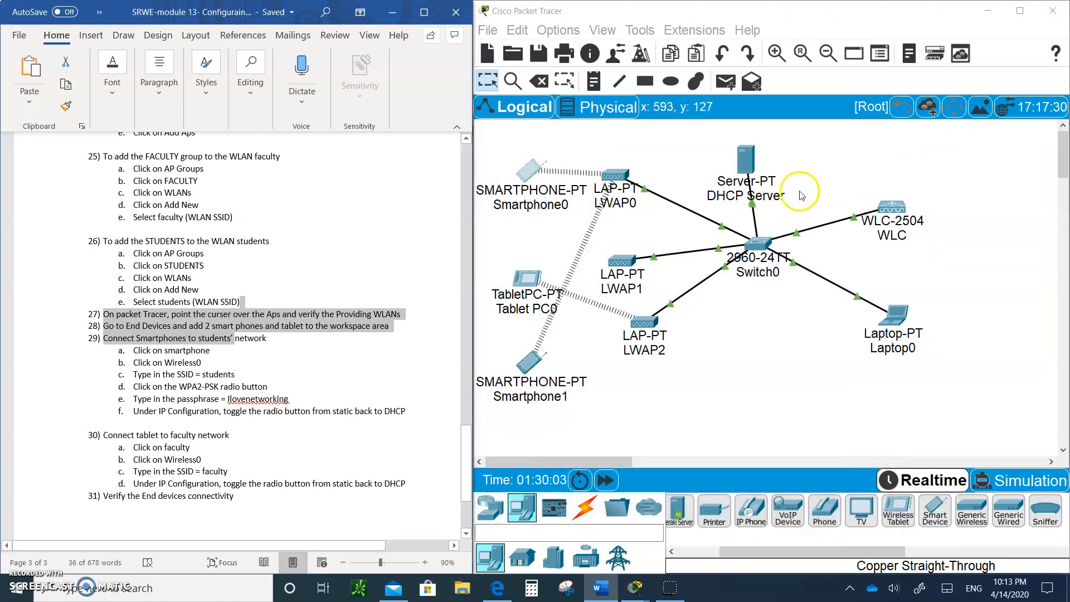
mouse_move(530, 287)
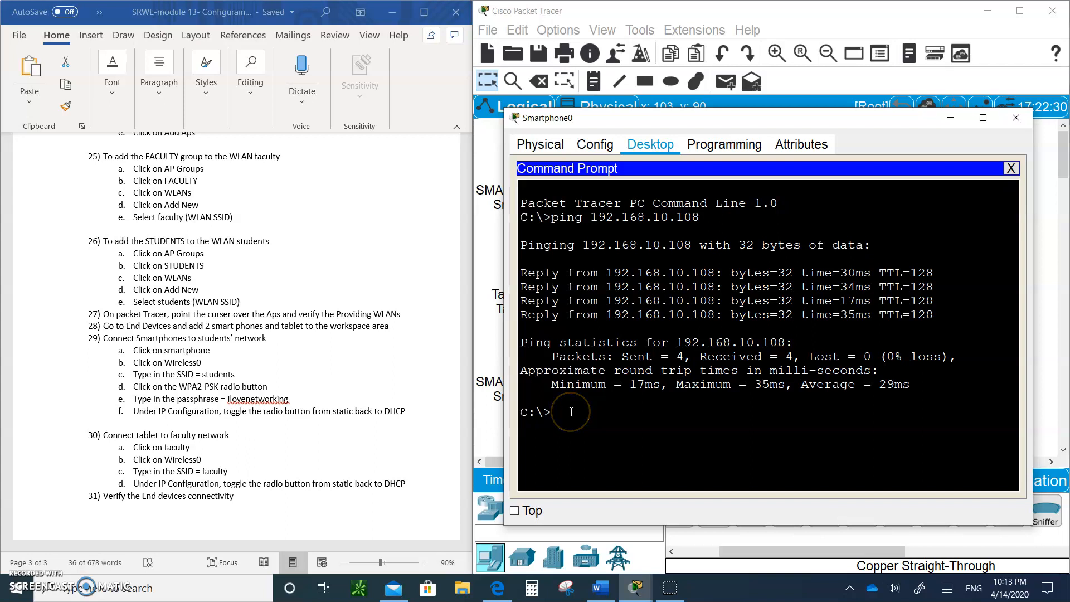
Step: Ping the tablet at 192.168.10.107 with no loss, then close Smartphone0's window
text(ping 192.168.10.10)
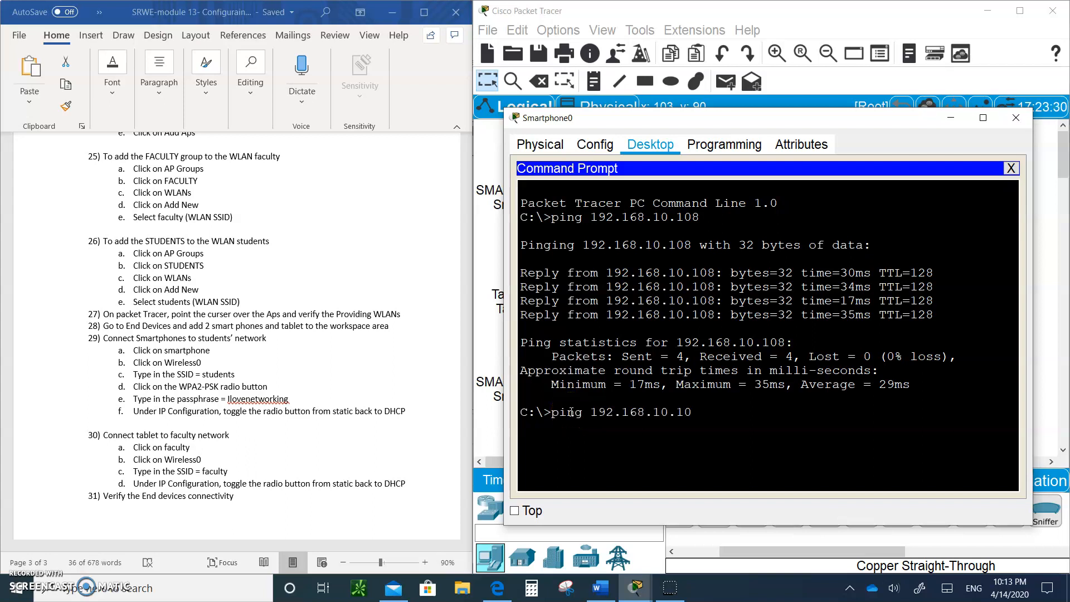
key(Return)
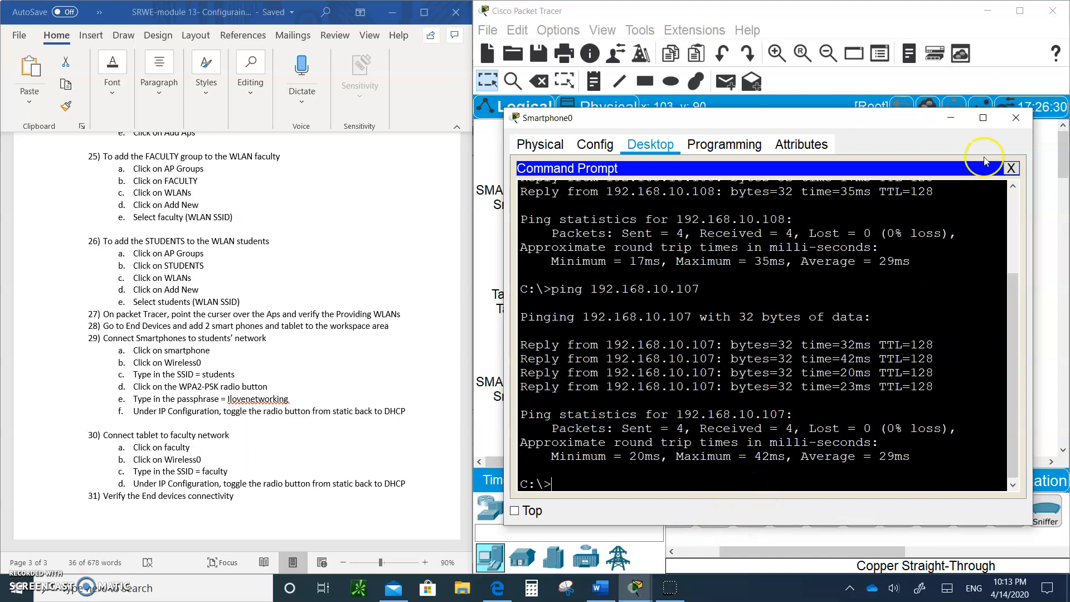
click(1011, 167)
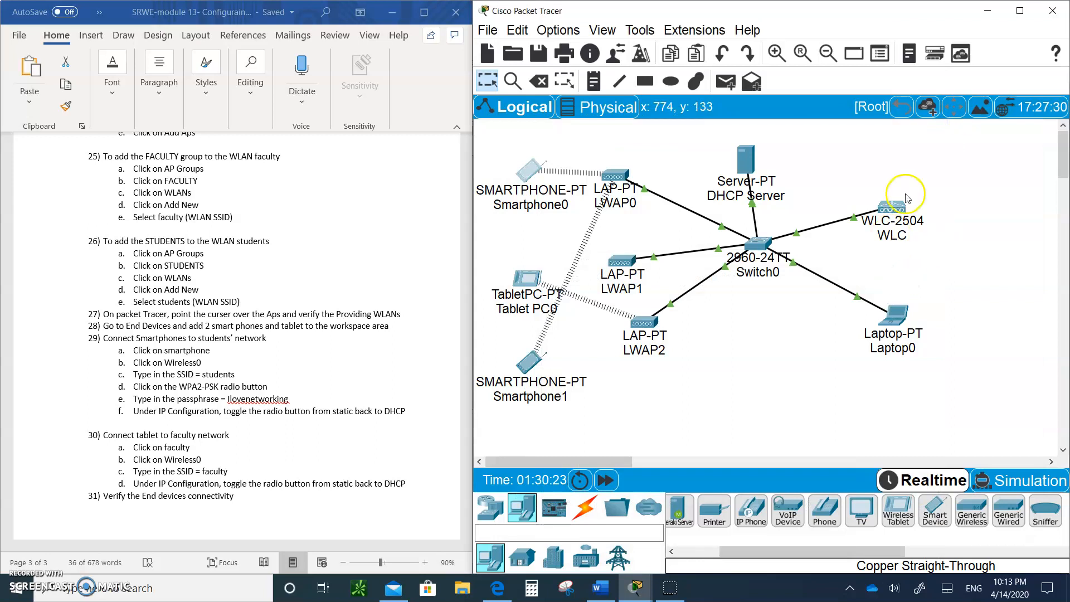
mouse_move(823, 234)
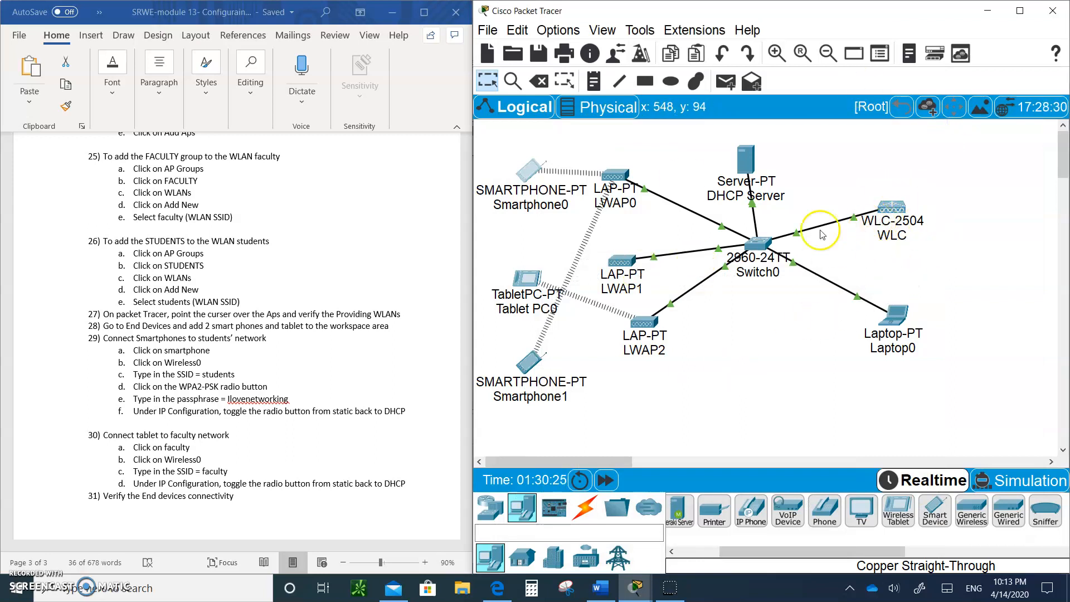
click(758, 242)
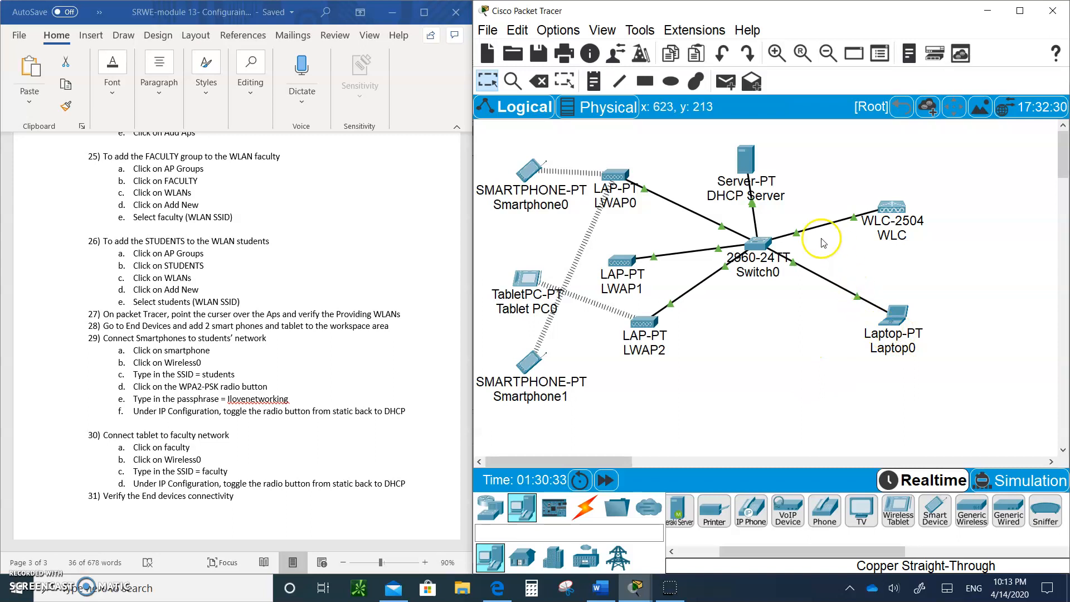
mouse_move(696, 265)
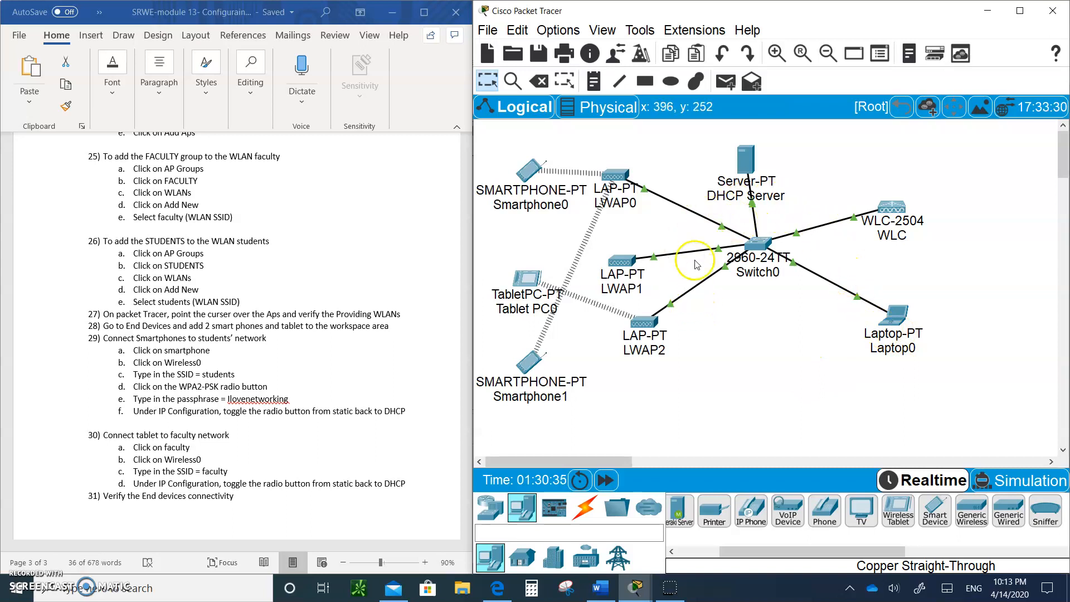
mouse_move(736, 242)
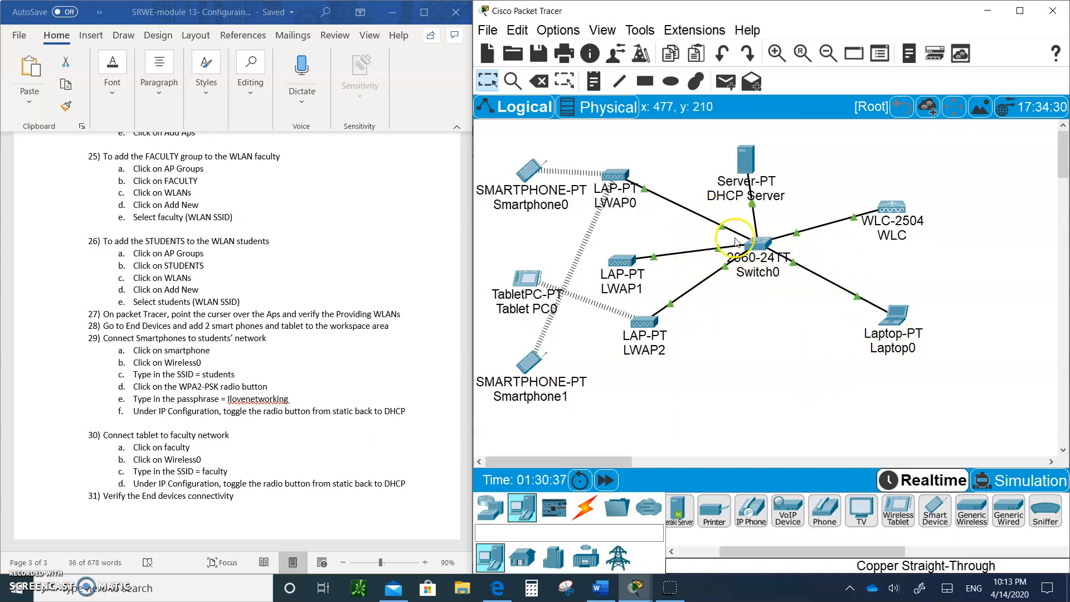
mouse_move(761, 244)
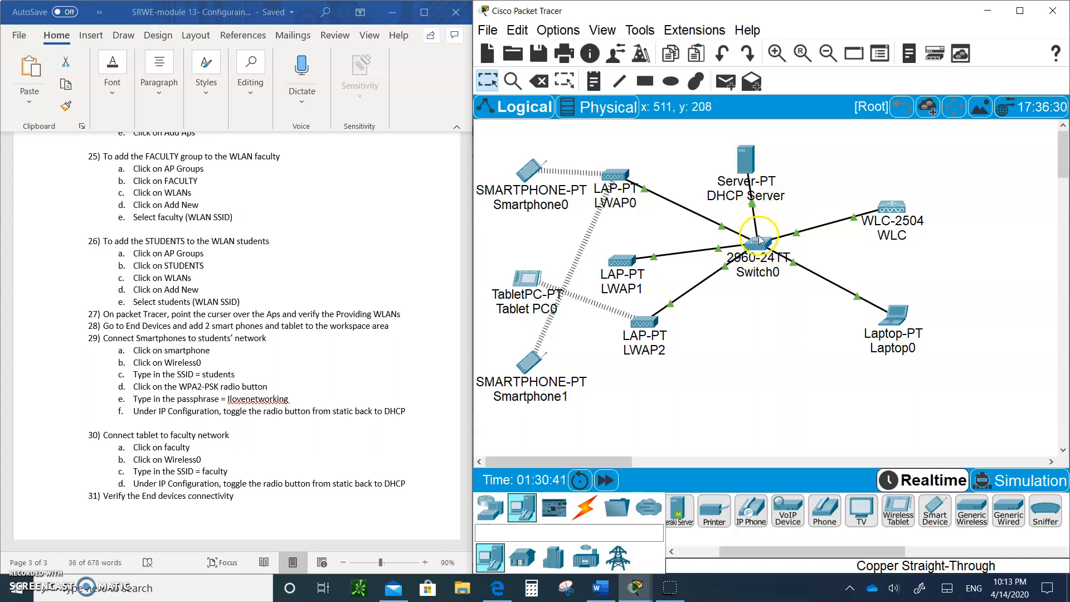
mouse_move(740, 257)
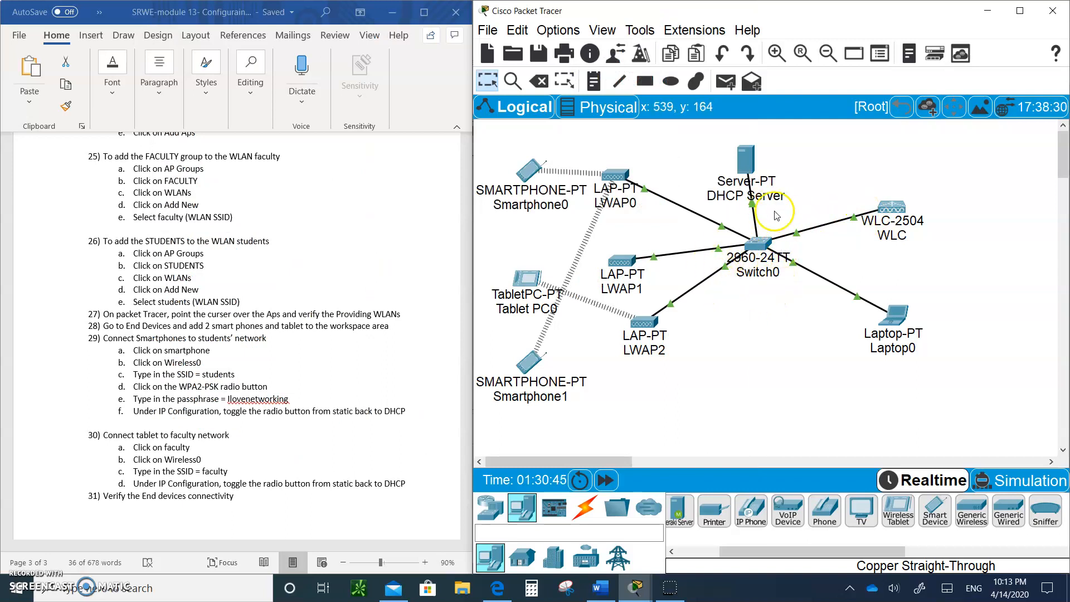
mouse_move(771, 276)
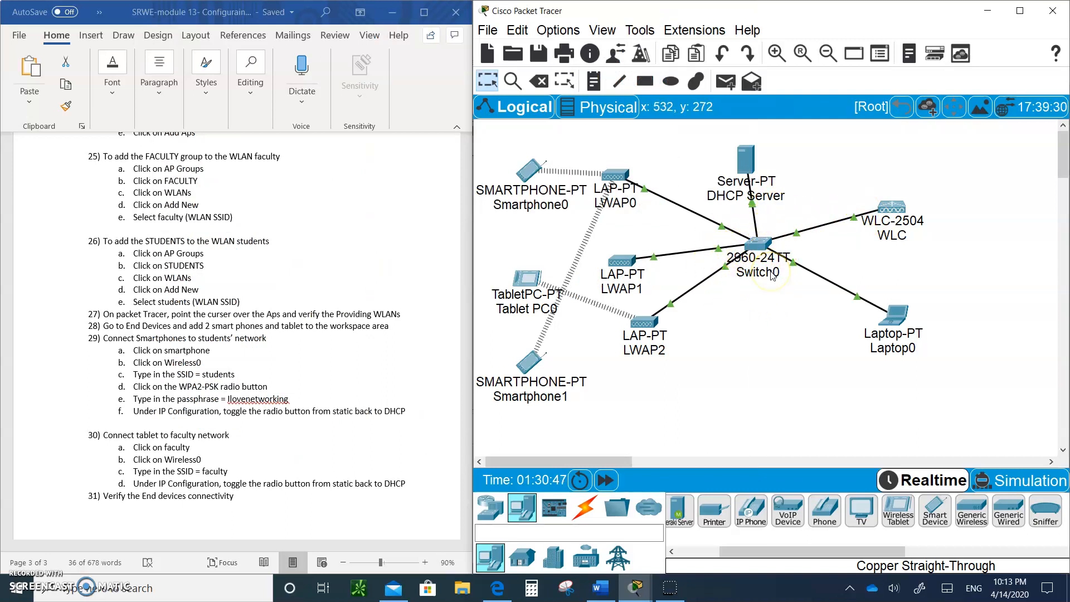
mouse_move(913, 292)
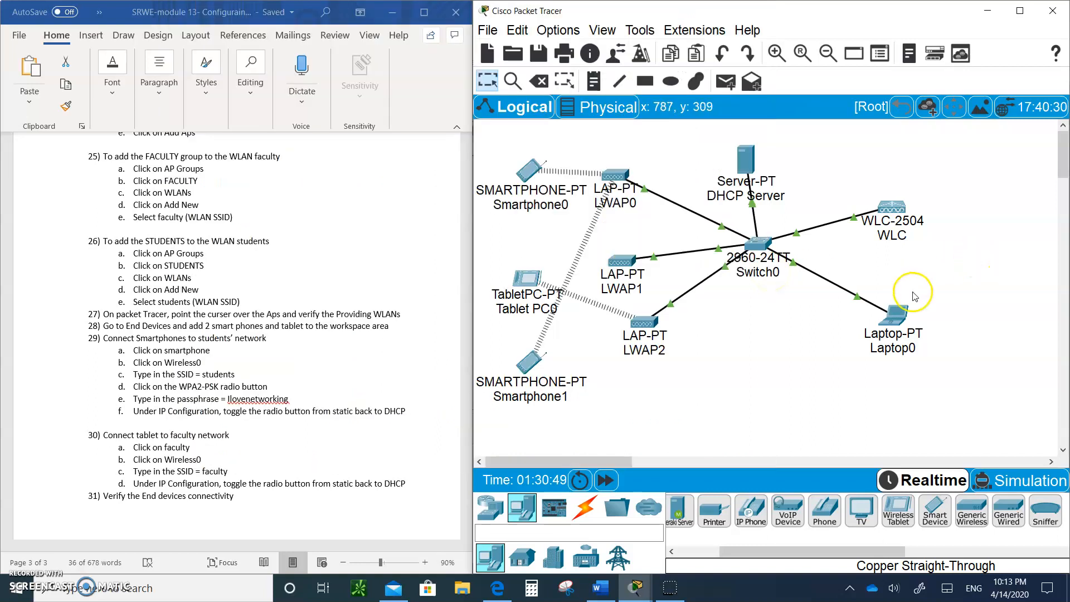
mouse_move(891, 198)
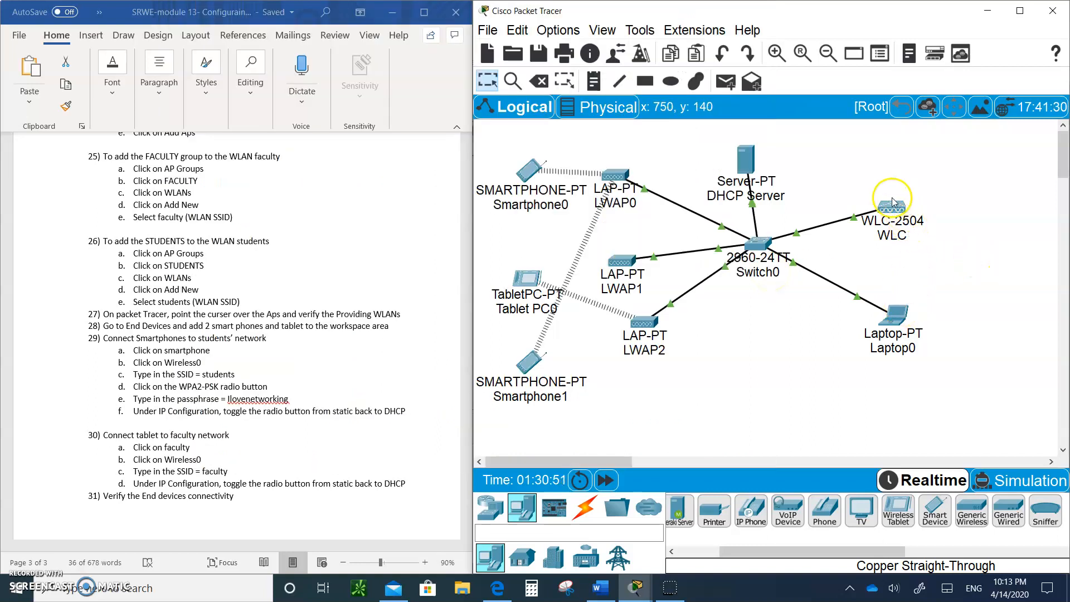
mouse_move(892, 198)
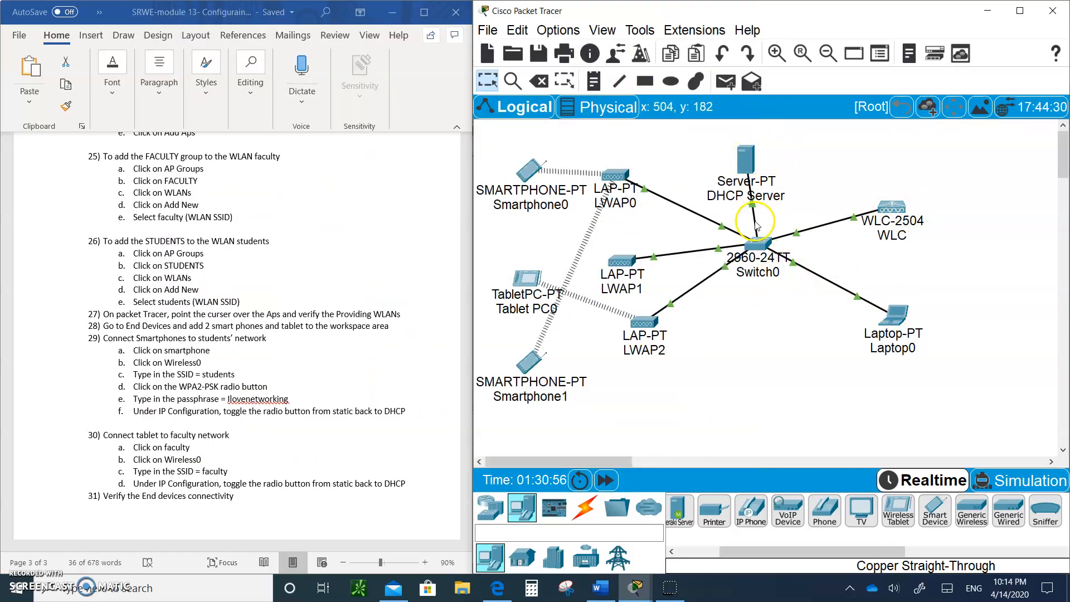
mouse_move(756, 190)
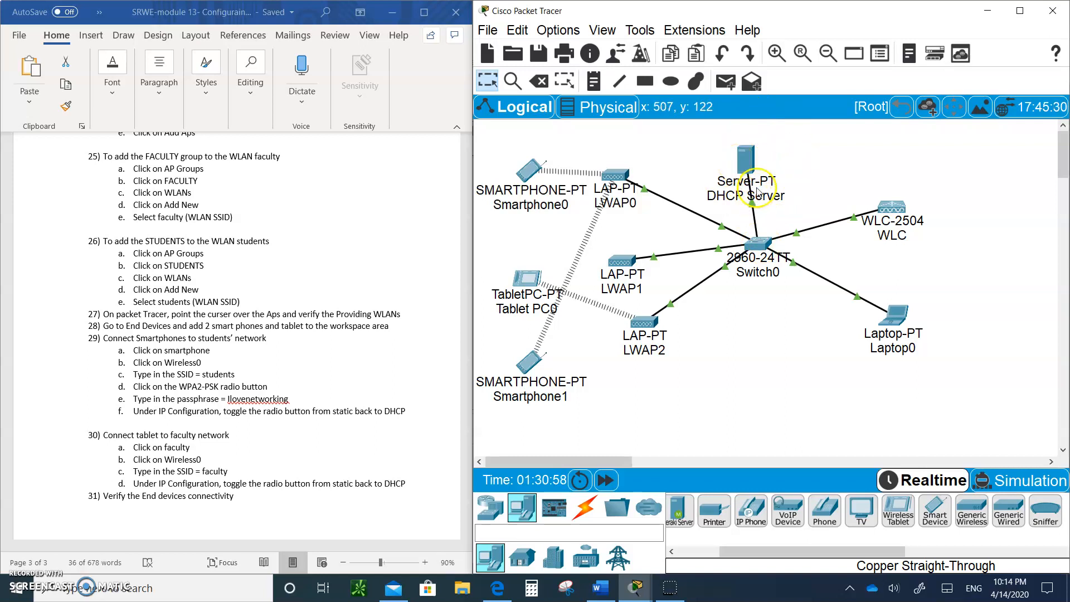
mouse_move(755, 164)
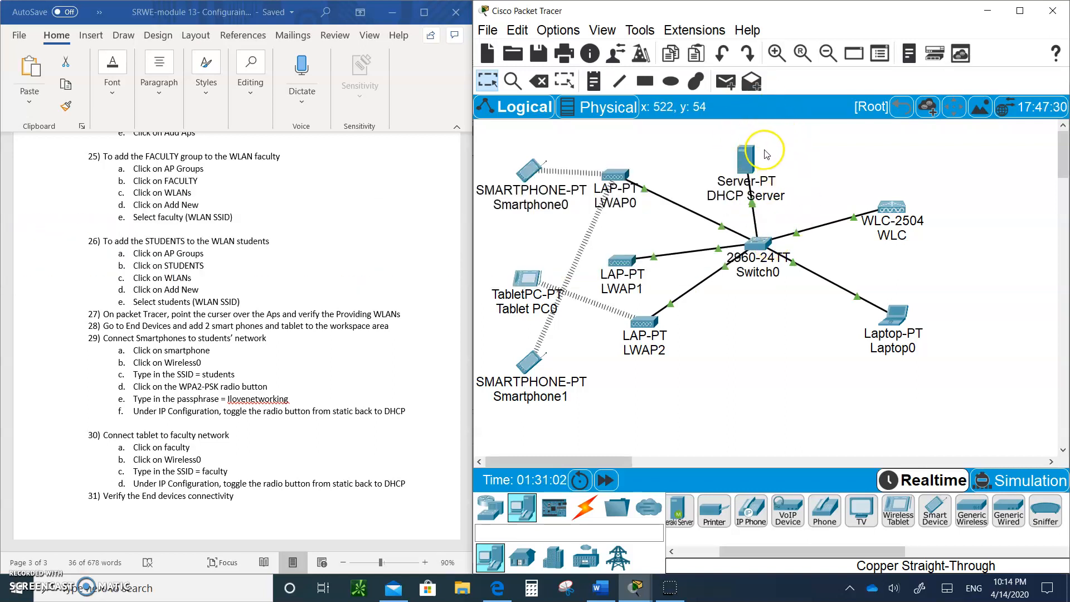
mouse_move(838, 452)
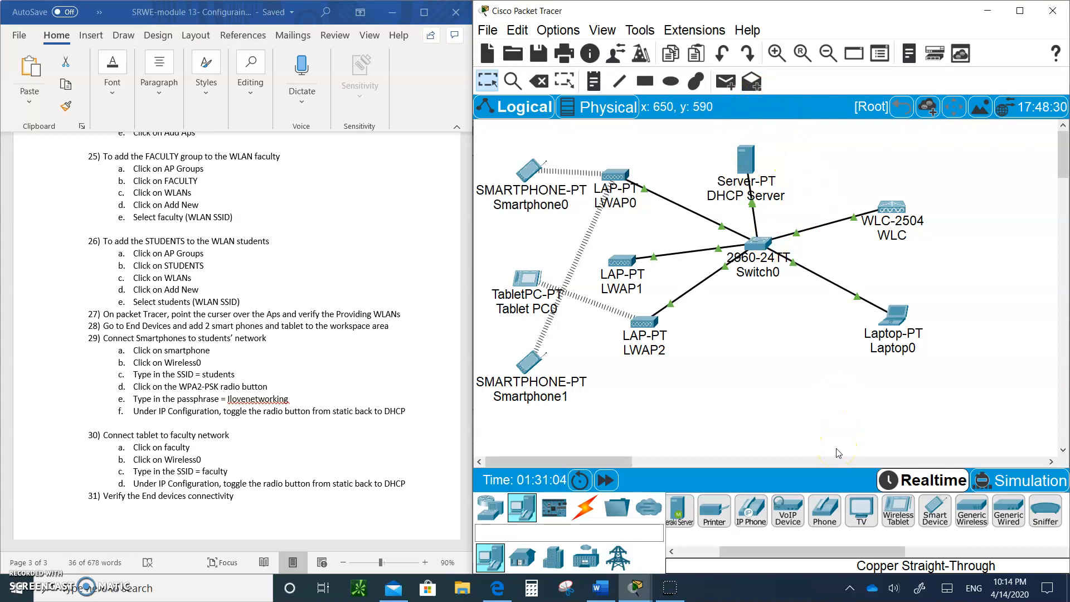
mouse_move(823, 254)
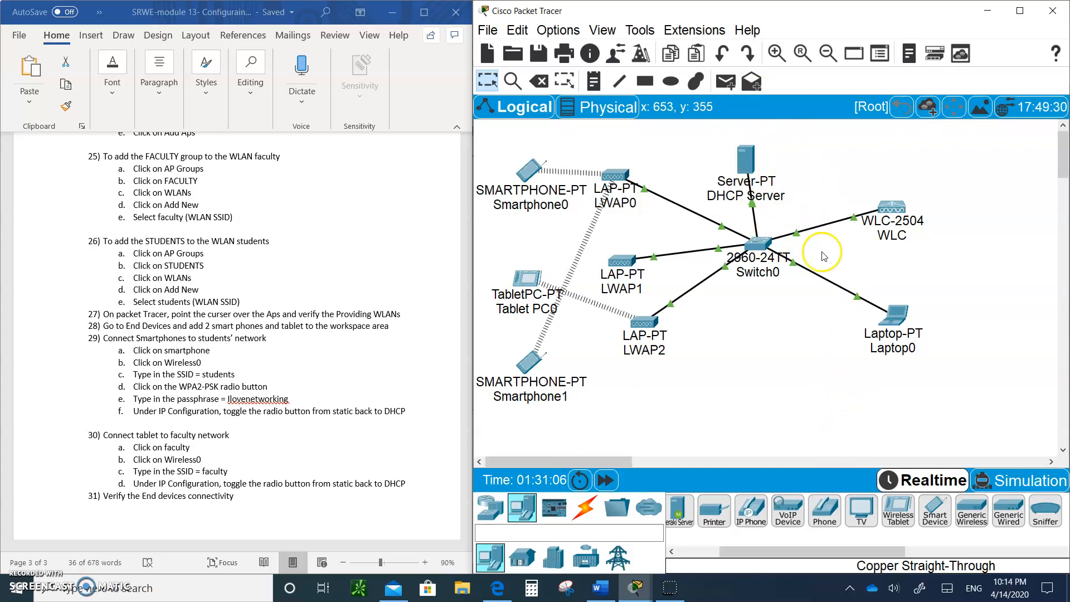
mouse_move(856, 427)
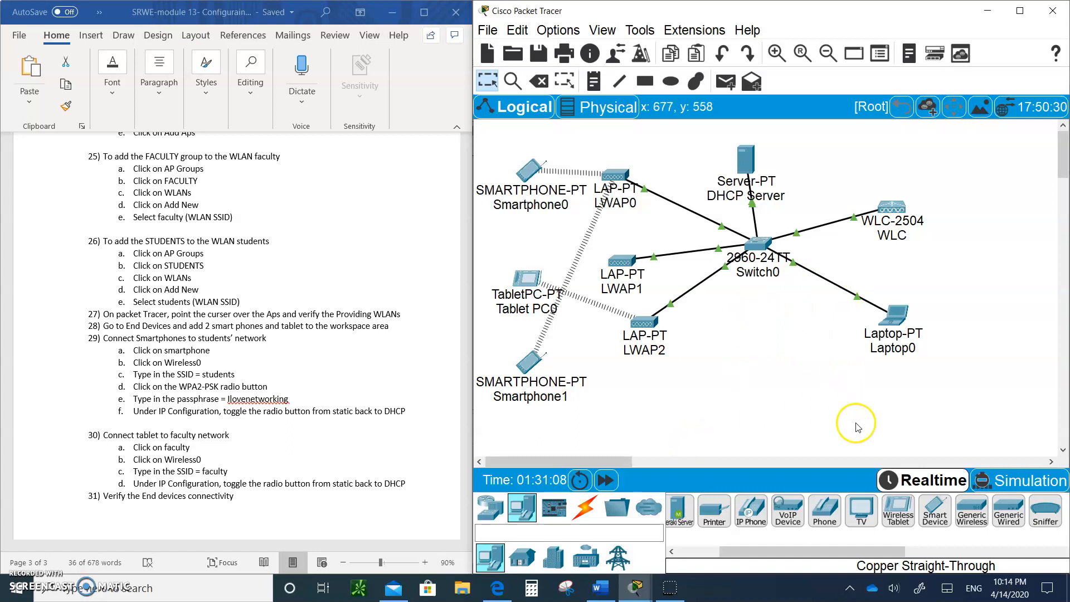
mouse_move(755, 239)
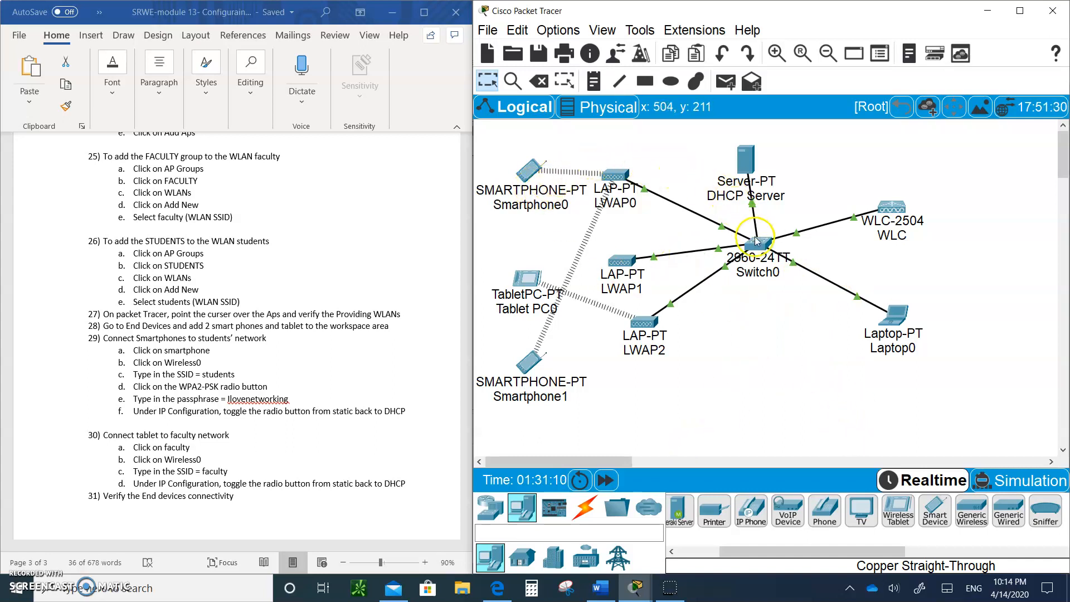
mouse_move(787, 342)
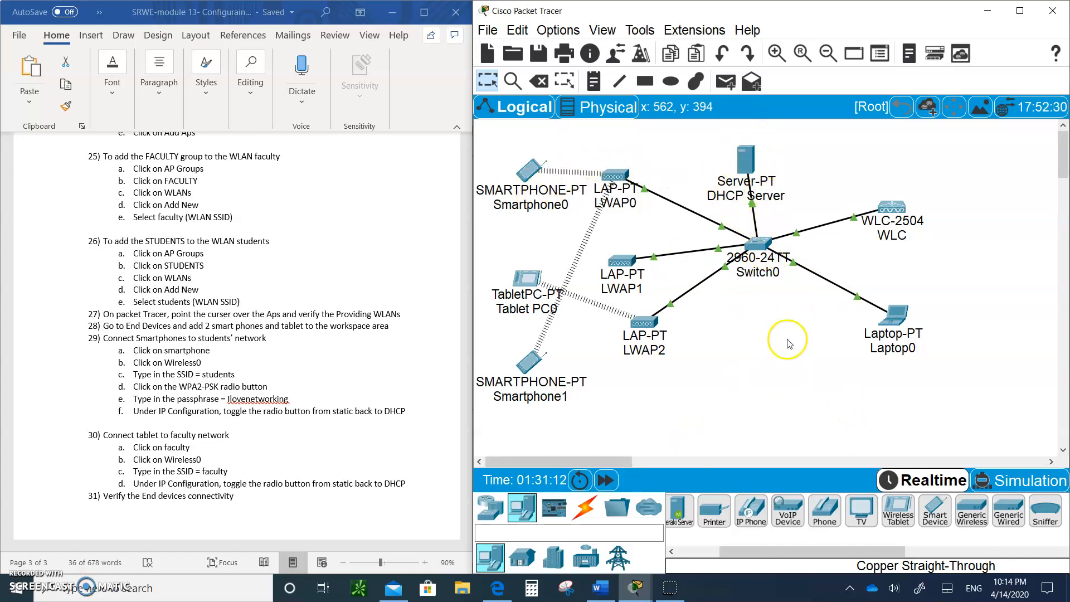
mouse_move(783, 428)
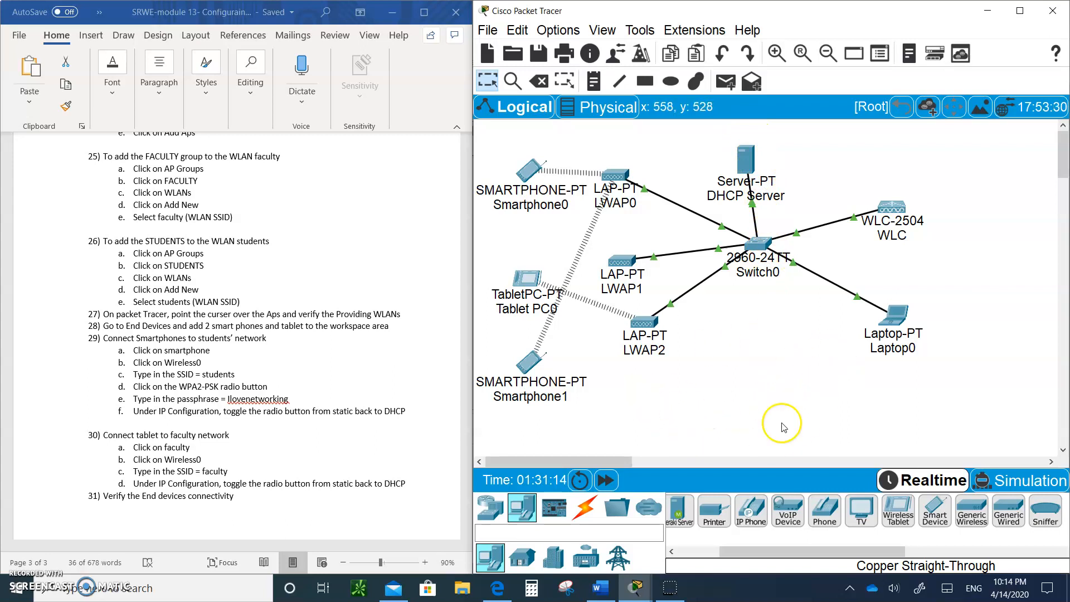
mouse_move(671, 416)
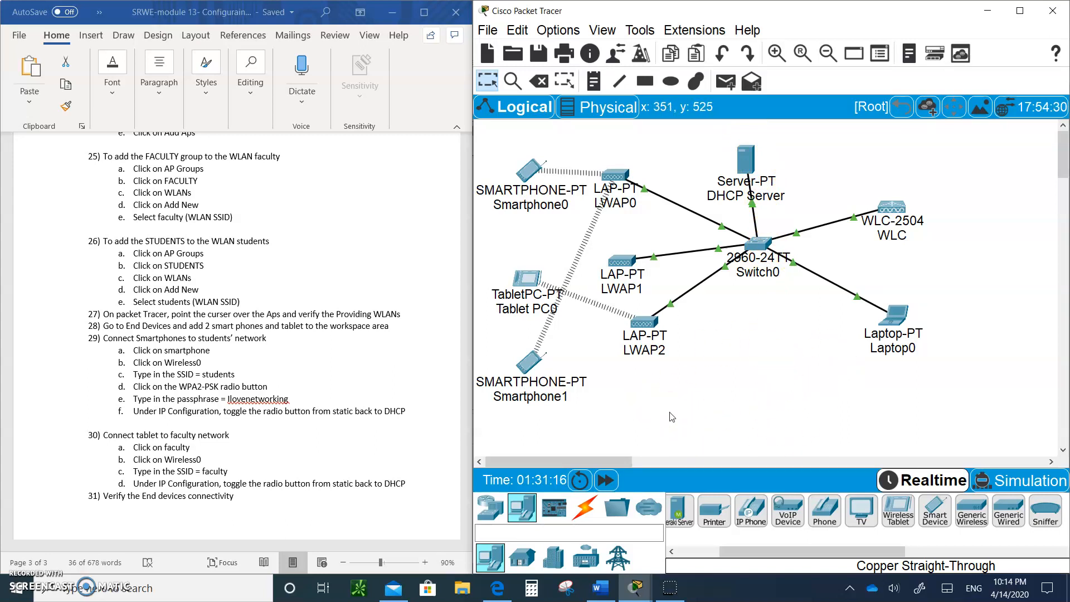
mouse_move(616, 193)
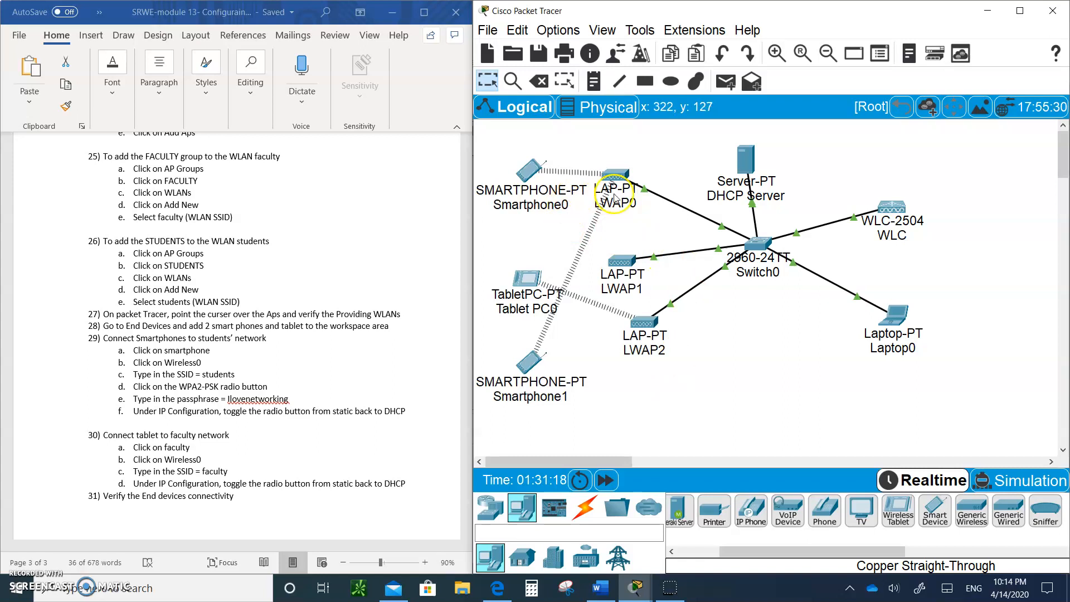
mouse_move(596, 159)
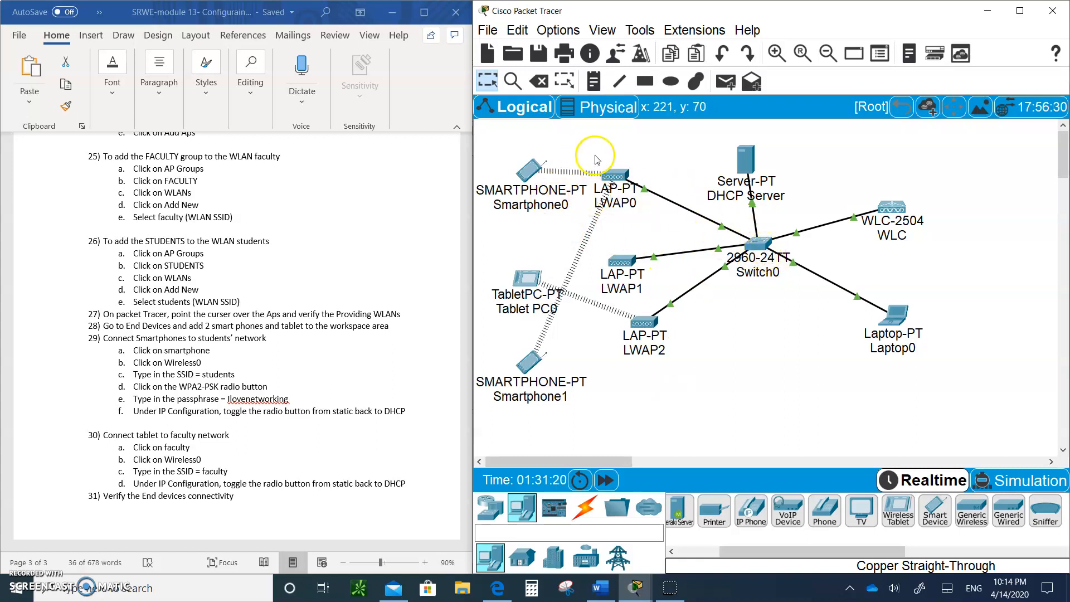
mouse_move(598, 297)
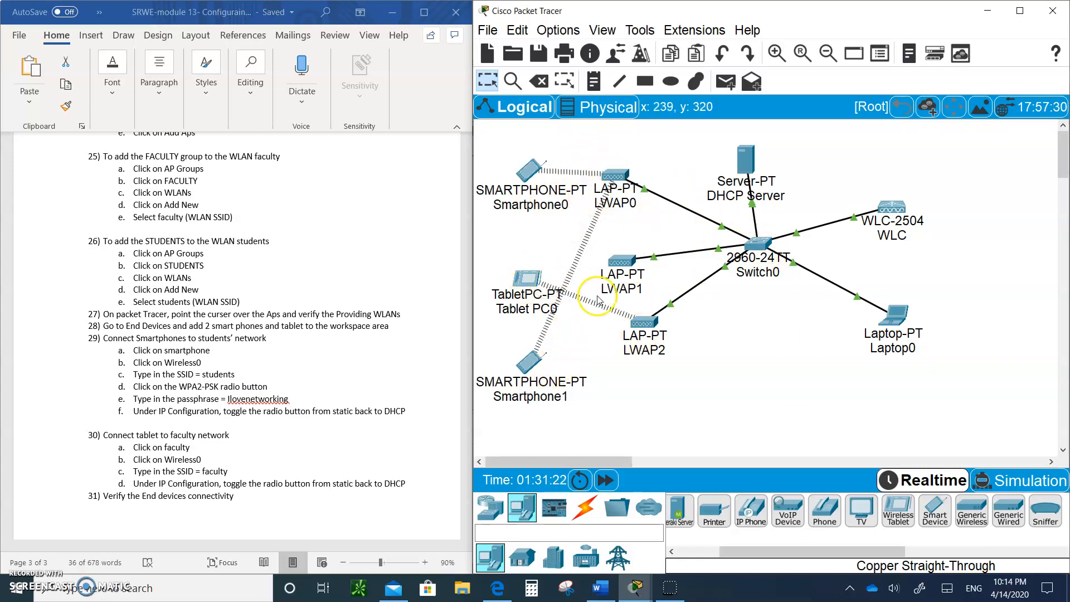
mouse_move(643, 331)
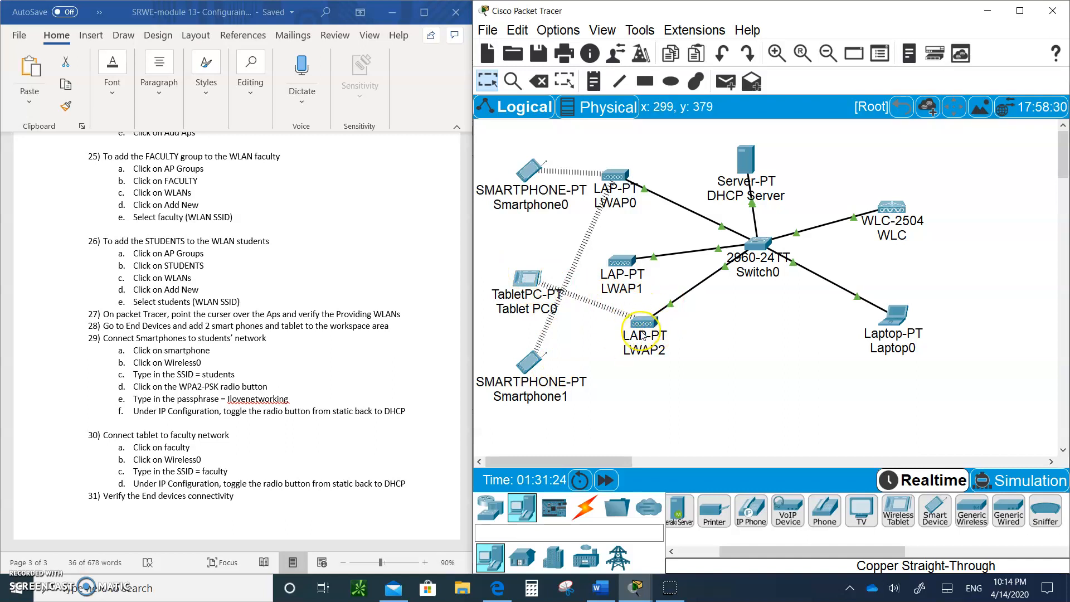
mouse_move(618, 219)
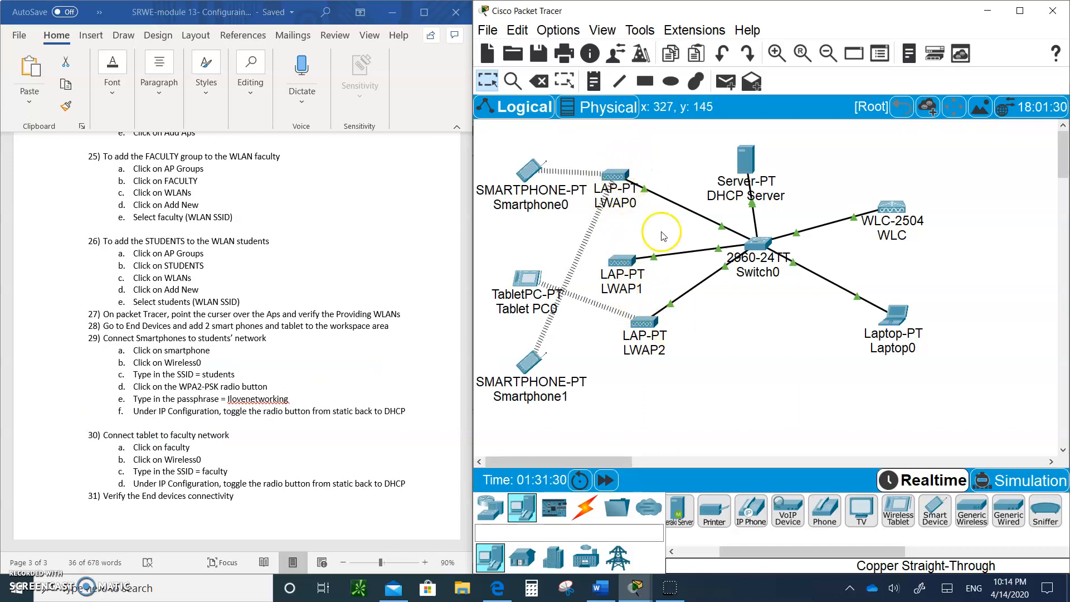
mouse_move(622, 315)
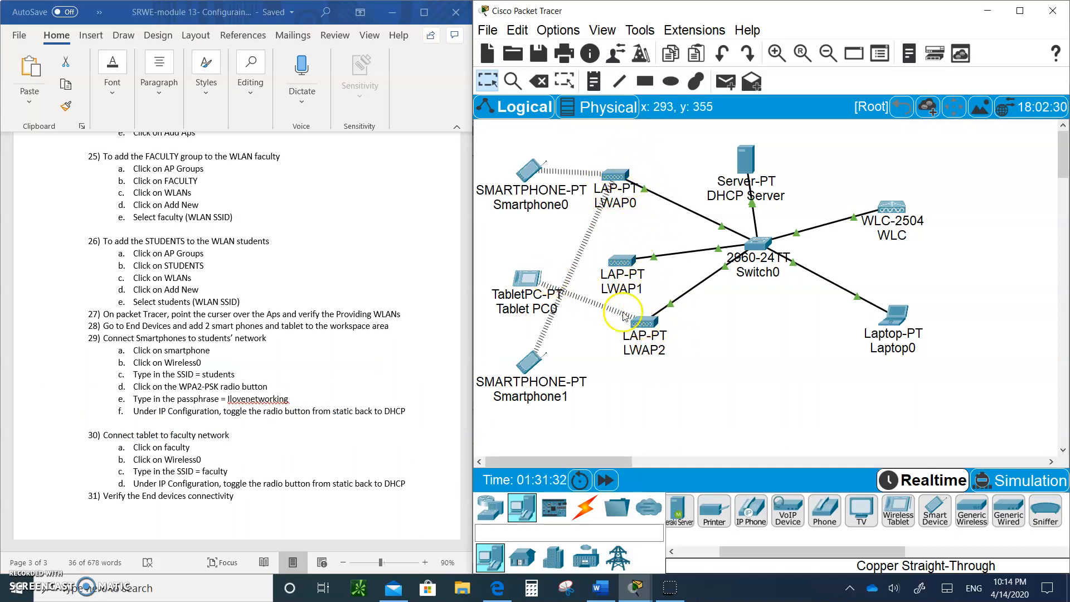
mouse_move(550, 303)
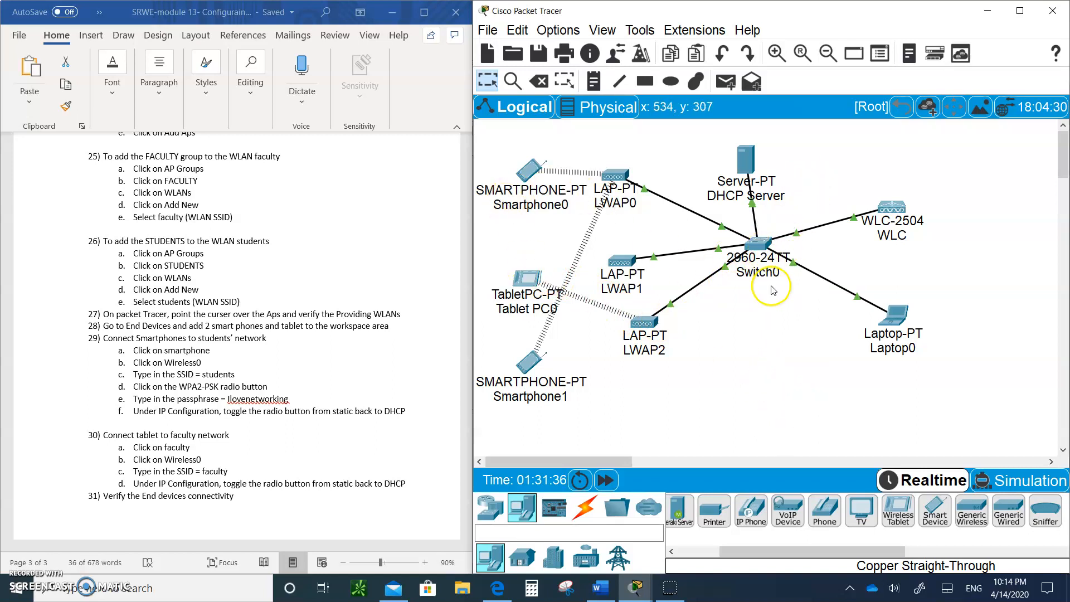
mouse_move(745, 208)
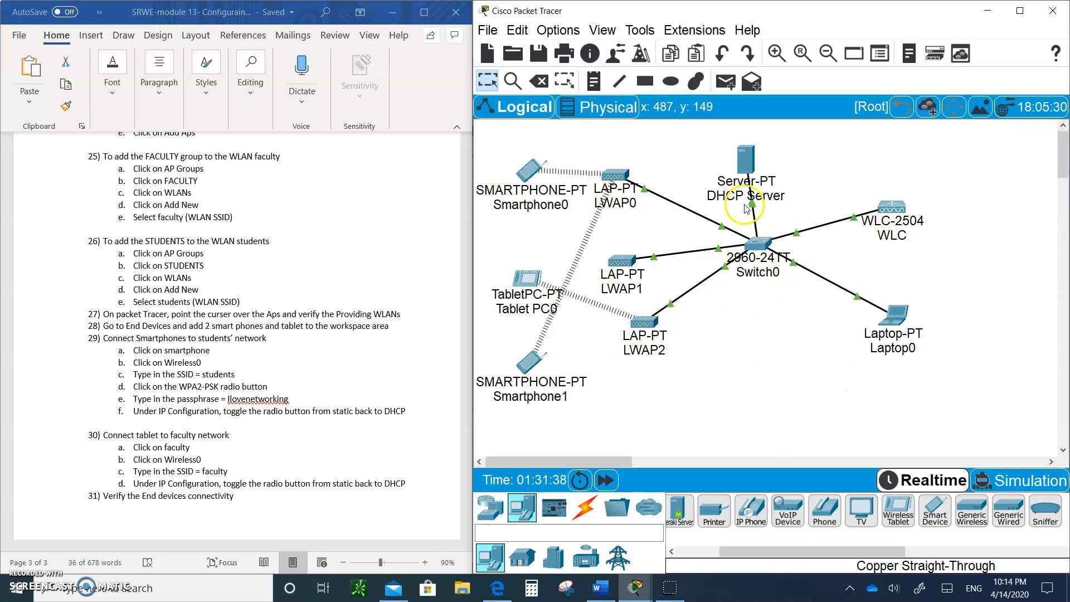
mouse_move(807, 134)
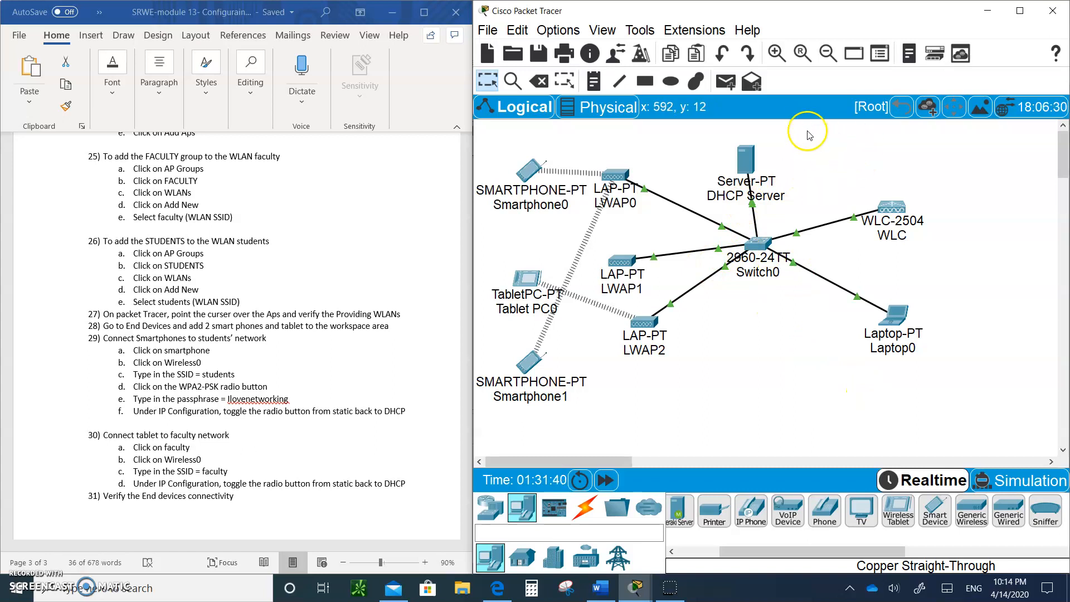
mouse_move(784, 170)
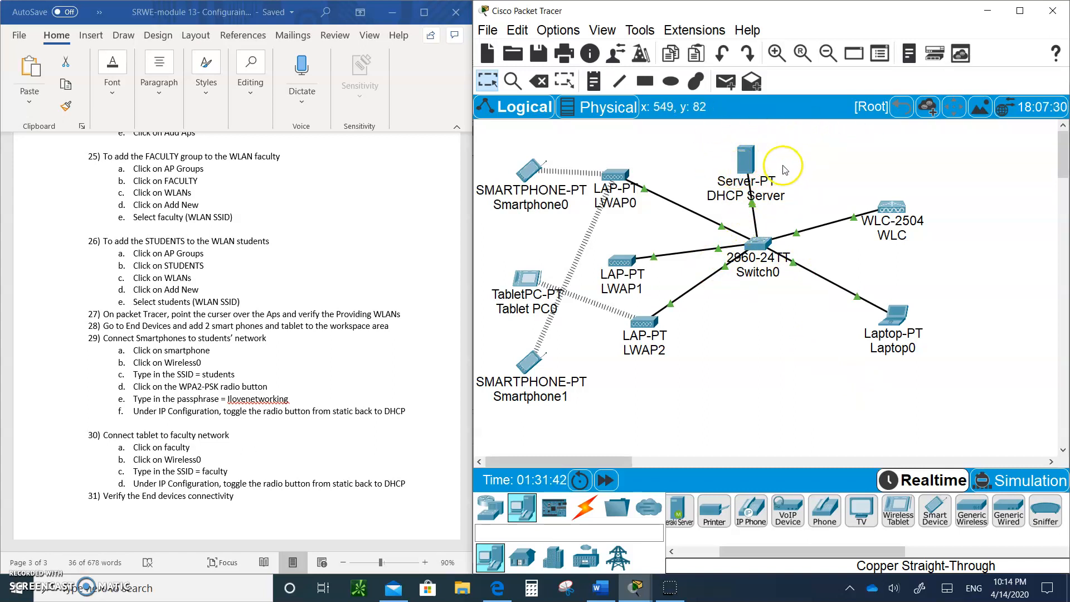
mouse_move(845, 161)
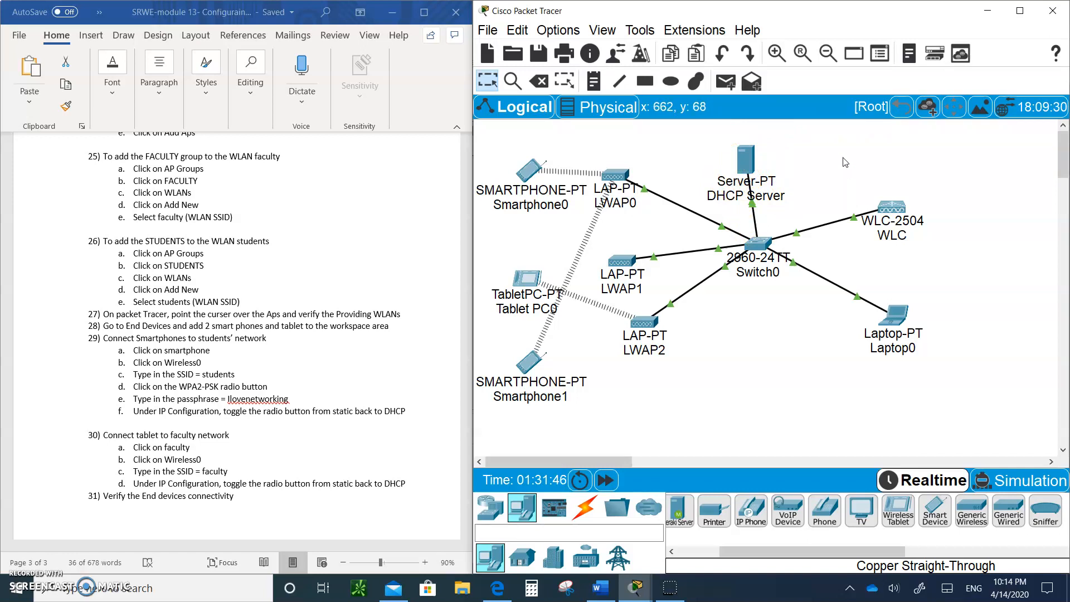
mouse_move(776, 127)
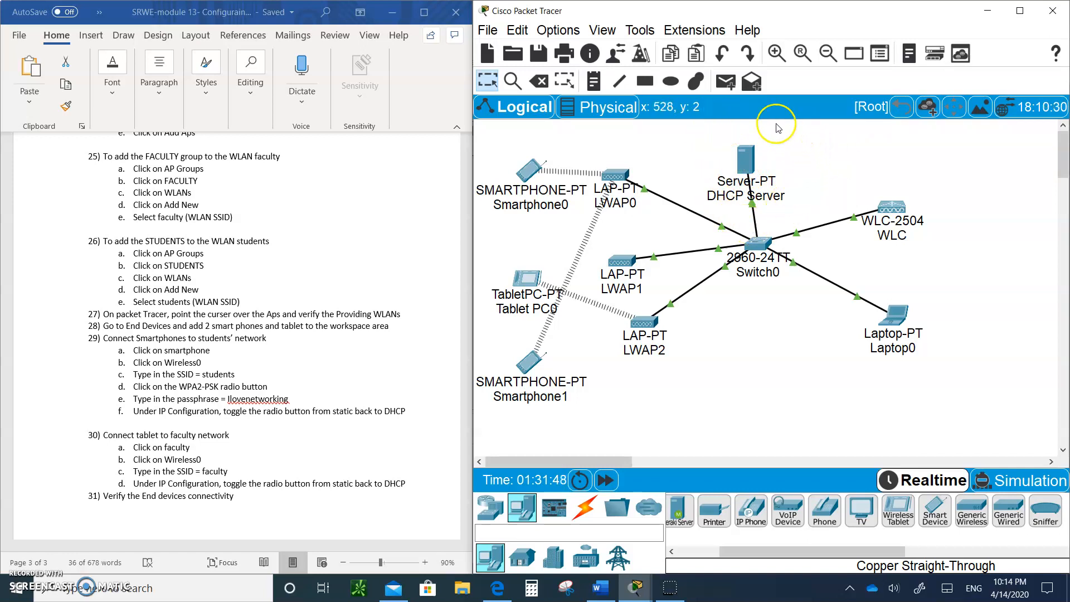
mouse_move(739, 176)
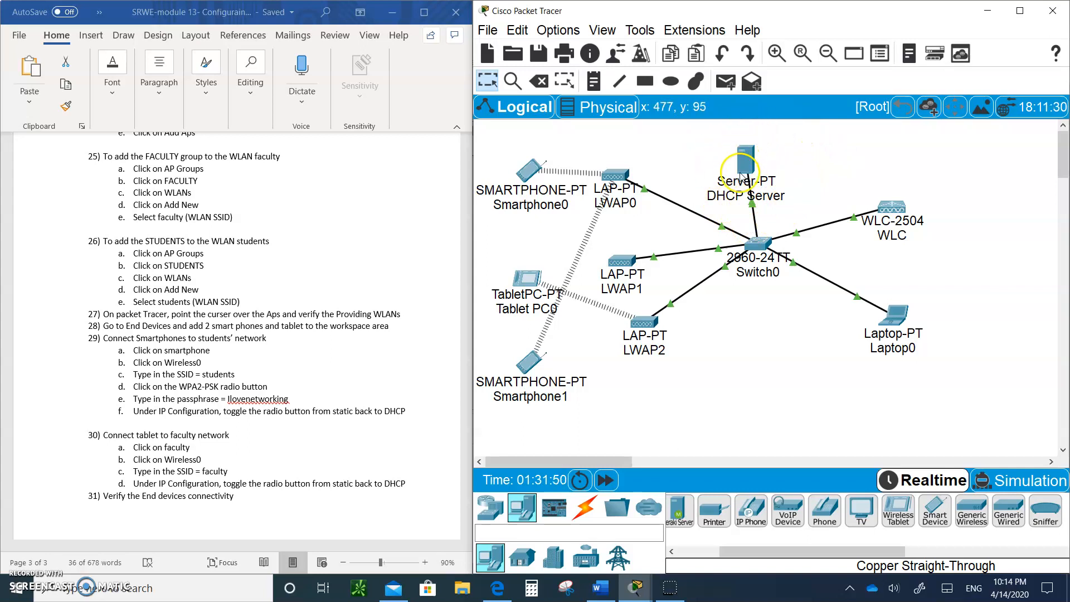
mouse_move(770, 314)
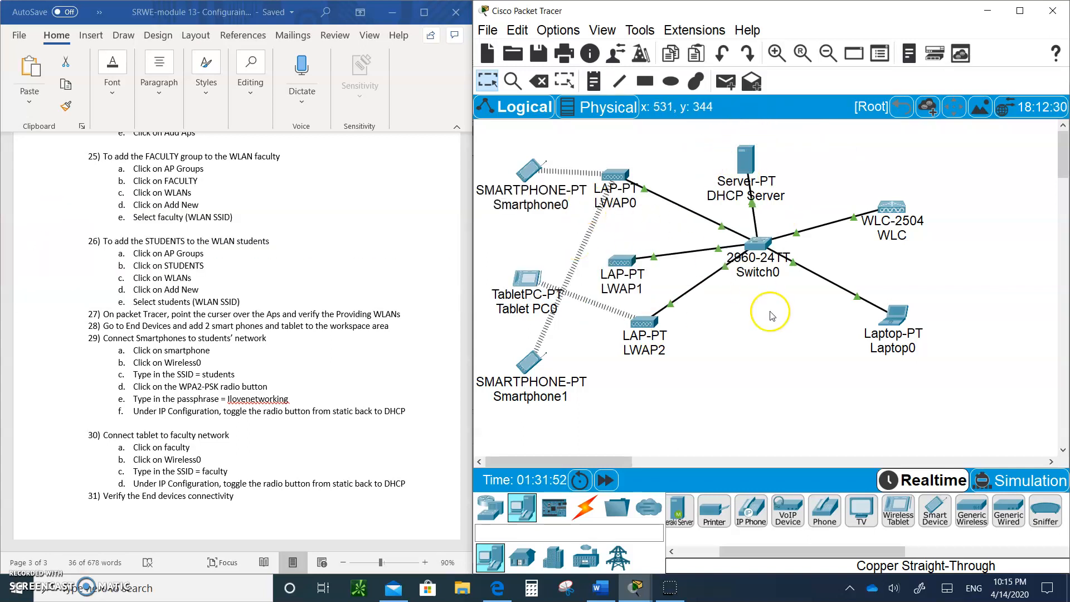
mouse_move(802, 166)
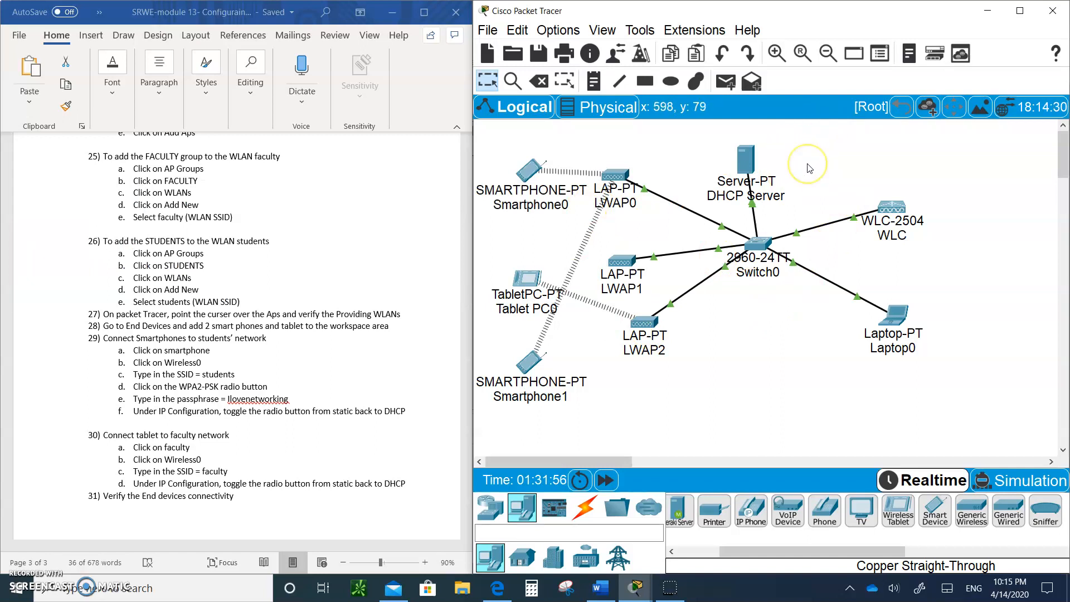
mouse_move(811, 168)
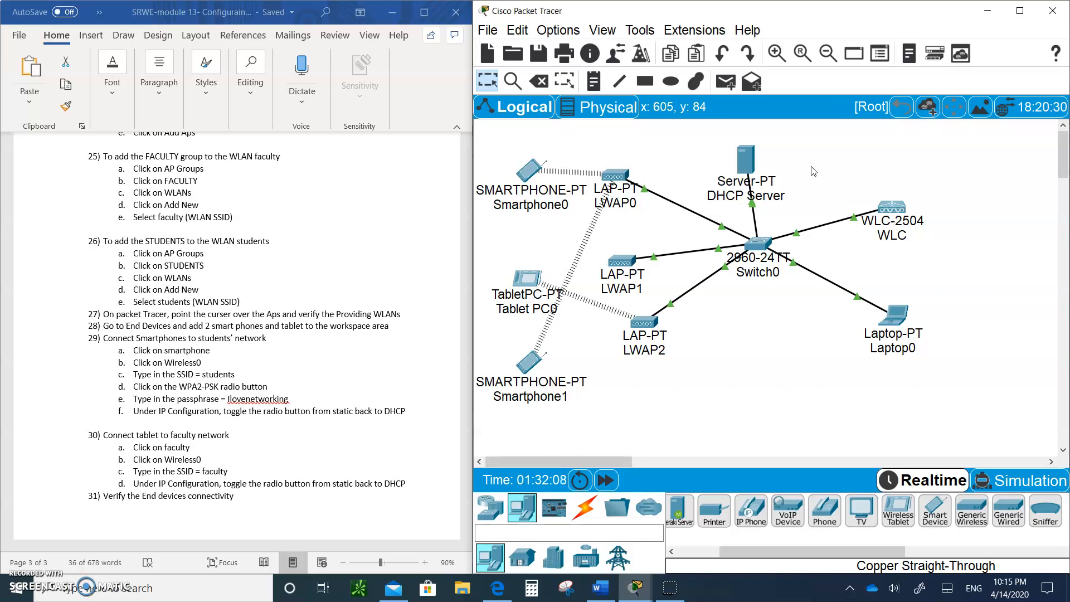
mouse_move(495, 217)
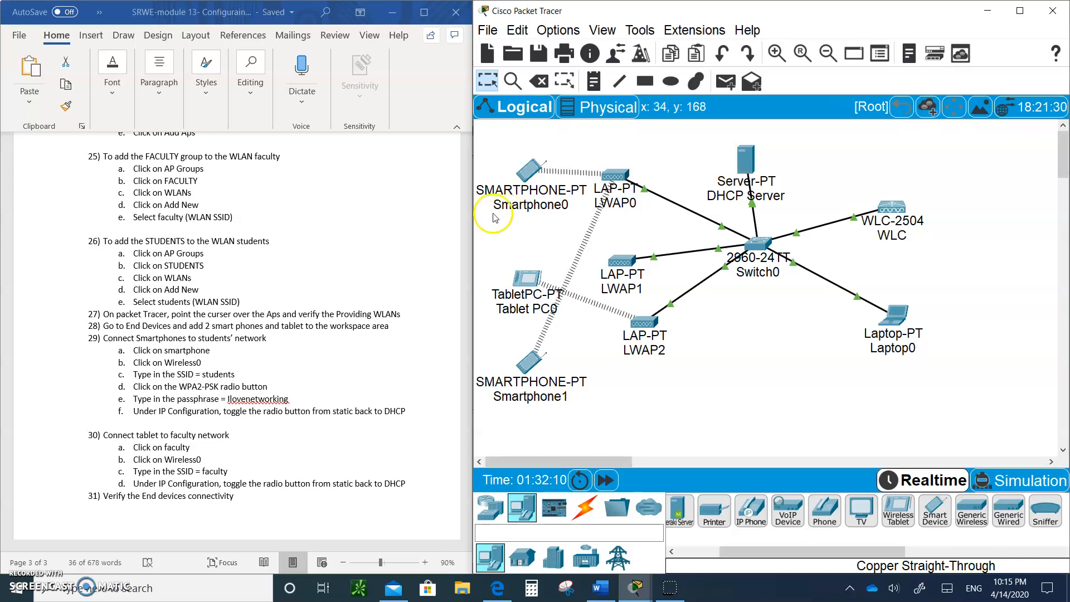
Step: Scroll the Word lab document back to the first Module 13 WLAN configuration steps
scroll(up, 3)
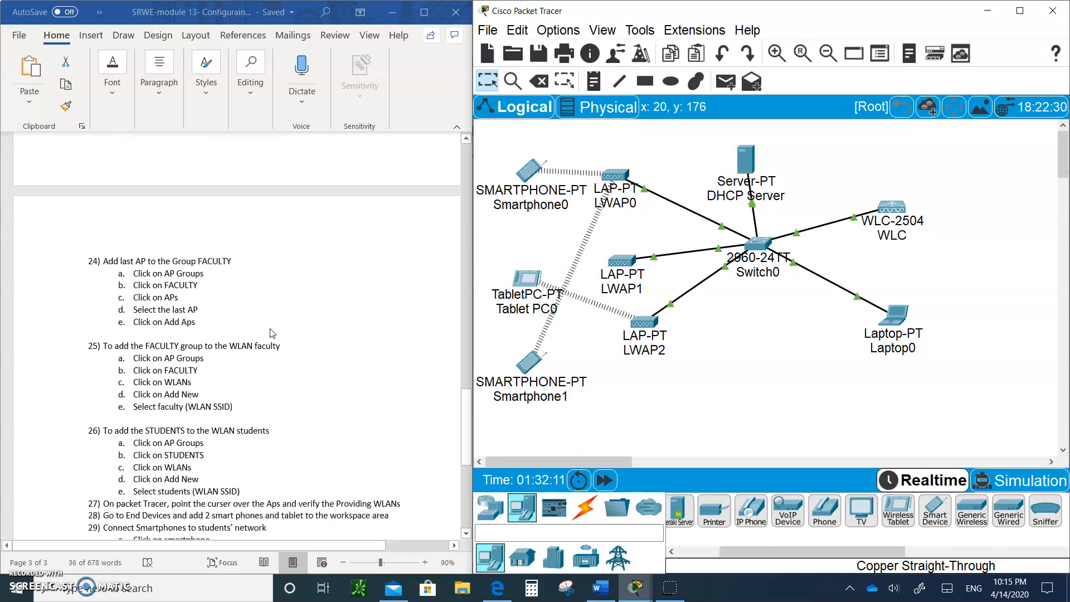
scroll(up, 3)
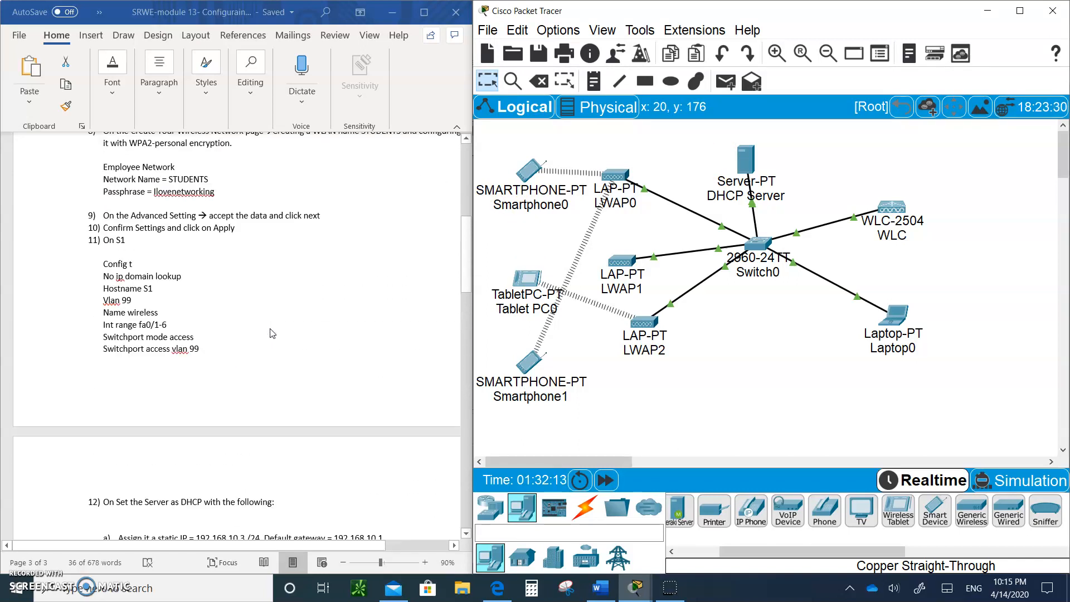
scroll(up, 3)
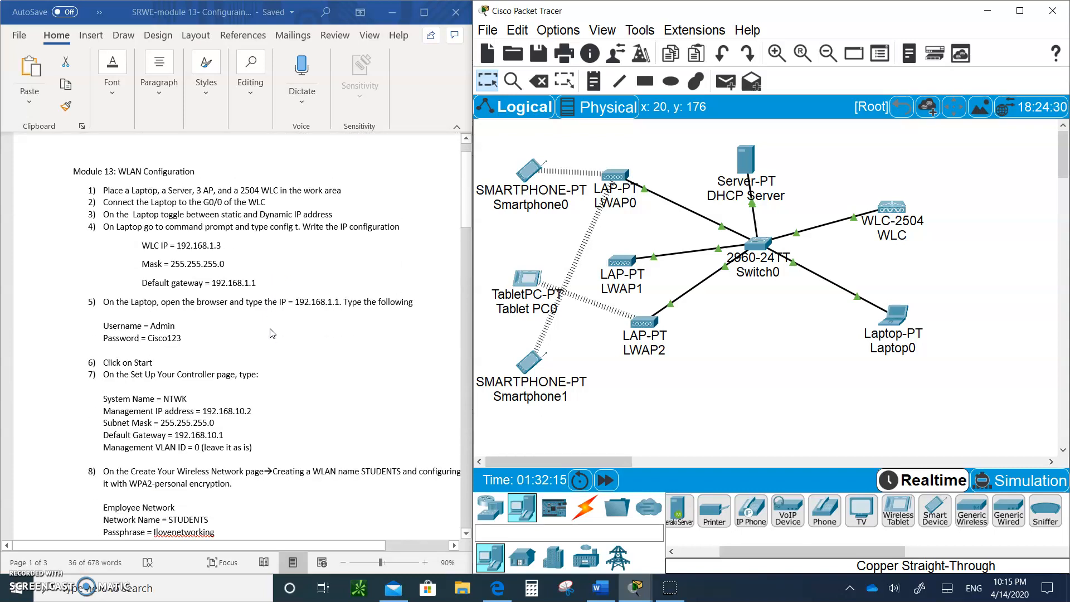
scroll(down, 3)
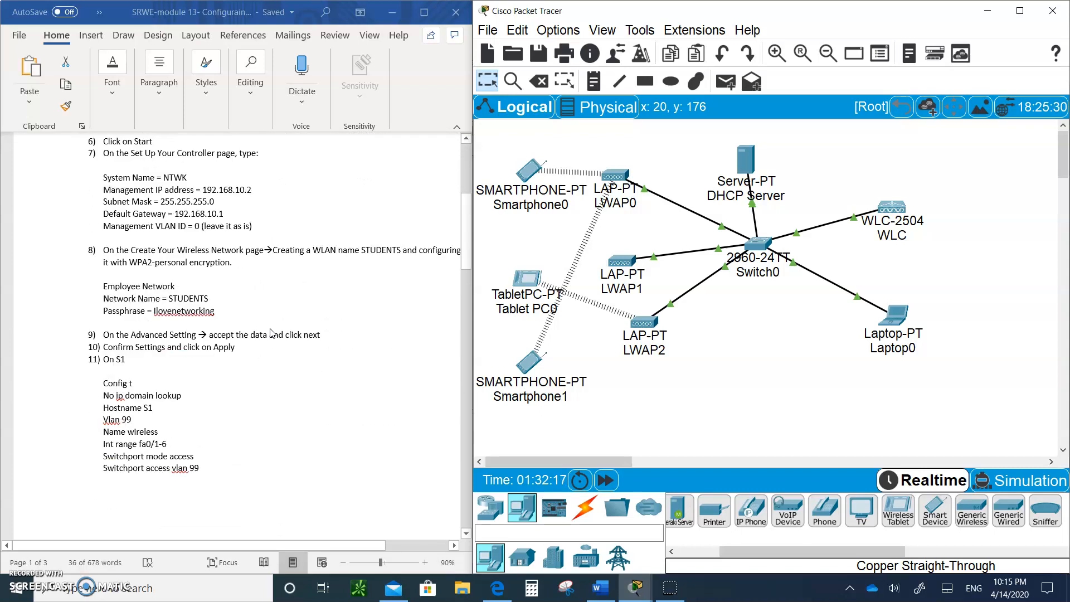
scroll(down, 3)
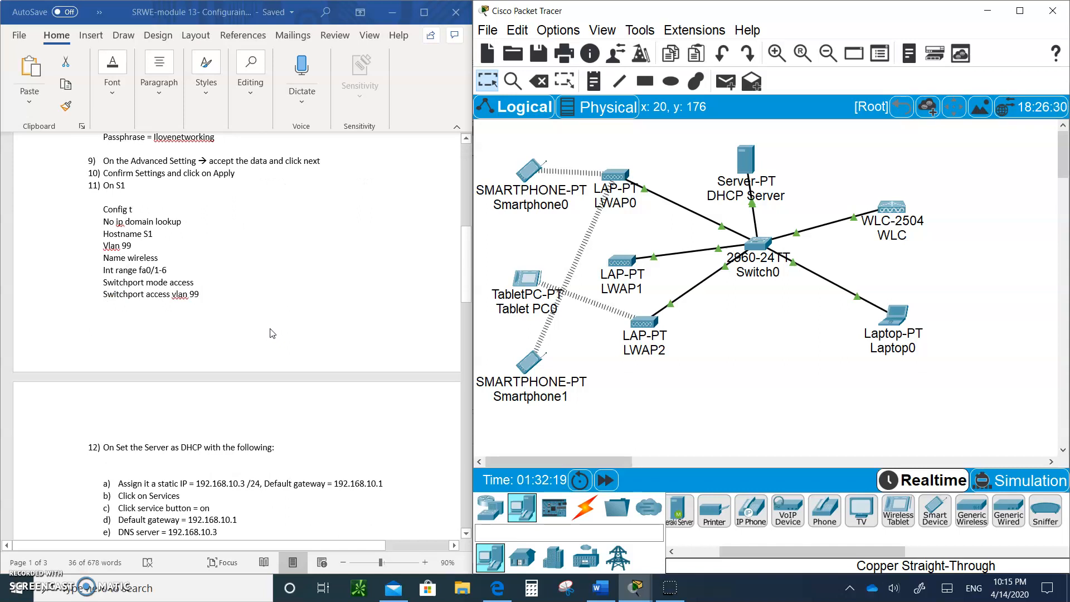
scroll(down, 3)
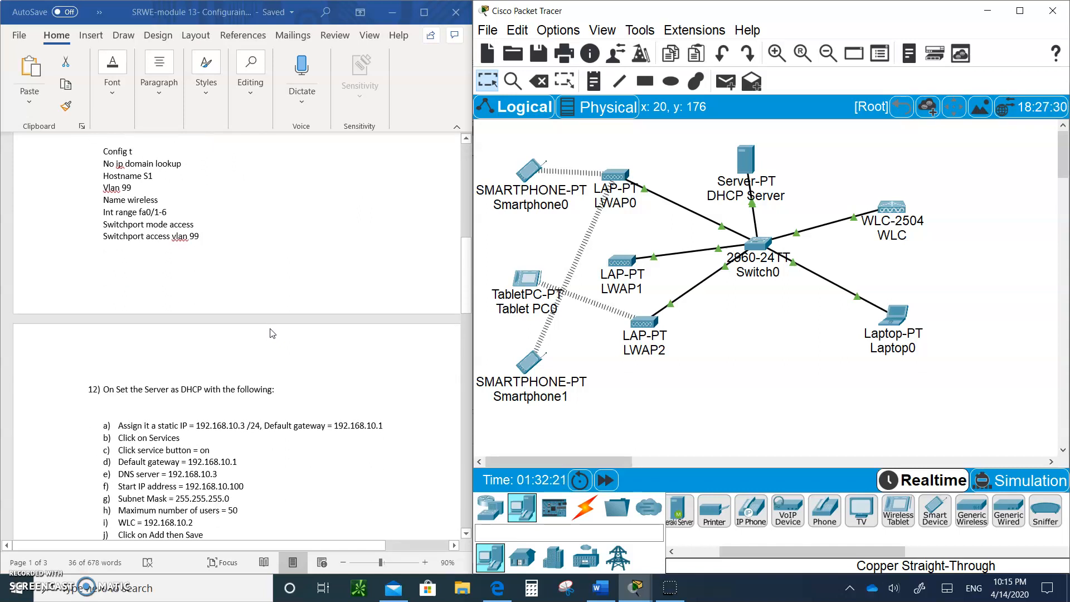
scroll(down, 3)
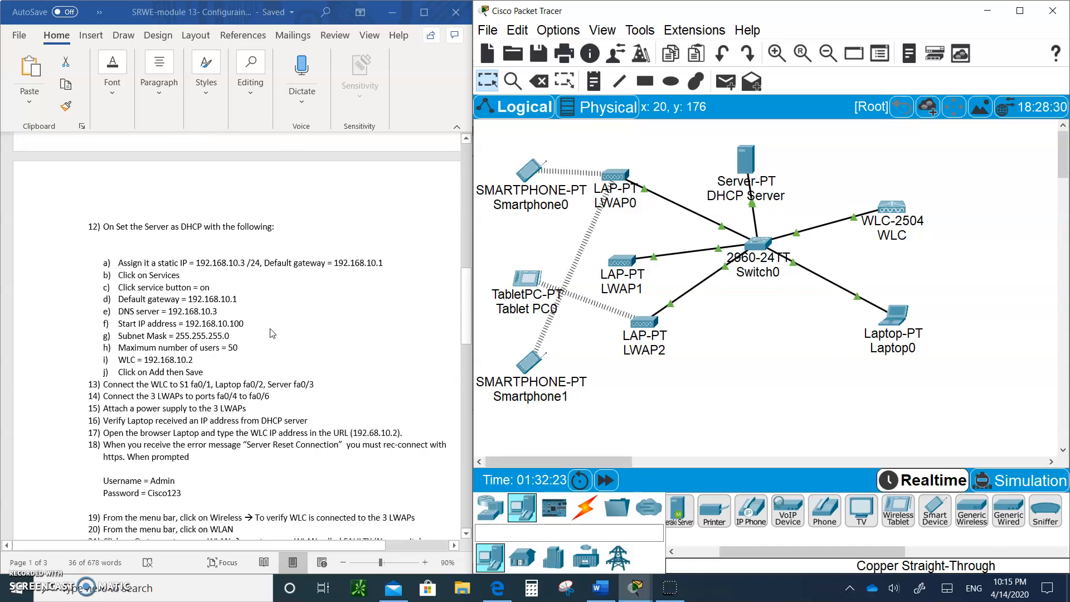
scroll(down, 3)
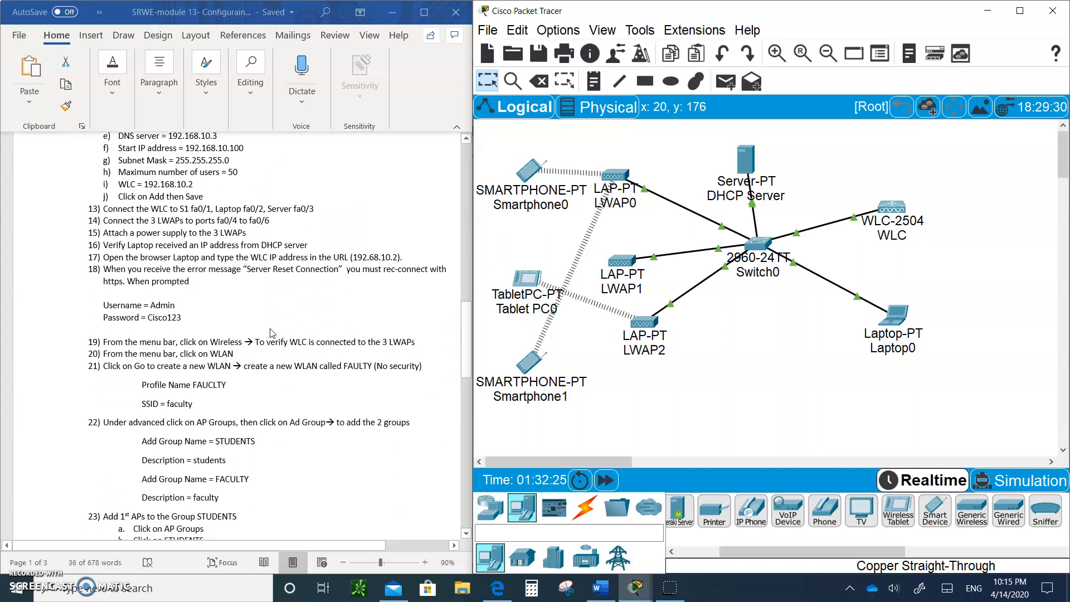
scroll(up, 3)
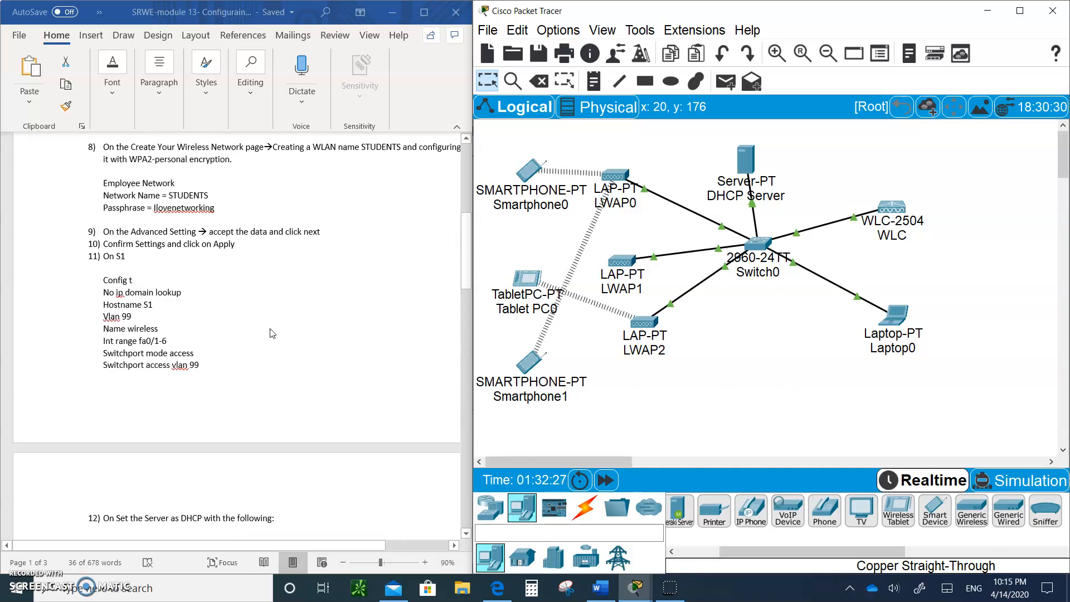
scroll(up, 3)
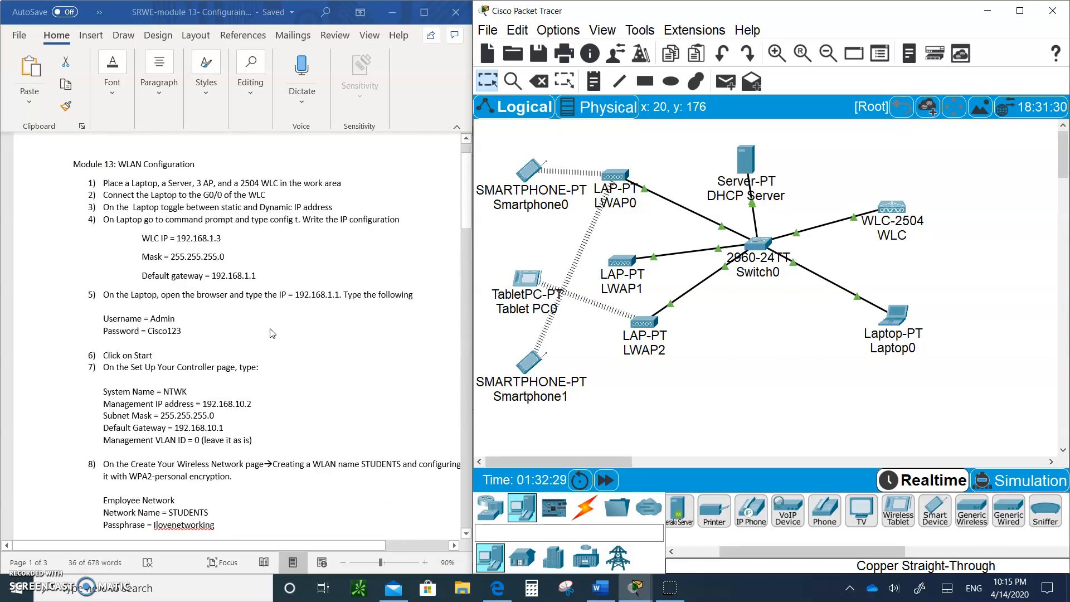
scroll(up, 3)
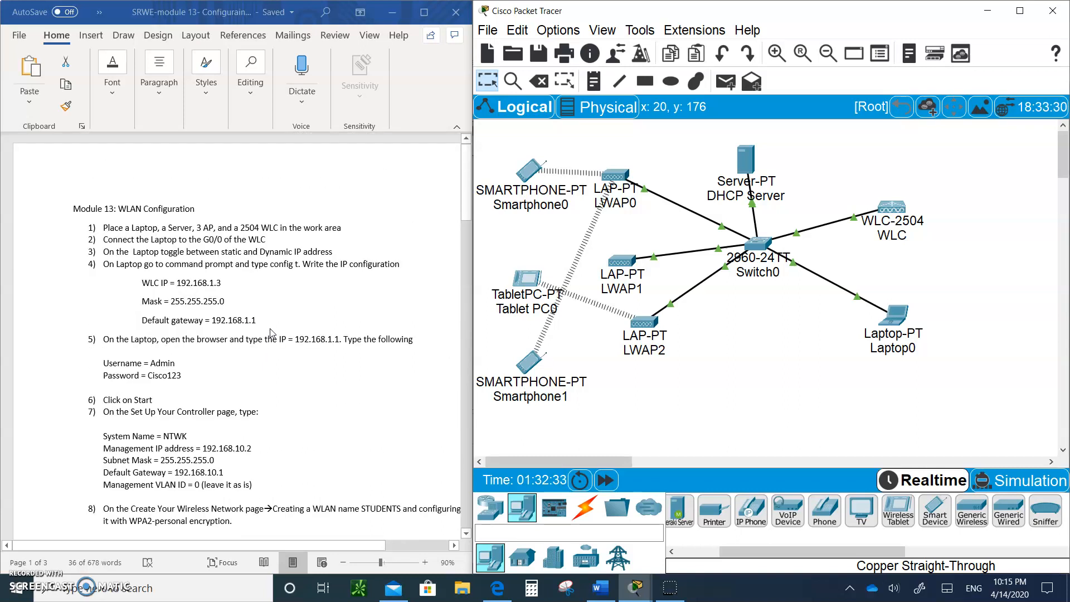
mouse_move(653, 199)
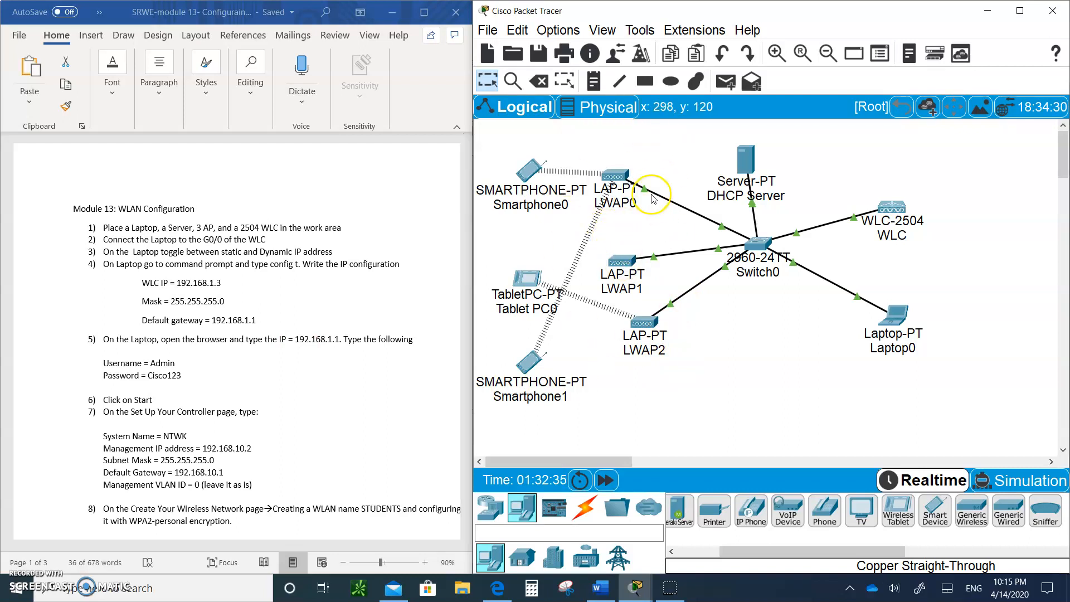
mouse_move(635, 323)
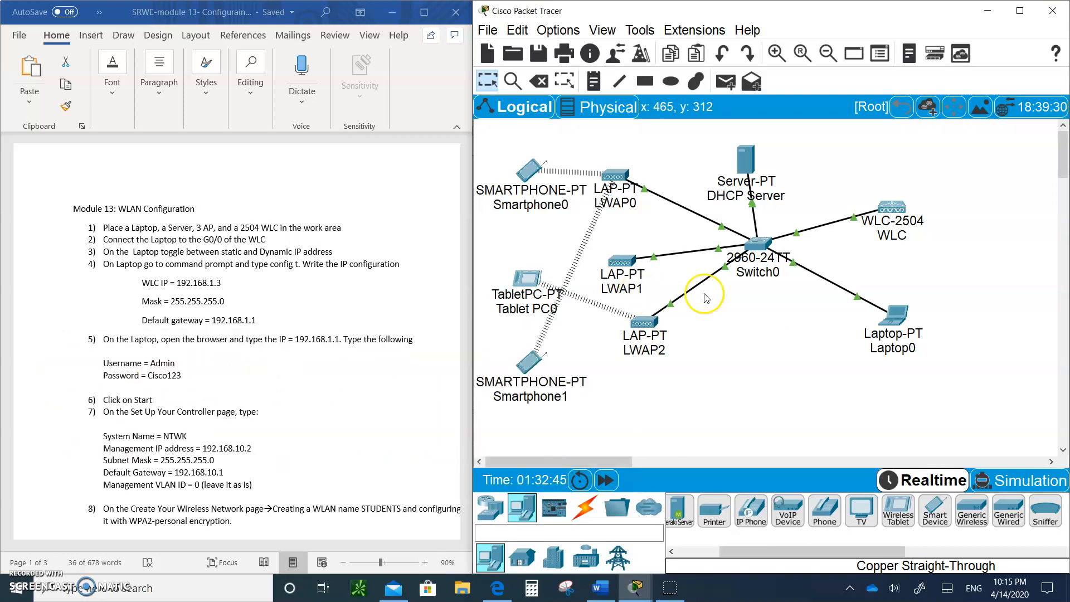
mouse_move(608, 202)
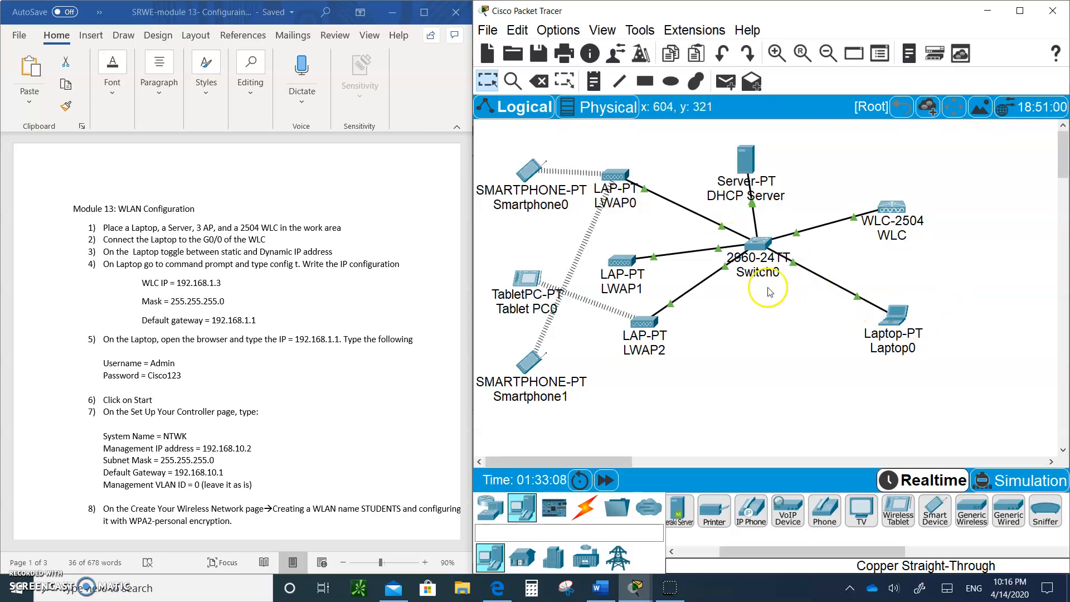
mouse_move(766, 292)
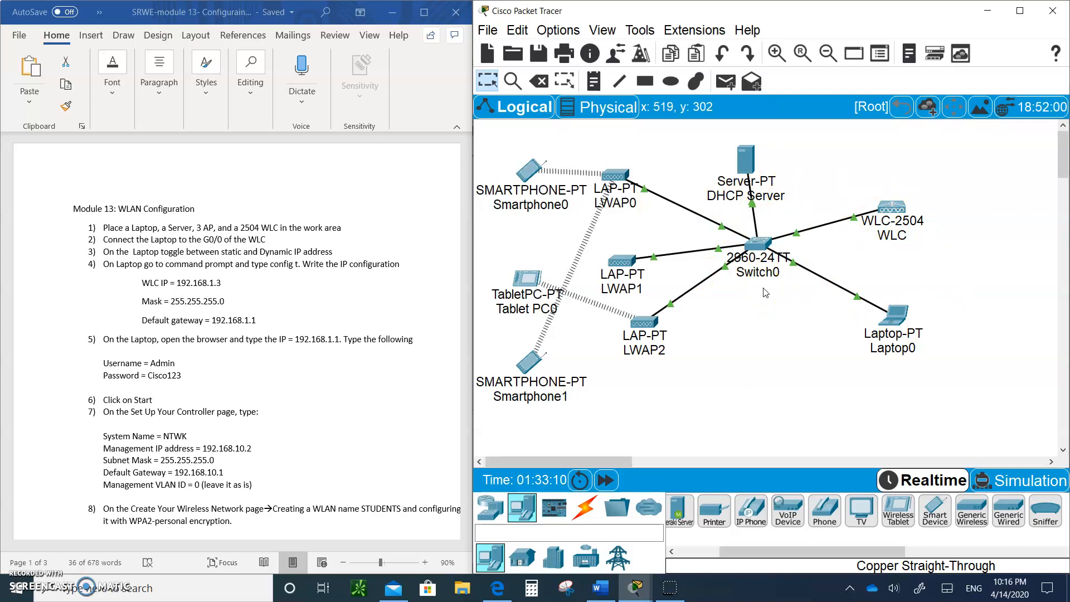